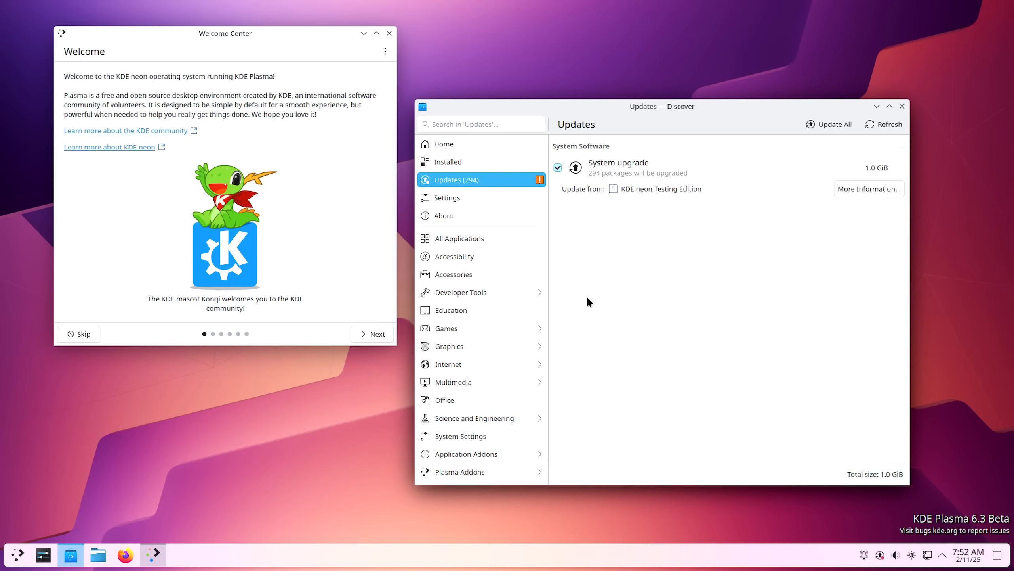
mouse_move(214, 85)
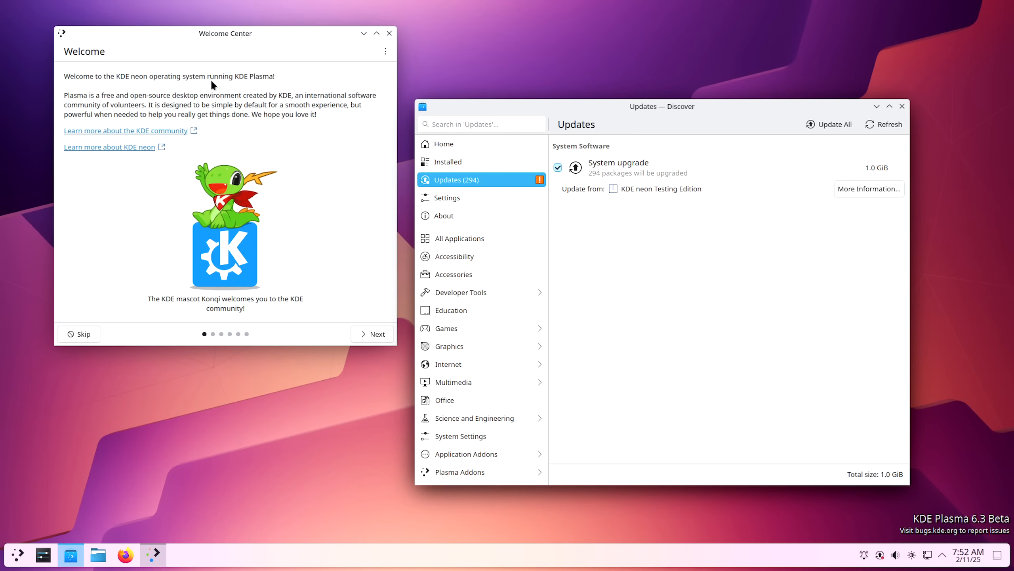
mouse_move(206, 94)
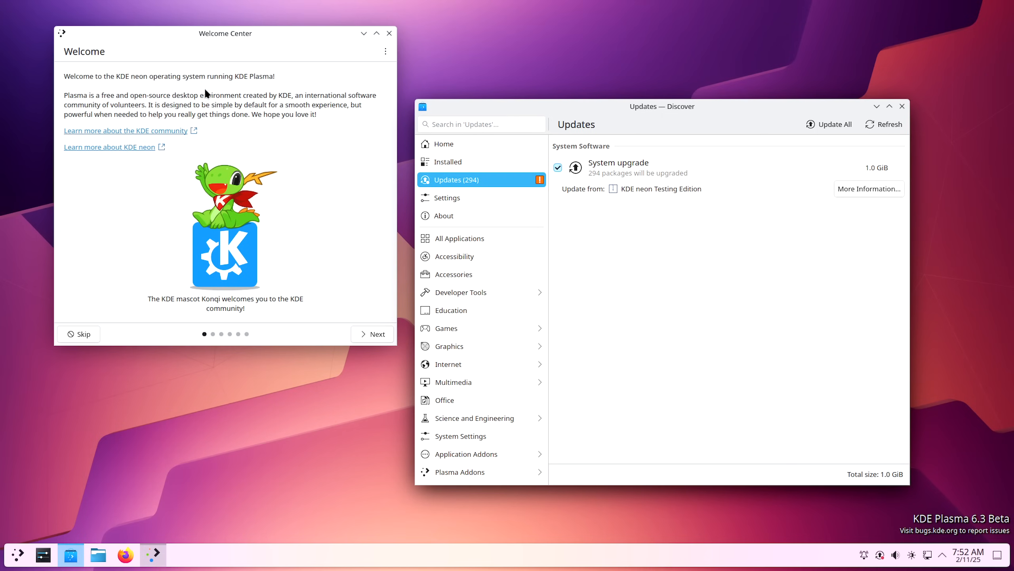
mouse_move(703, 286)
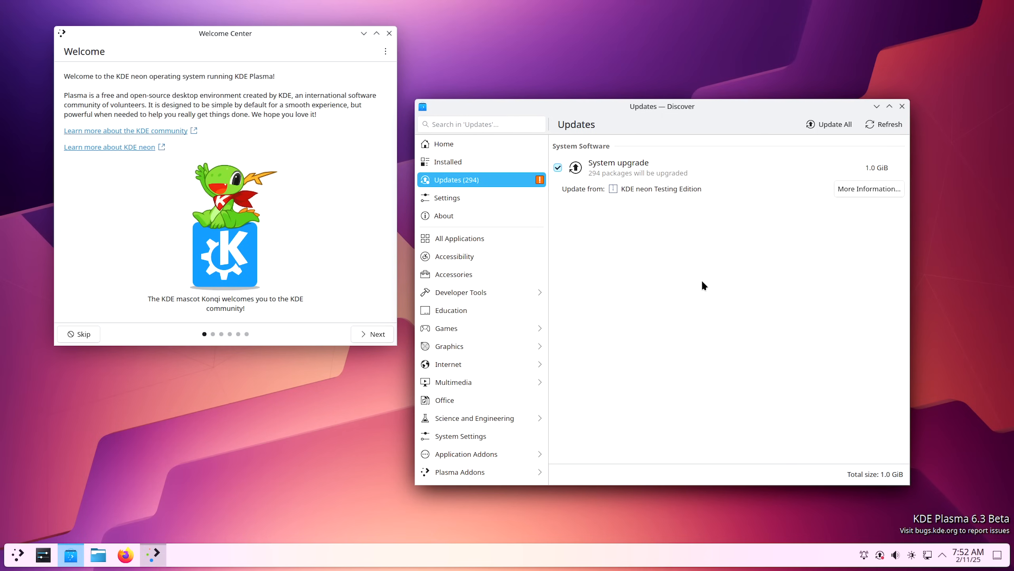
mouse_move(647, 287)
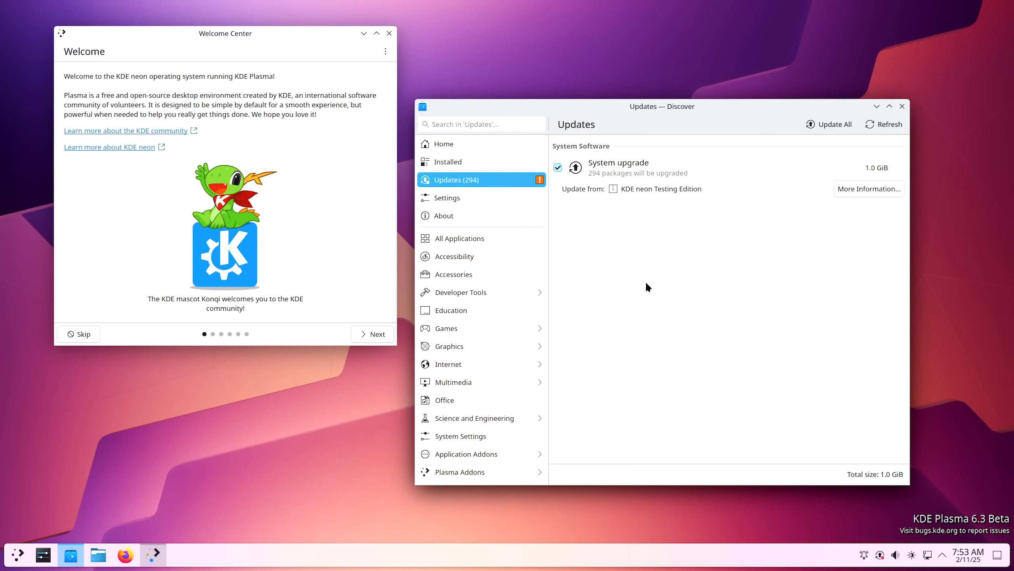
mouse_move(682, 275)
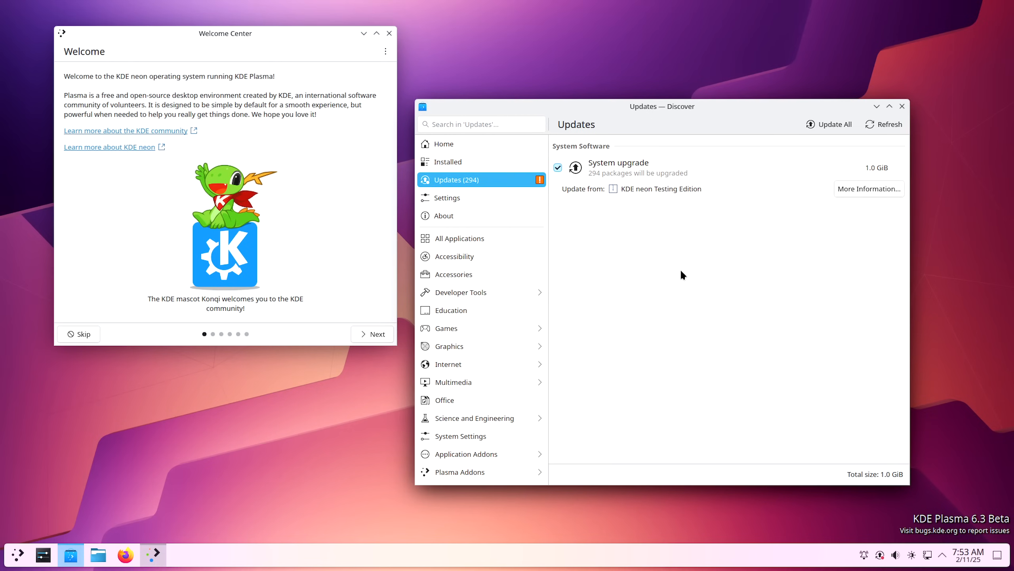
mouse_move(670, 234)
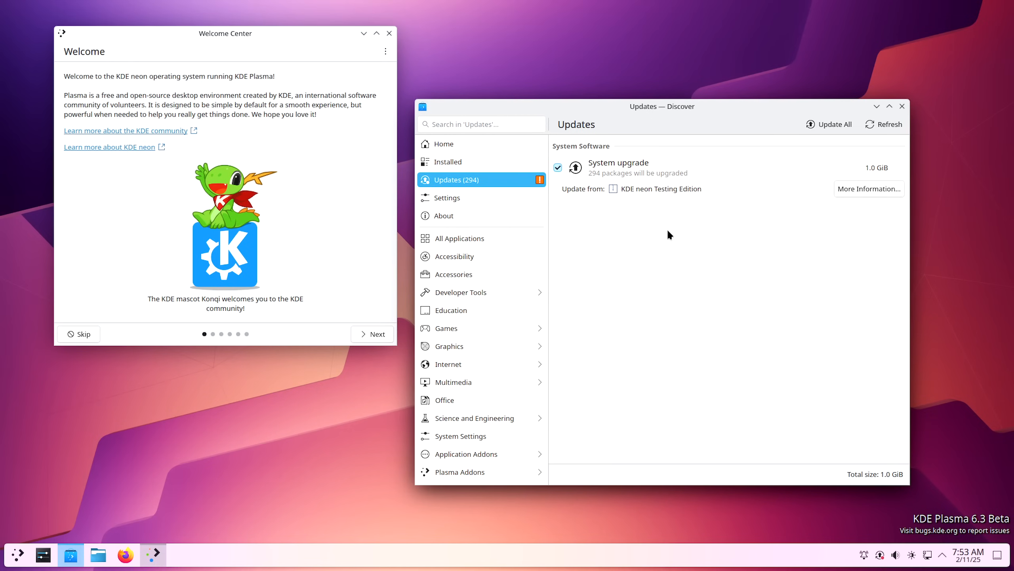
Bring up the Plasma 6.3 announcement and read past the hero image, highlighting the release date.
click(834, 124)
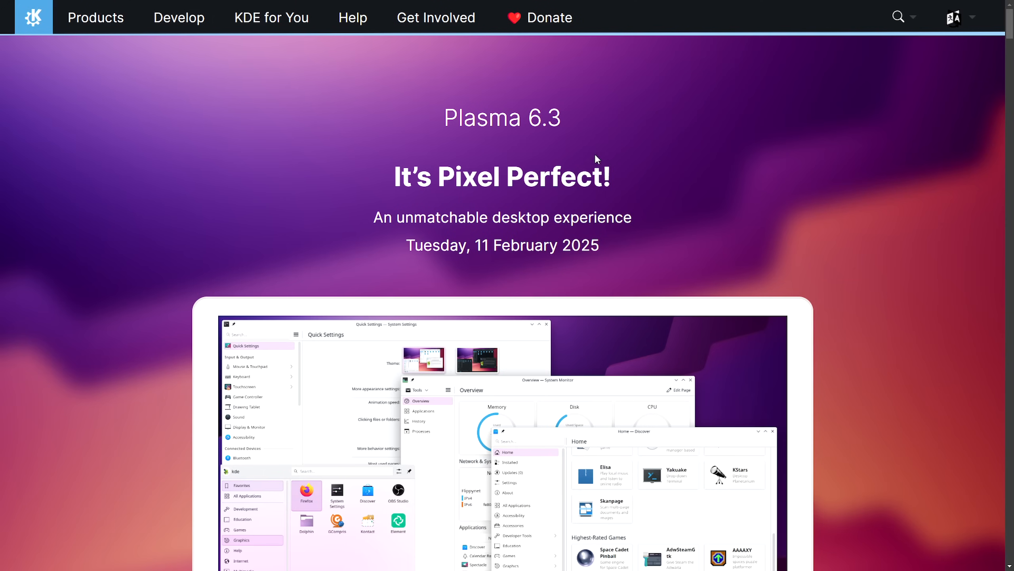
scroll(down, 3)
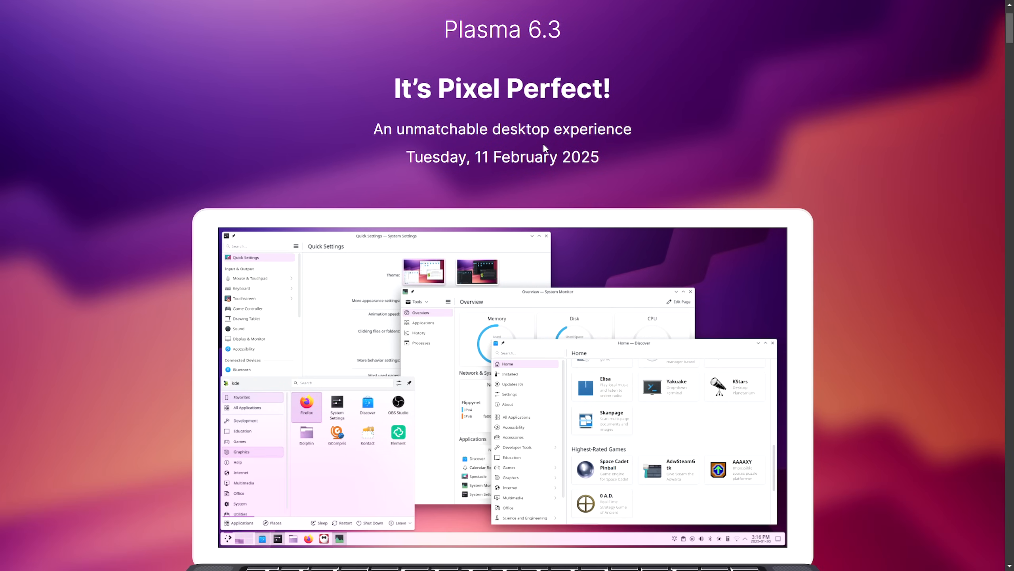
drag(406, 157, 589, 157)
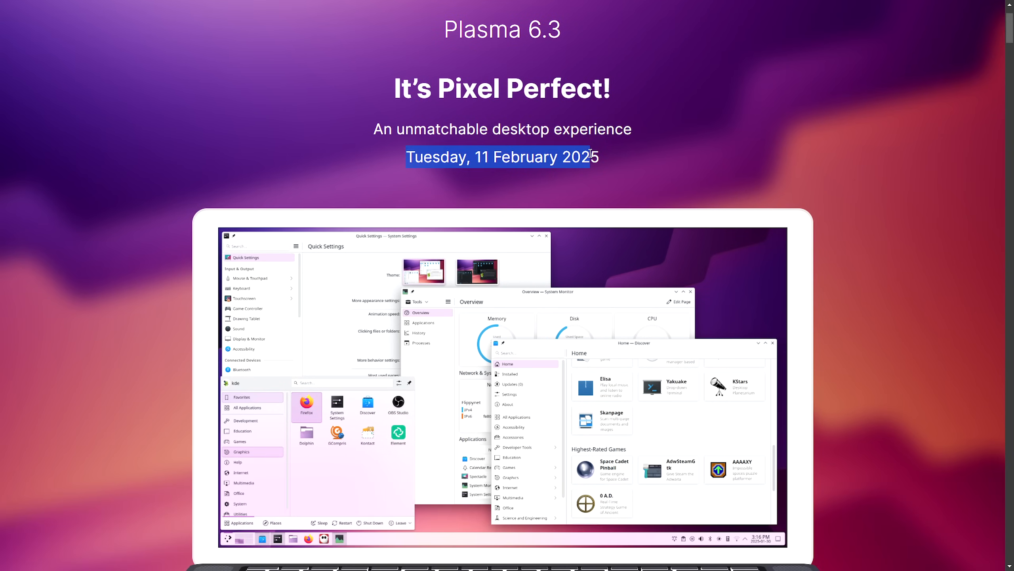
scroll(down, 3)
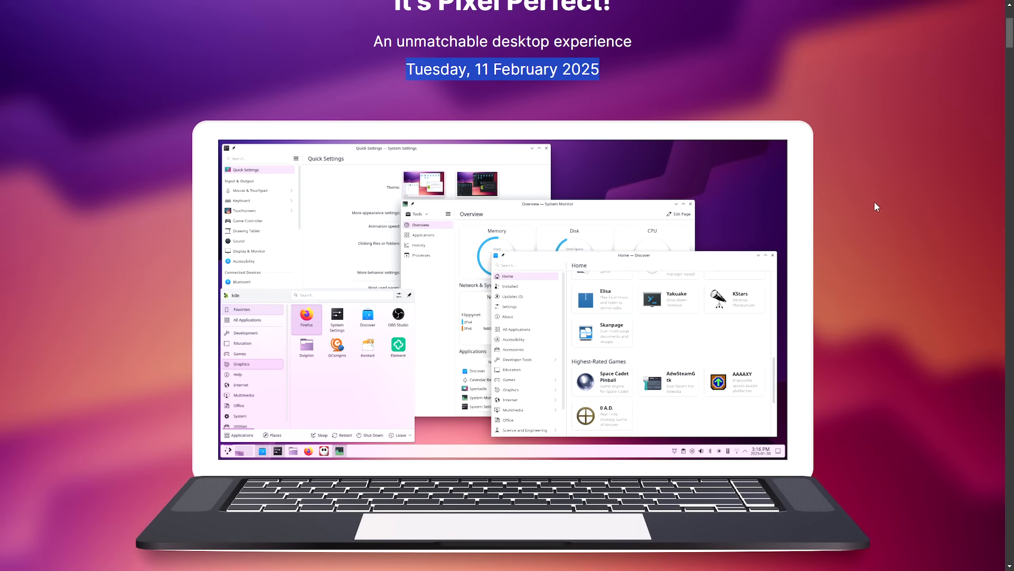
scroll(down, 3)
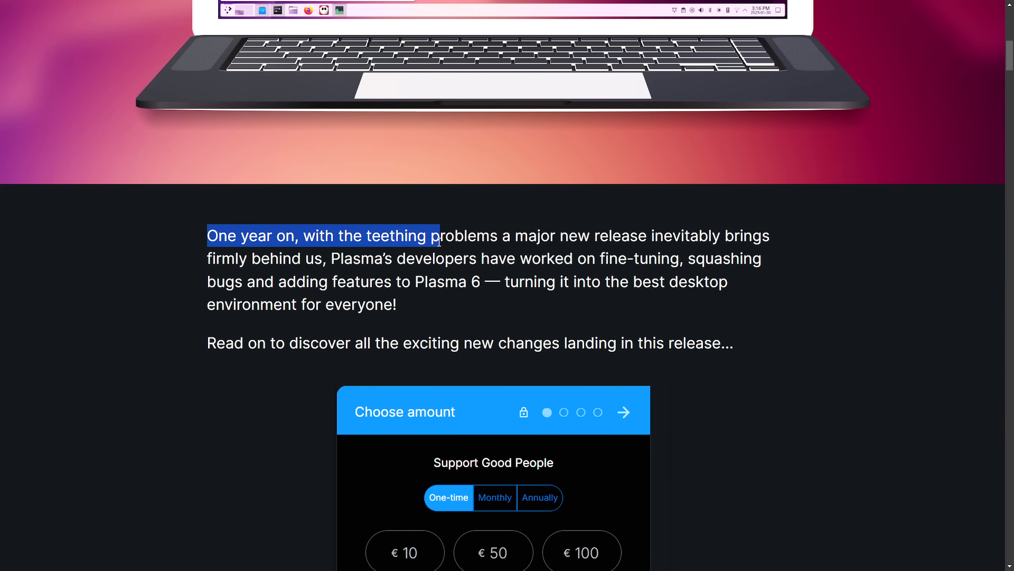
Highlight the first line of the introduction about fine-tuning Plasma 6 while reading, then clear it.
drag(440, 236, 657, 236)
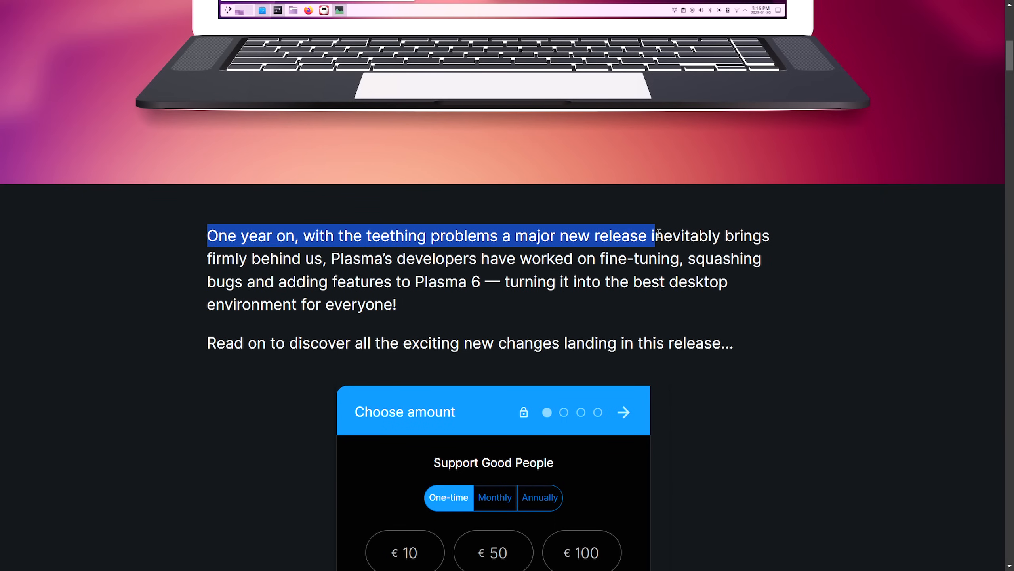
drag(653, 236, 305, 259)
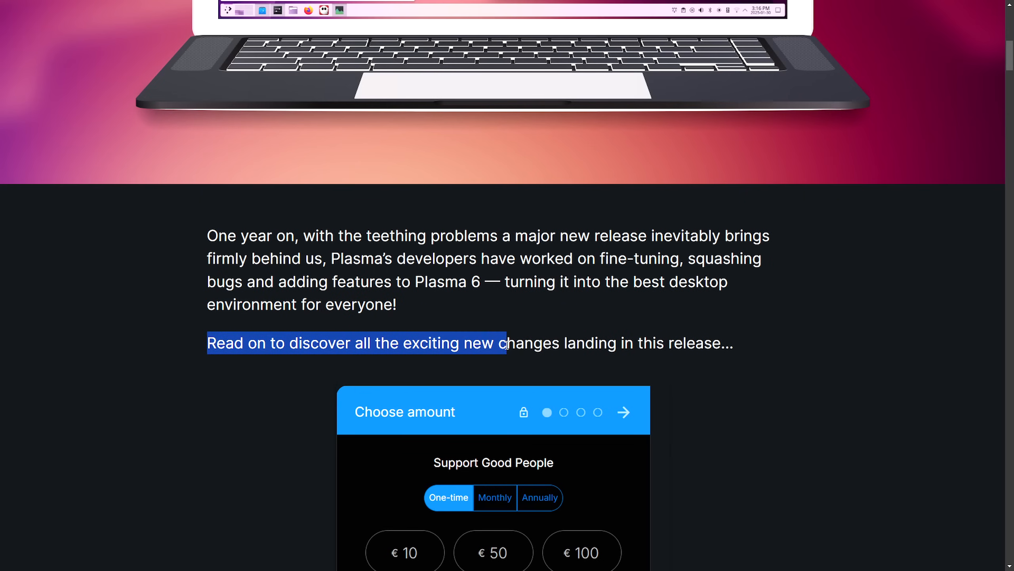
click(812, 350)
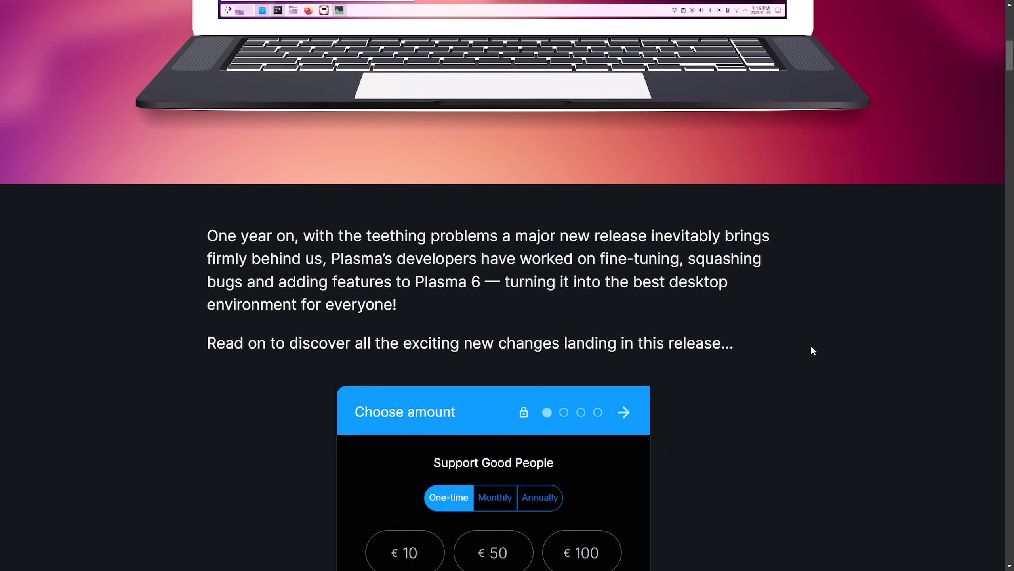
Reach the Digital Art section and highlight its sentences about the overhauled Drawing Tablet settings while reading.
scroll(down, 3)
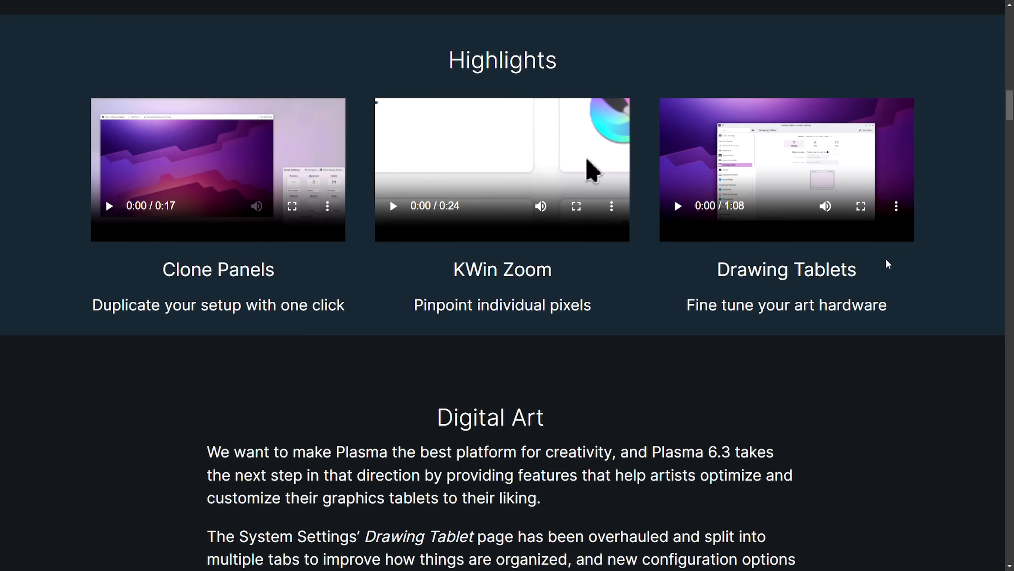
scroll(down, 3)
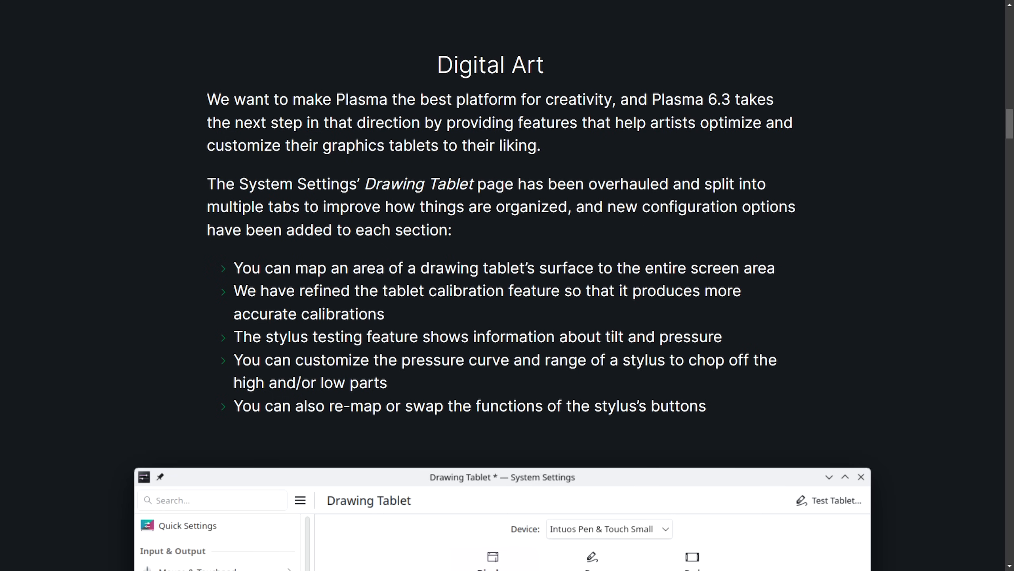
mouse_move(808, 291)
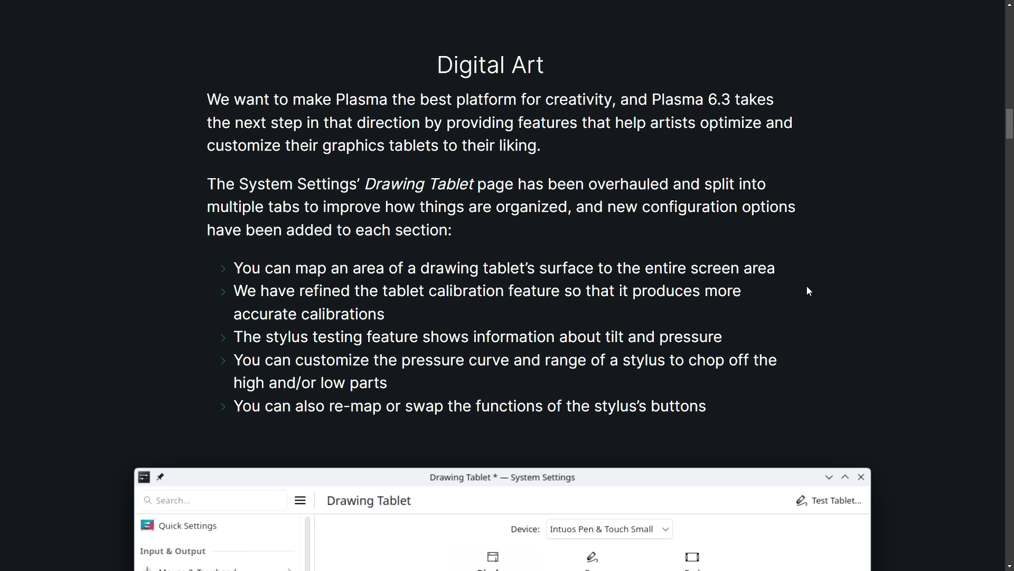
mouse_move(806, 295)
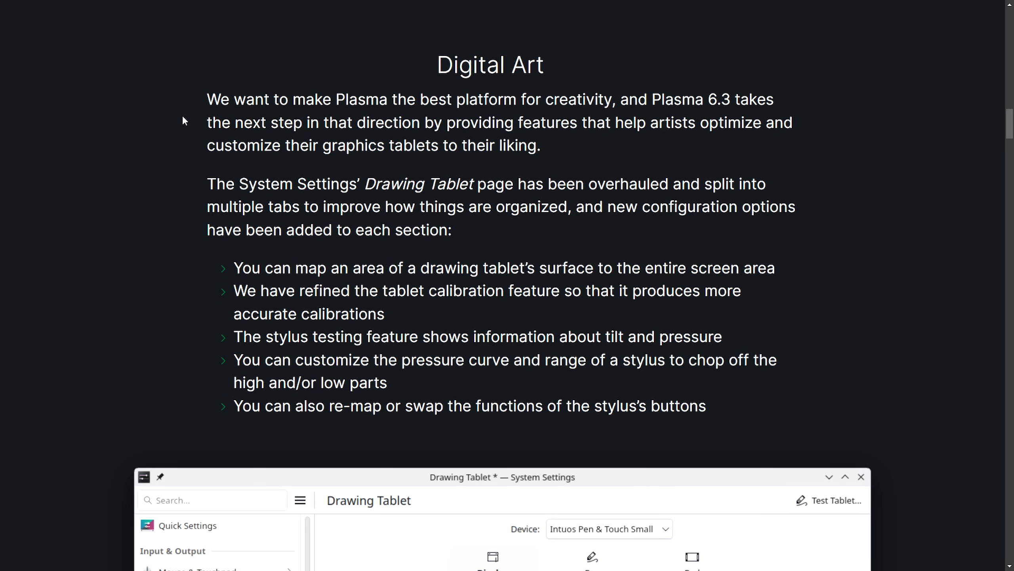
drag(207, 99, 331, 100)
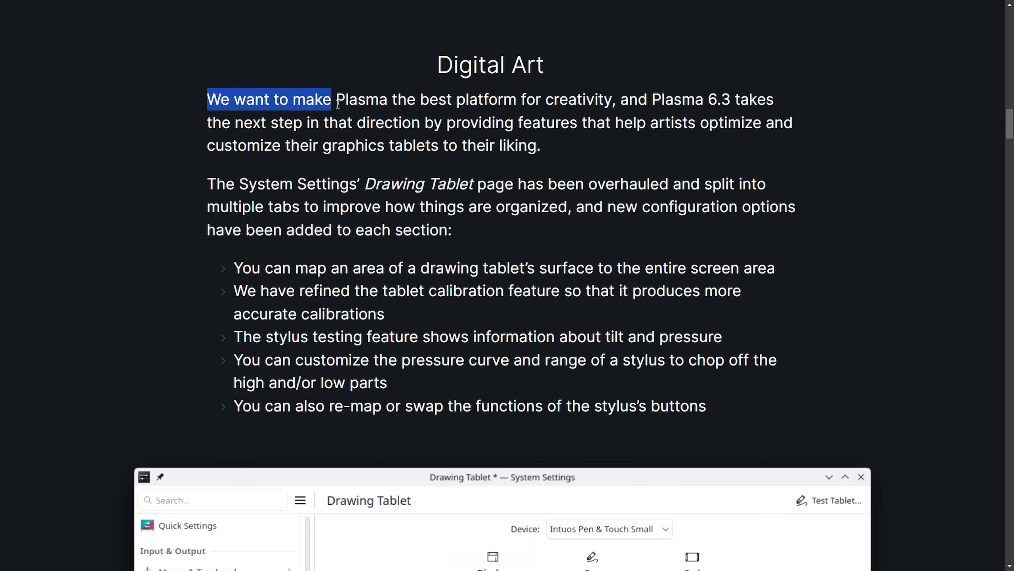
drag(333, 99, 619, 100)
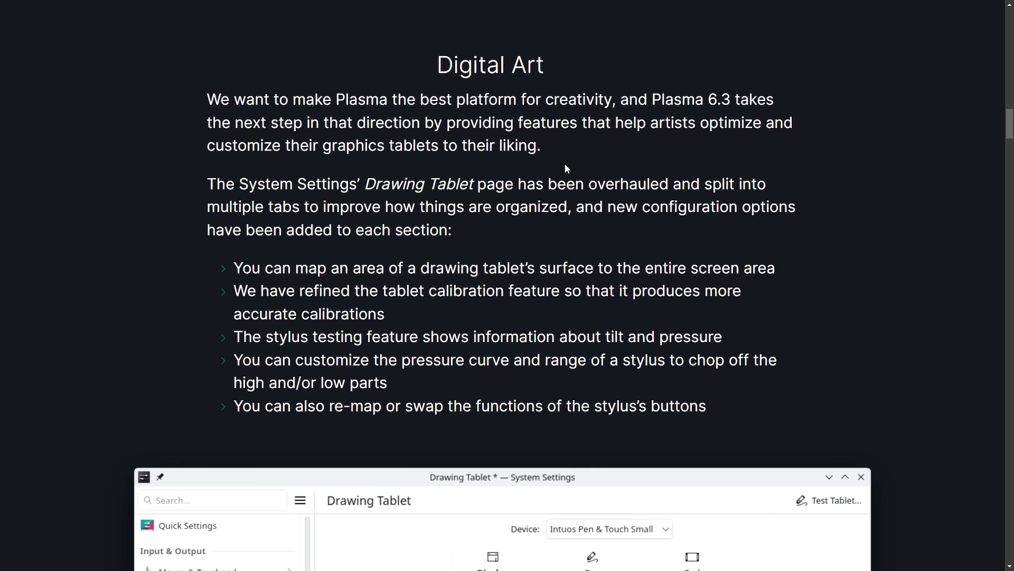
drag(207, 184, 459, 184)
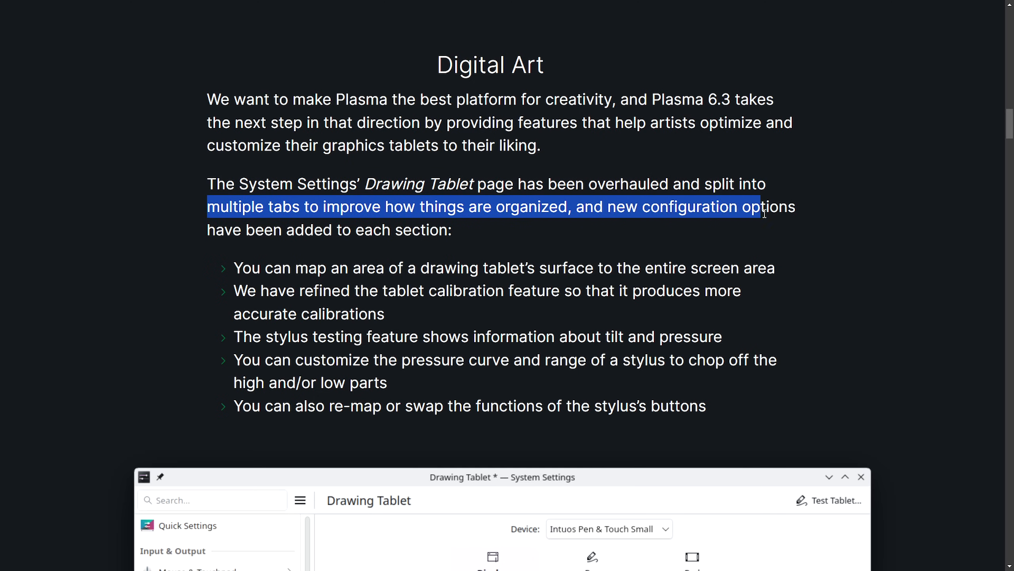
click(533, 247)
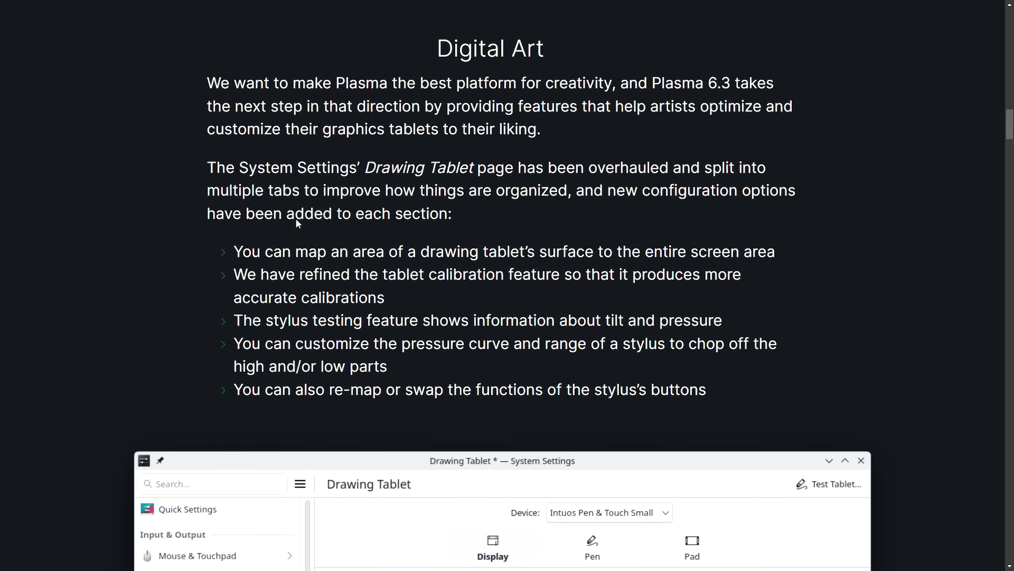
Bring the Digital Art bullet list and Drawing Tablet screenshot into view and clear the last-bullet highlight.
scroll(down, 3)
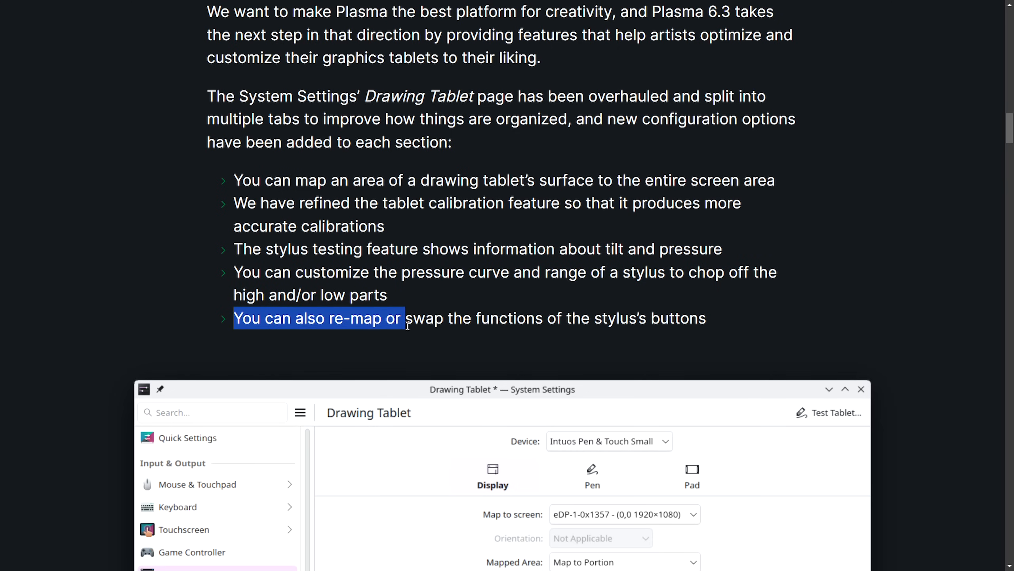
click(744, 326)
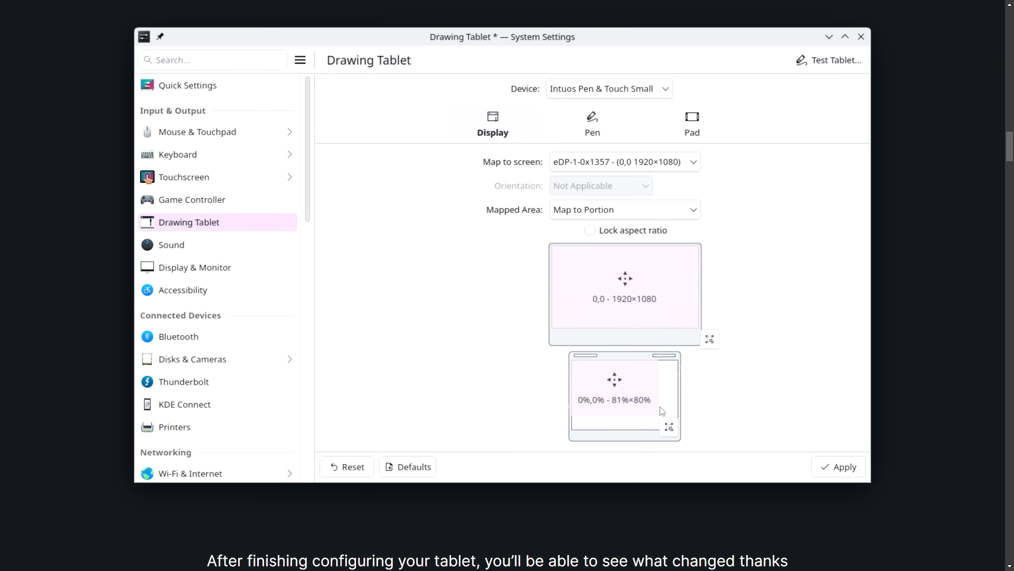
mouse_move(429, 86)
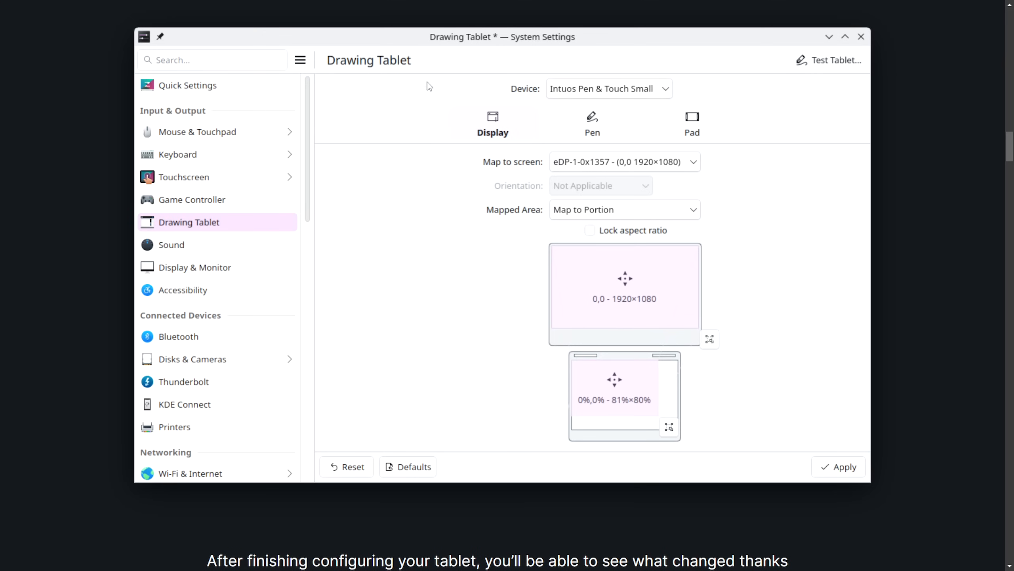
mouse_move(375, 223)
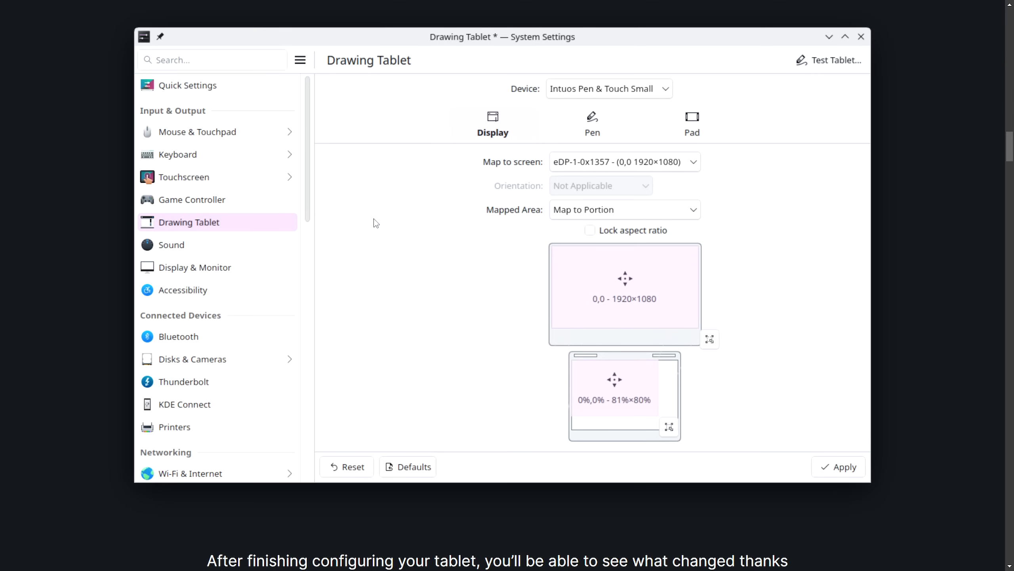
mouse_move(562, 105)
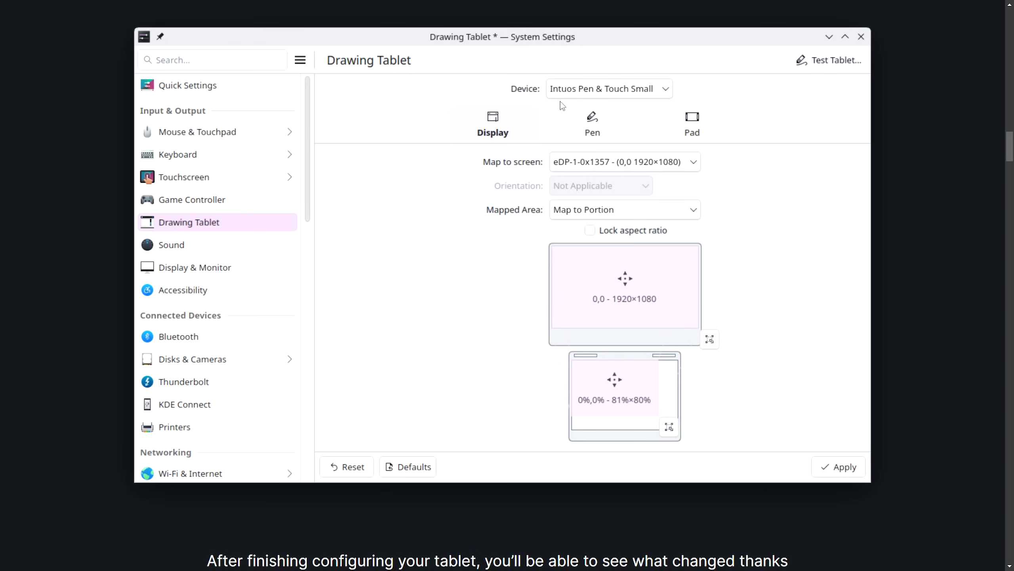
mouse_move(617, 101)
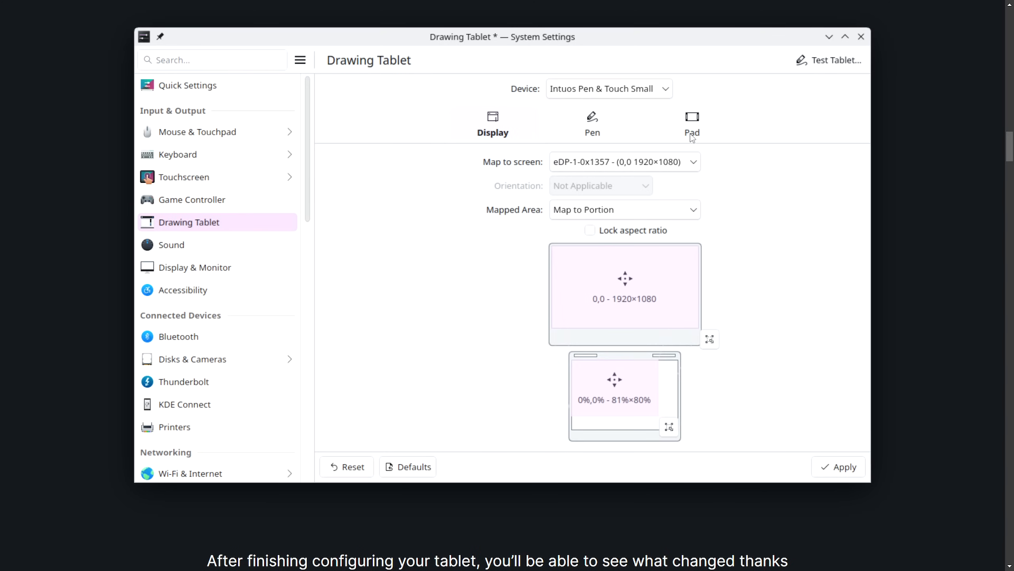
mouse_move(553, 171)
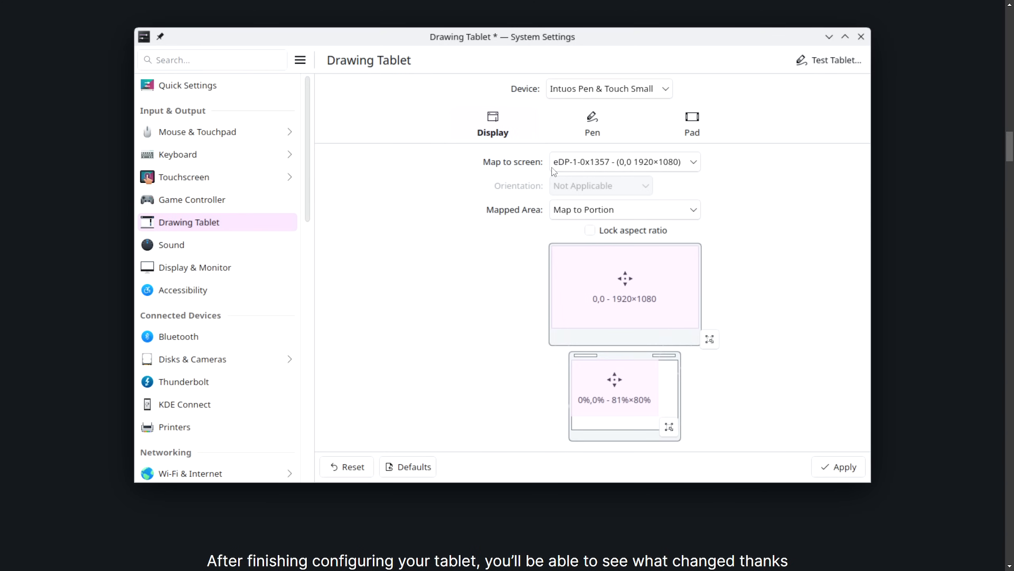
mouse_move(586, 171)
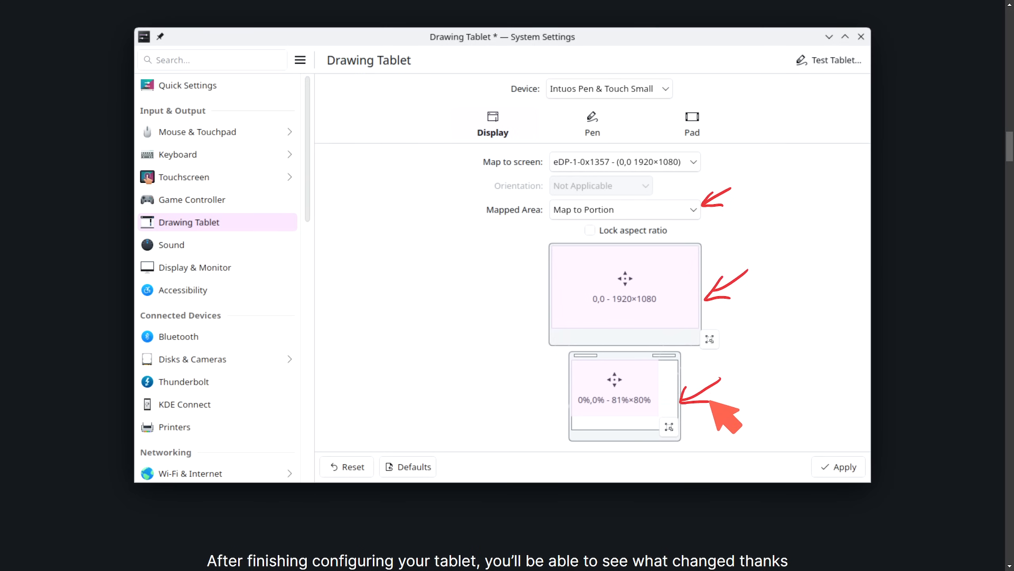
mouse_move(602, 424)
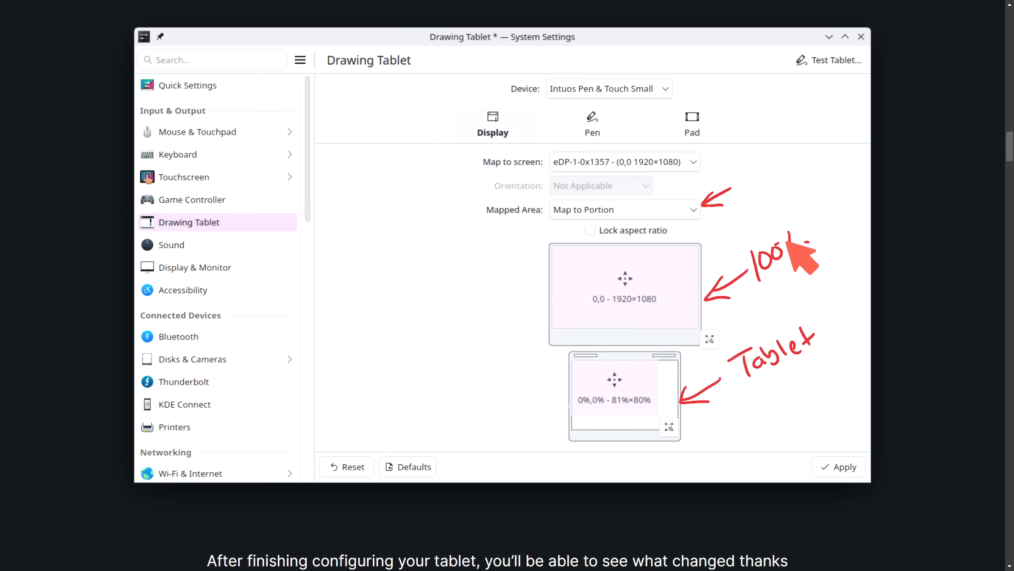
mouse_move(912, 311)
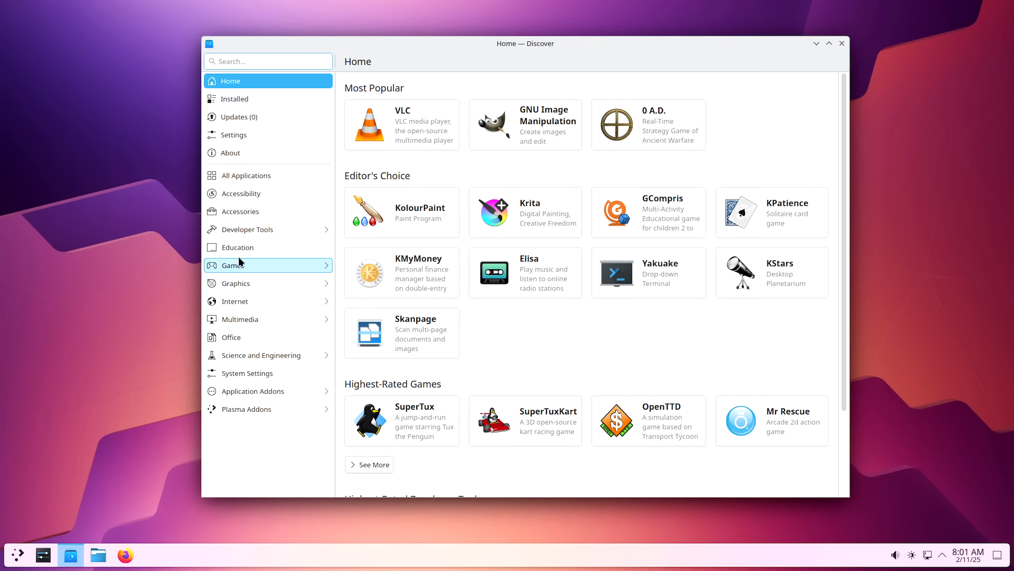
Leave Discover's Education category and raise the display scale to 125% in Display & Monitor settings.
click(238, 247)
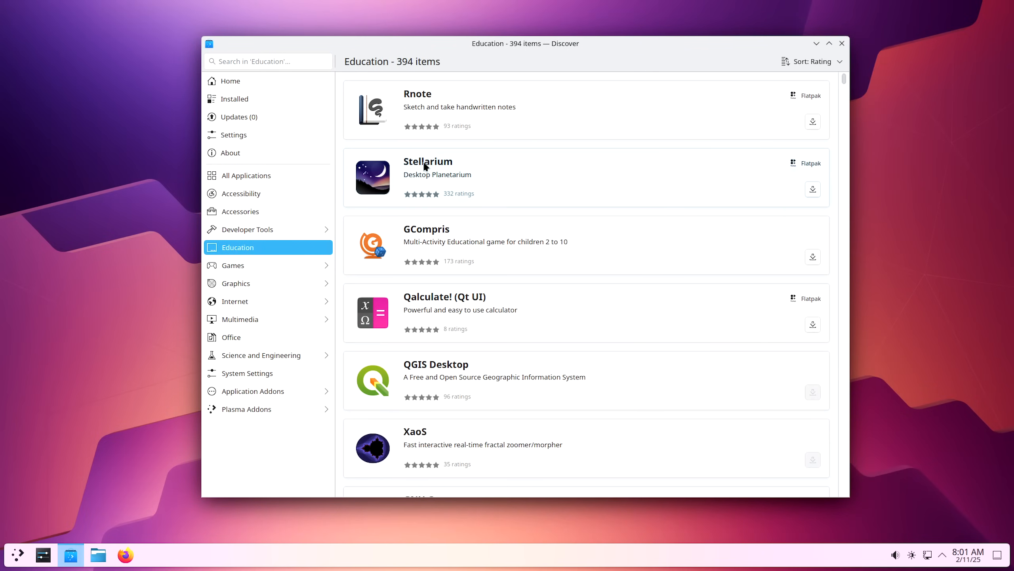
click(841, 44)
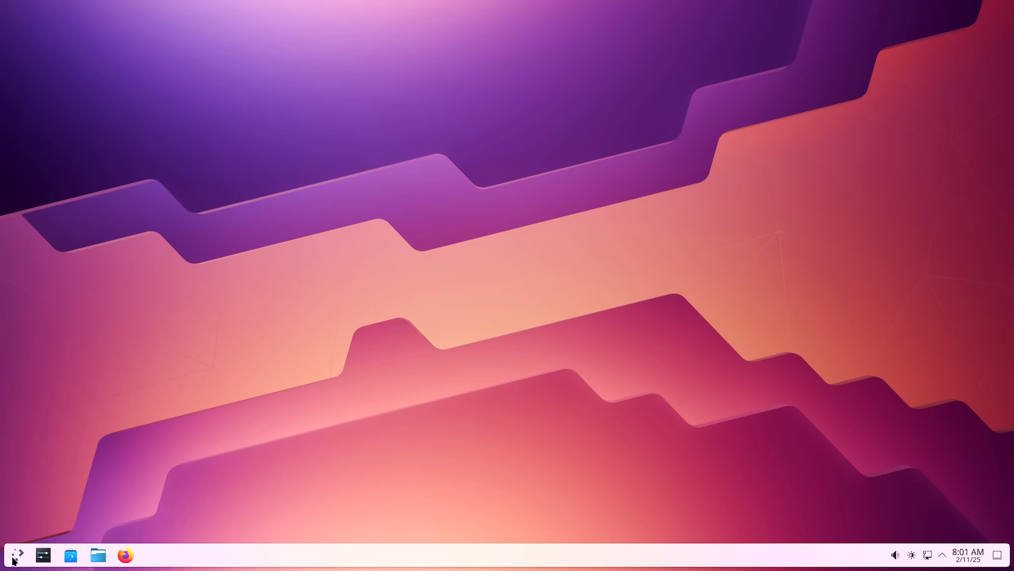
click(44, 554)
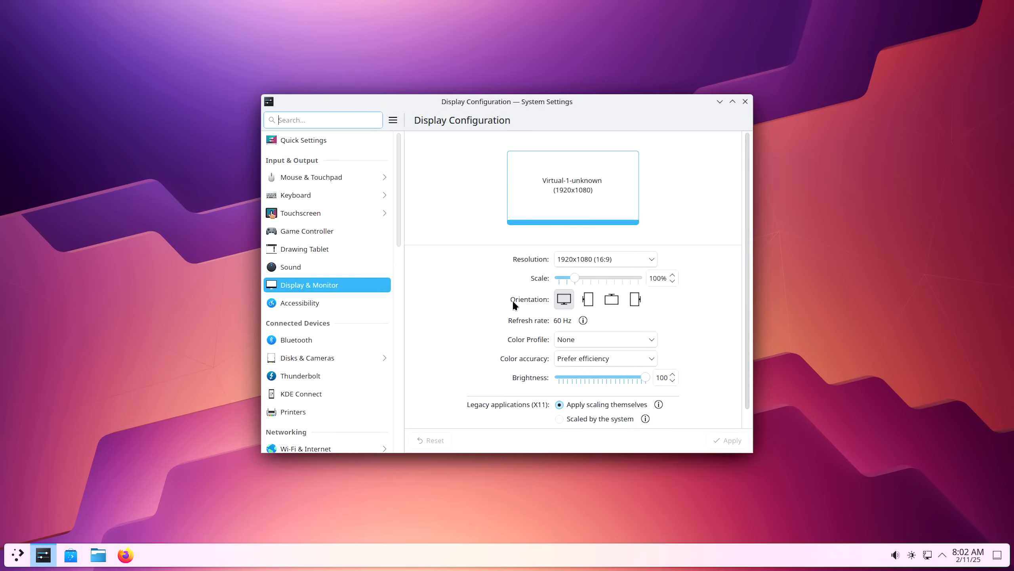
mouse_move(597, 283)
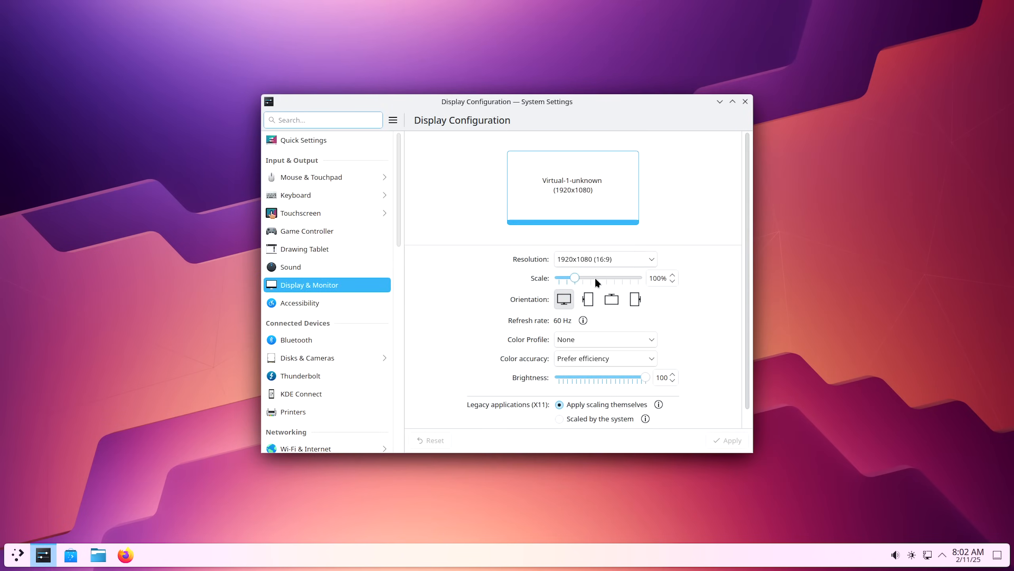
drag(575, 277, 584, 278)
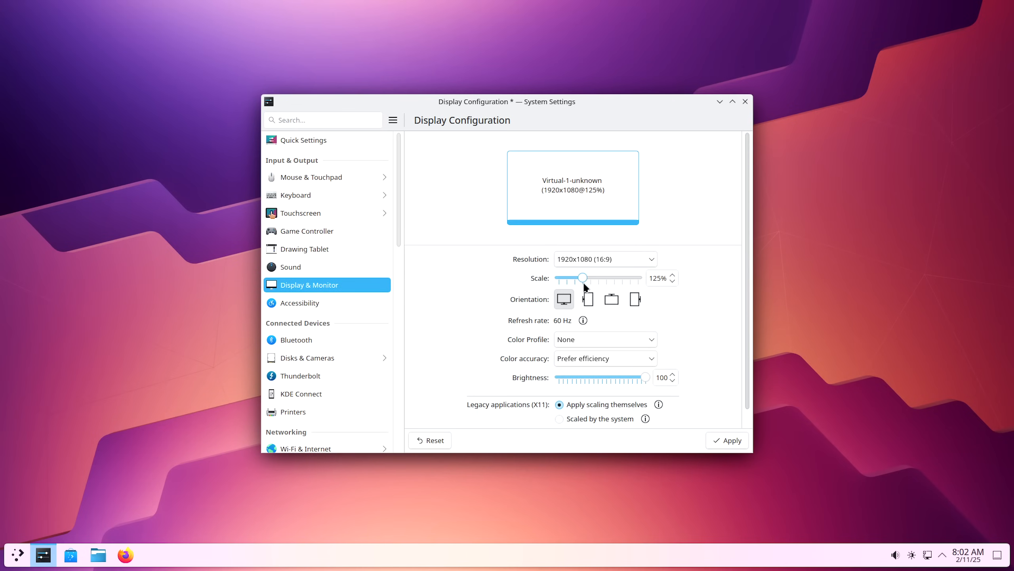
Apply and keep the 125% display scale, then bring System Settings back from the launcher search.
click(728, 440)
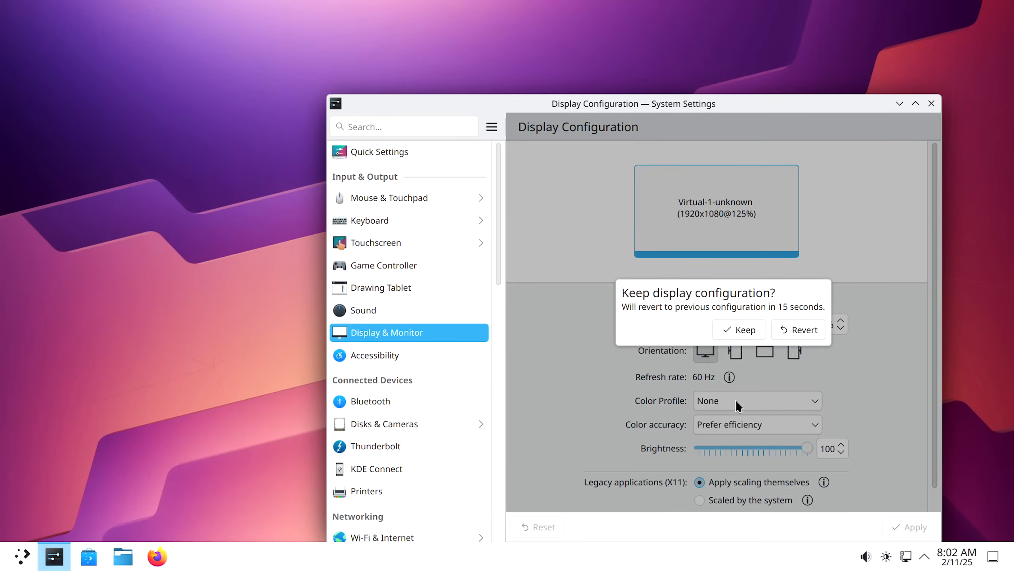
click(739, 329)
text(s)
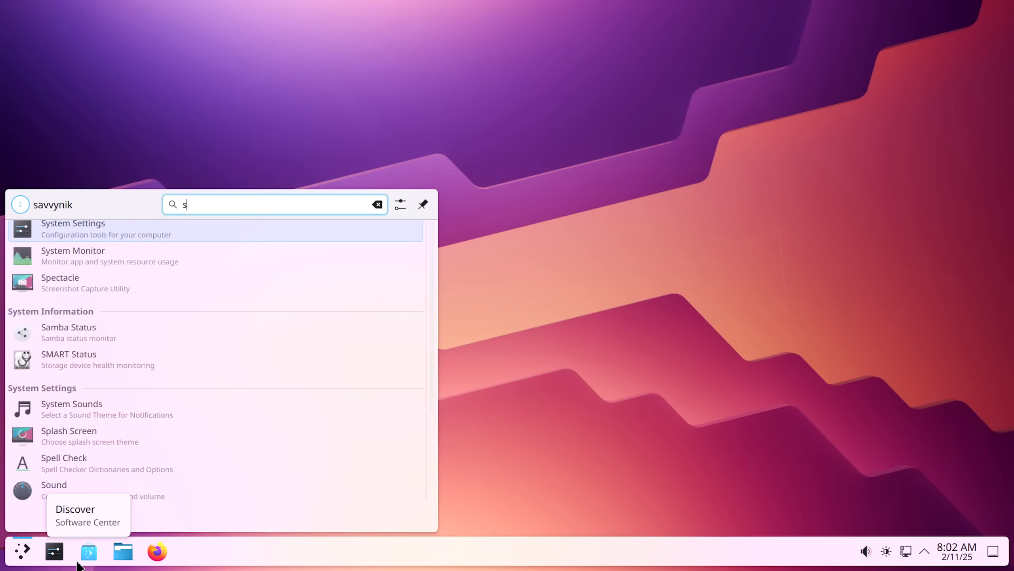
click(72, 228)
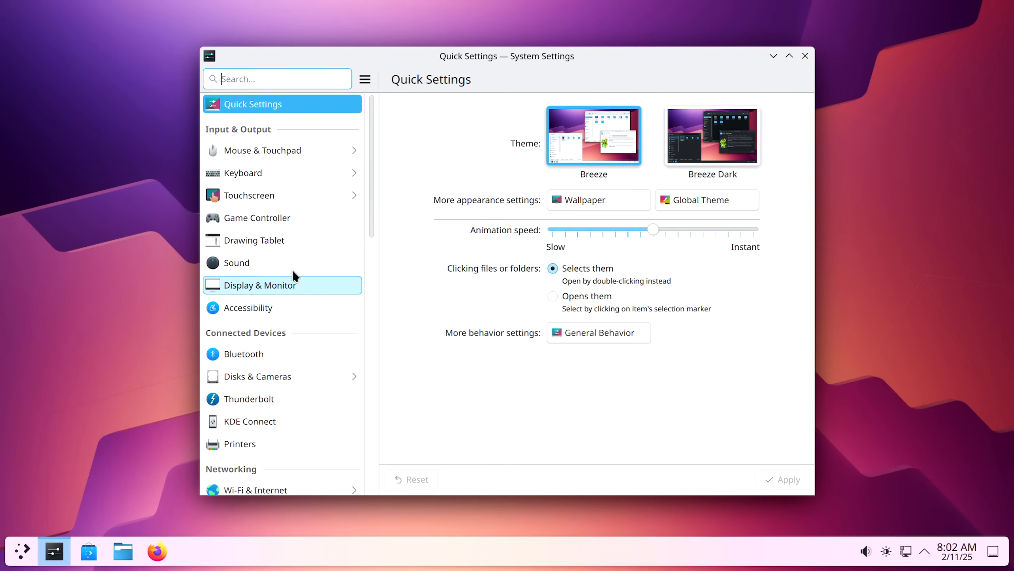
In Drawing Tablet settings, map the tablet to All Screens and keep Stretch and Fill as the mapped area.
click(253, 240)
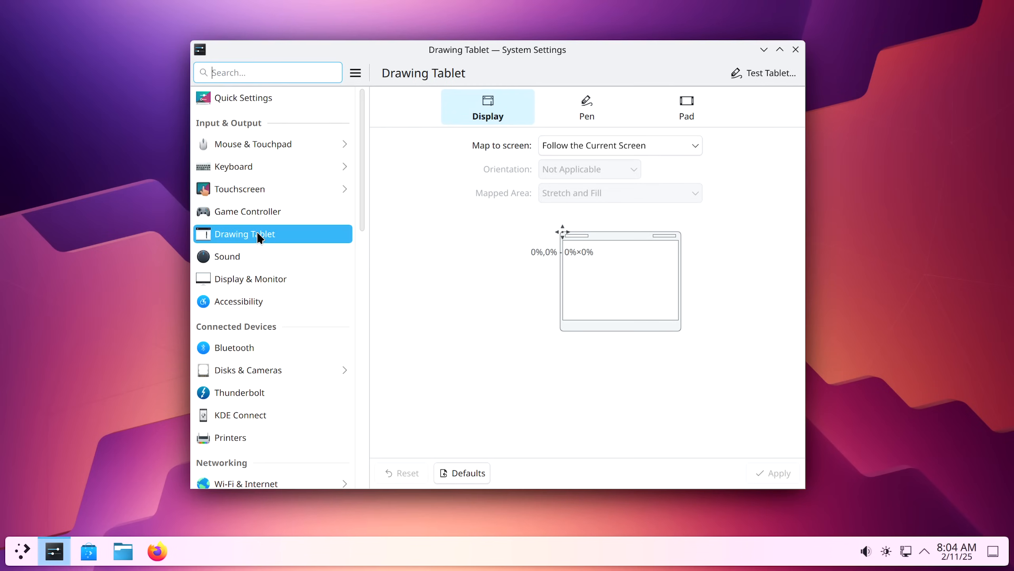
mouse_move(576, 275)
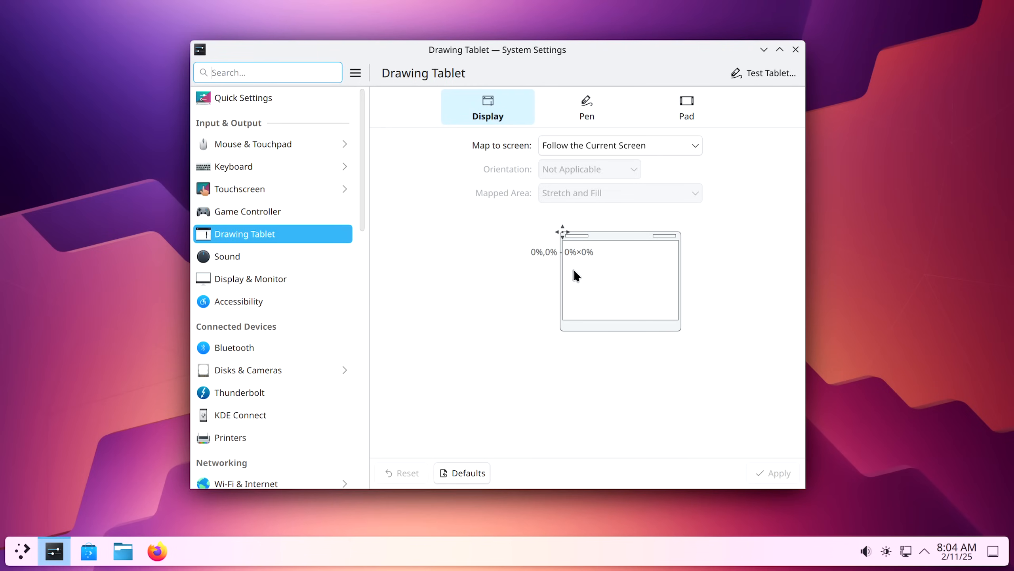
mouse_move(783, 343)
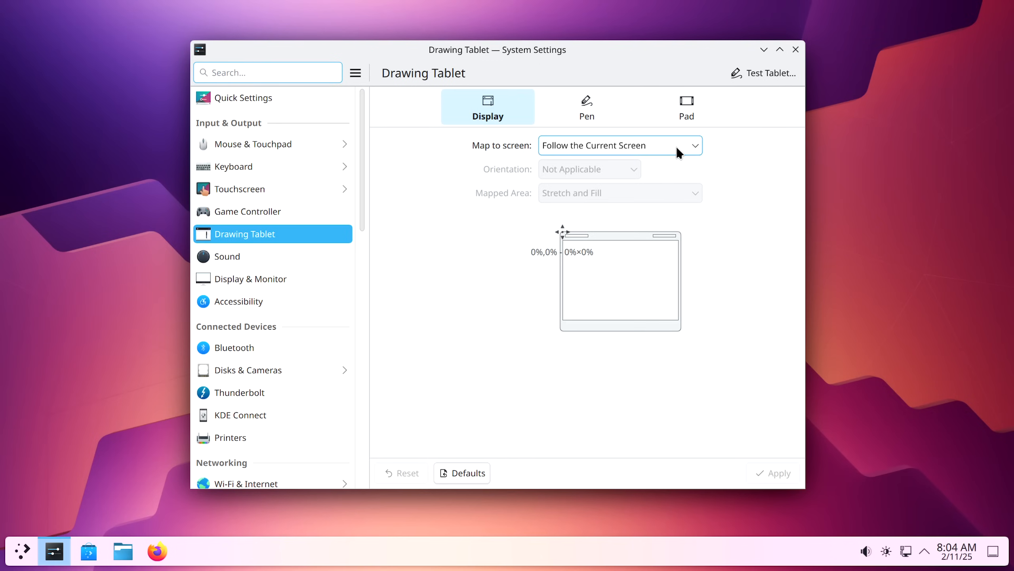
click(618, 145)
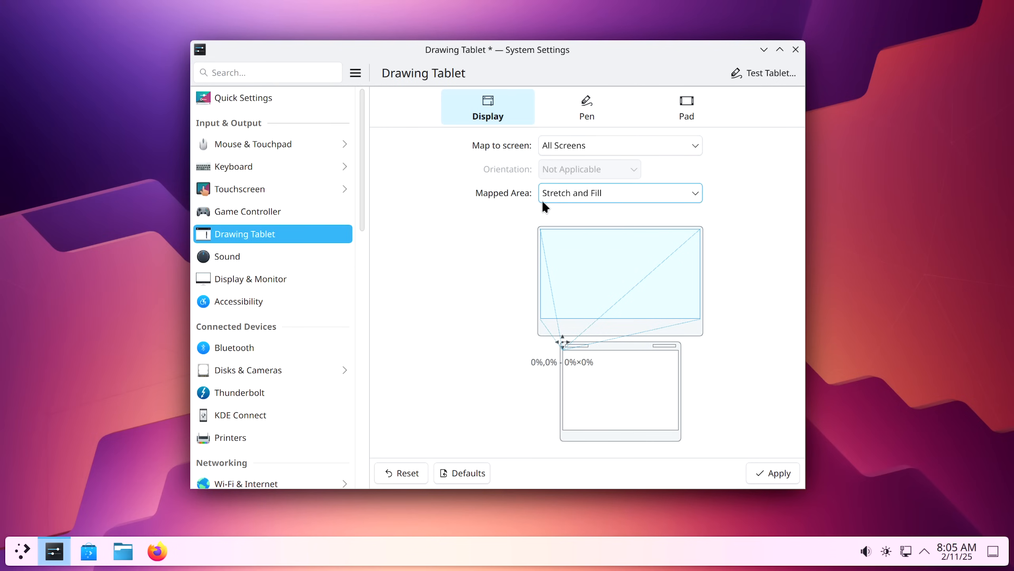
click(619, 192)
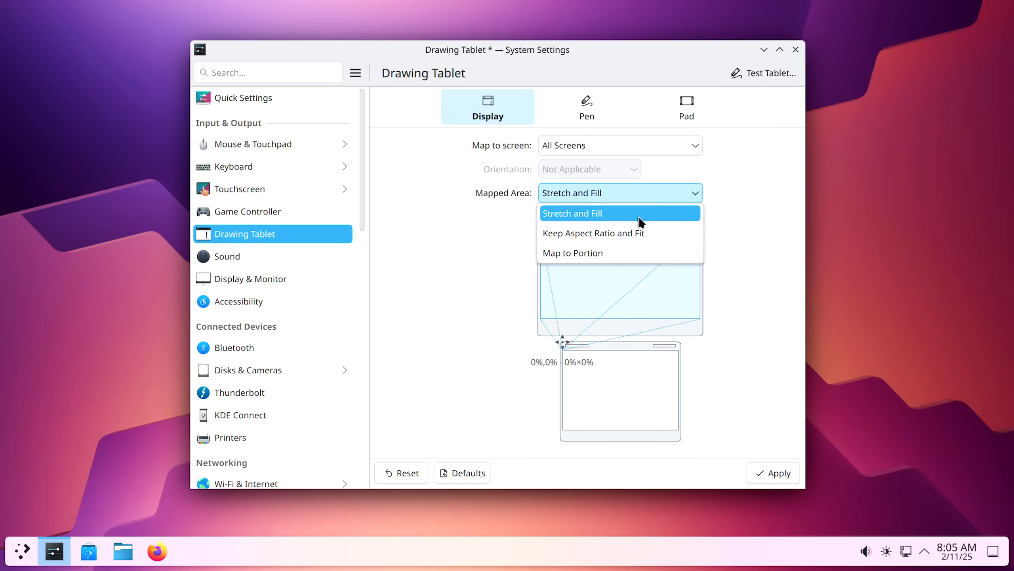
mouse_move(653, 233)
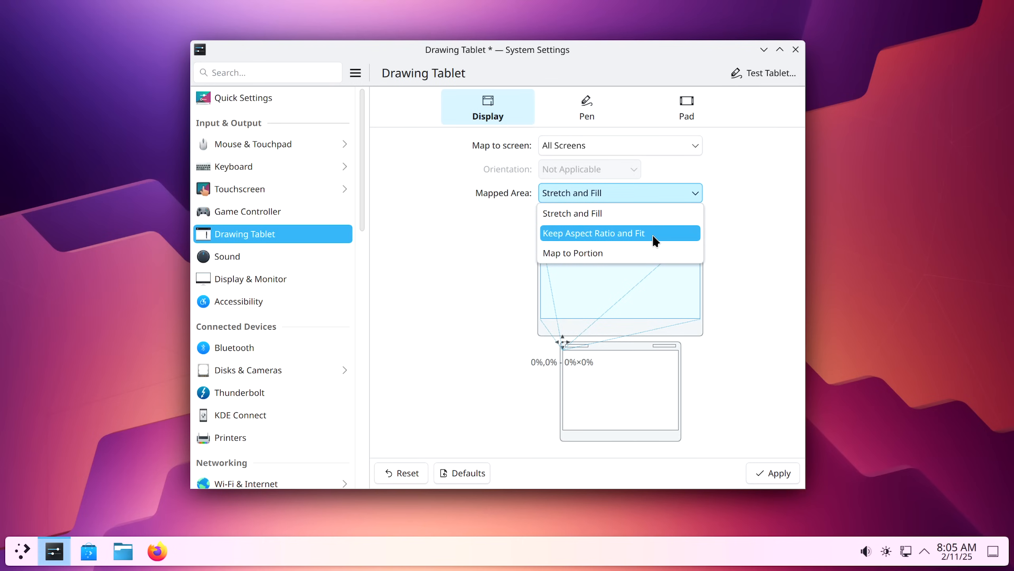
mouse_move(643, 214)
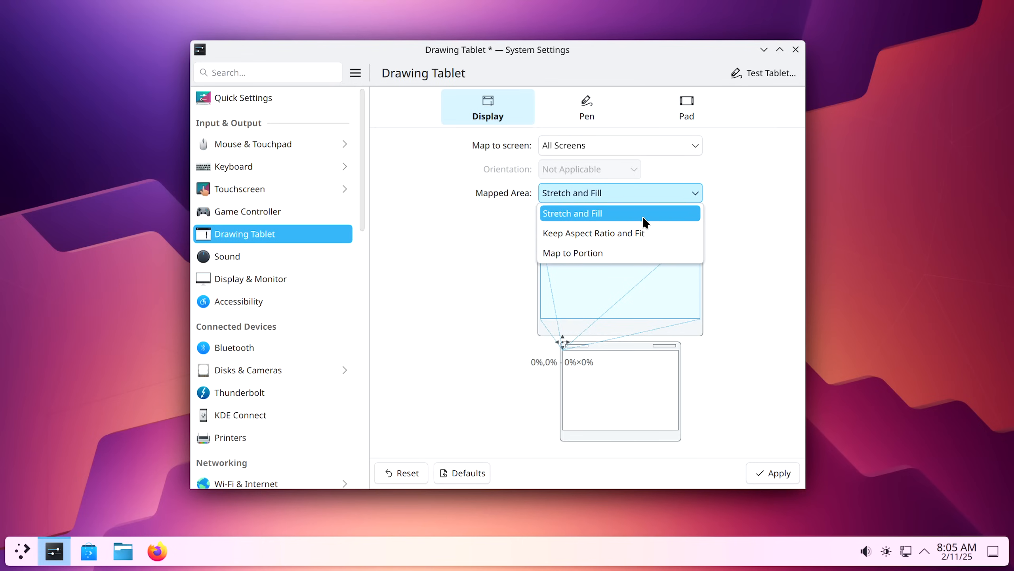
click(572, 213)
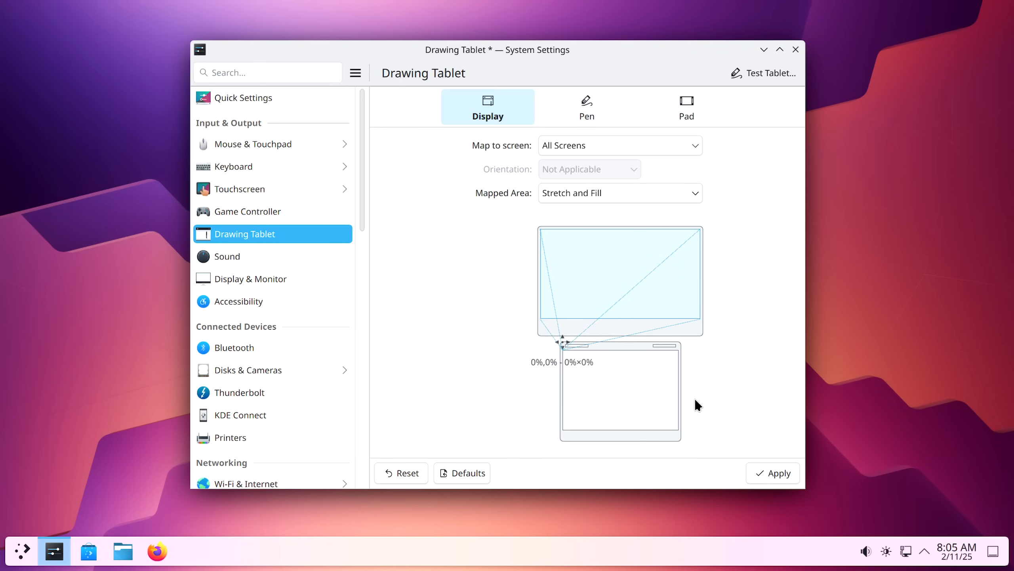
mouse_move(839, 292)
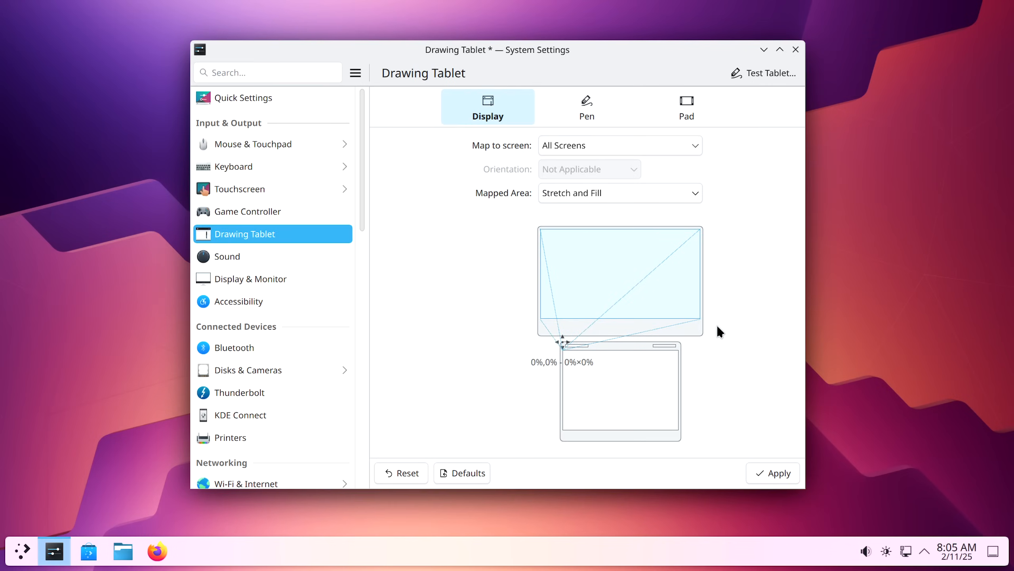
mouse_move(631, 317)
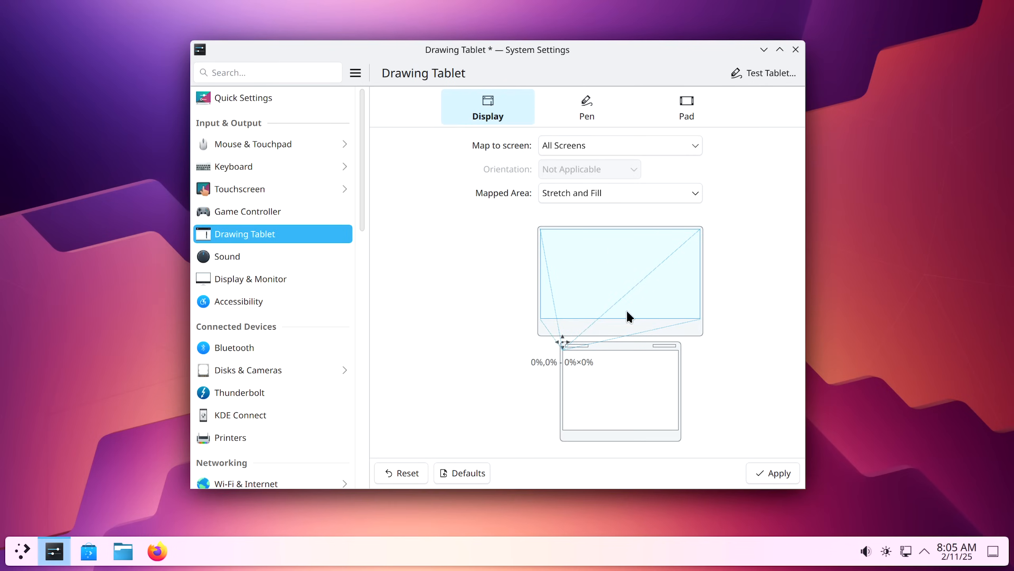
click(586, 107)
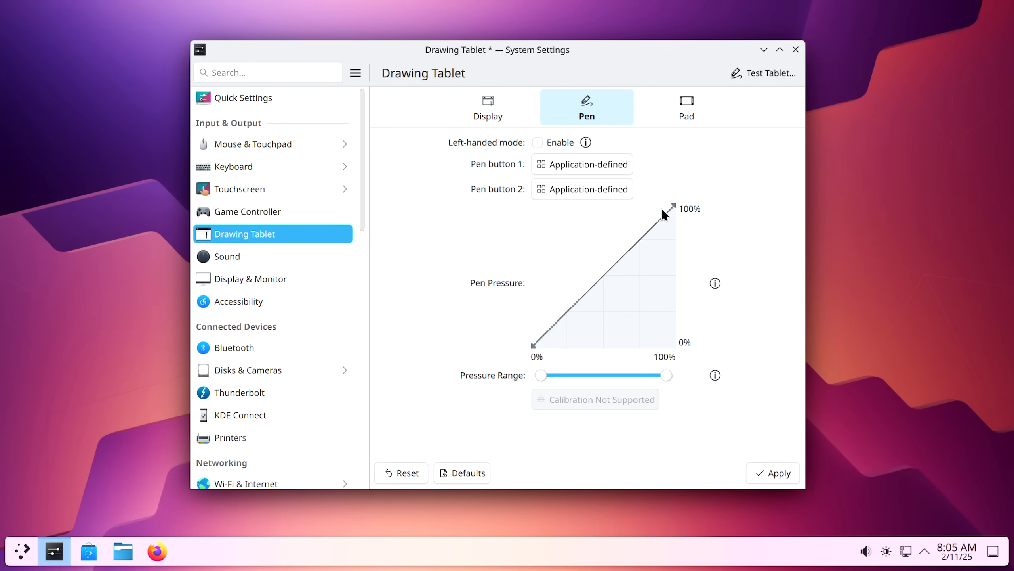
mouse_move(536, 374)
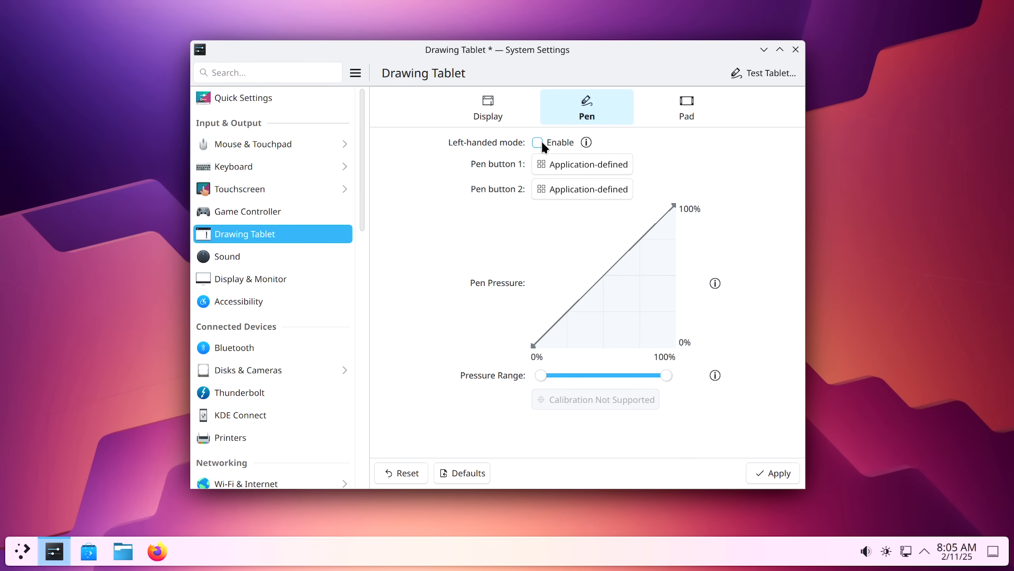
click(685, 107)
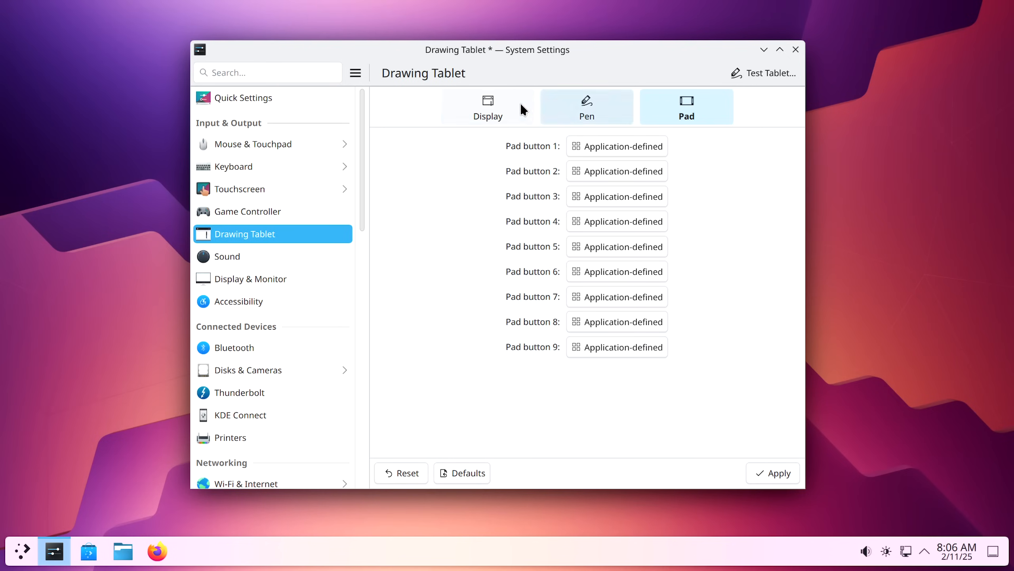
click(488, 108)
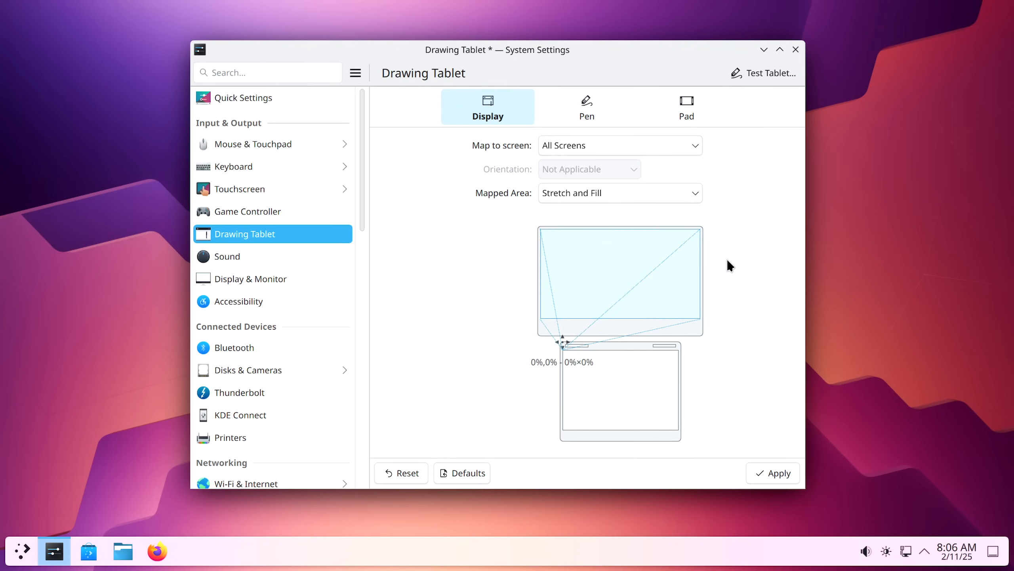
Draw a test stroke in the Tablet Tester and review the logged stylus press, move and release events.
click(763, 72)
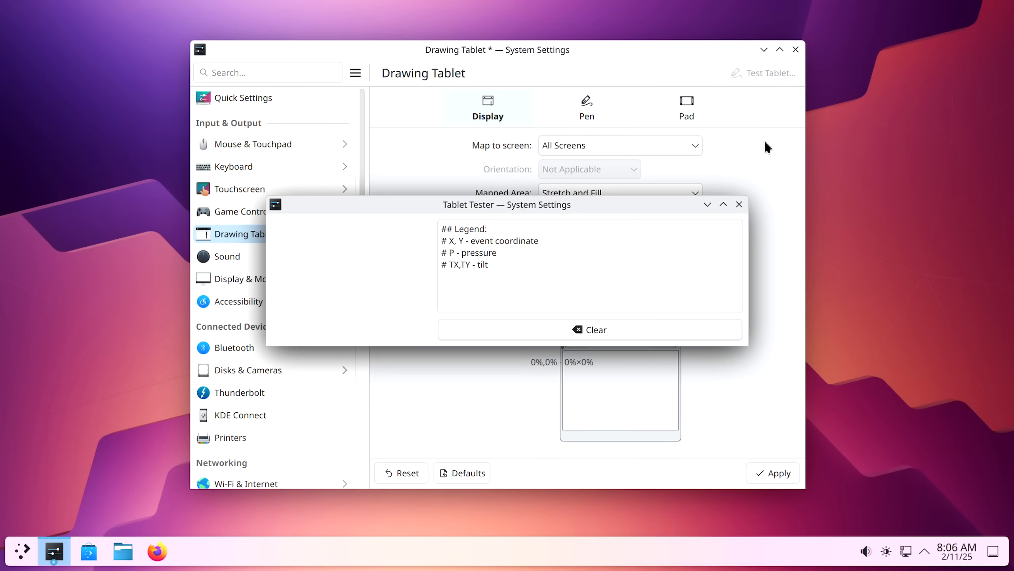
mouse_move(316, 281)
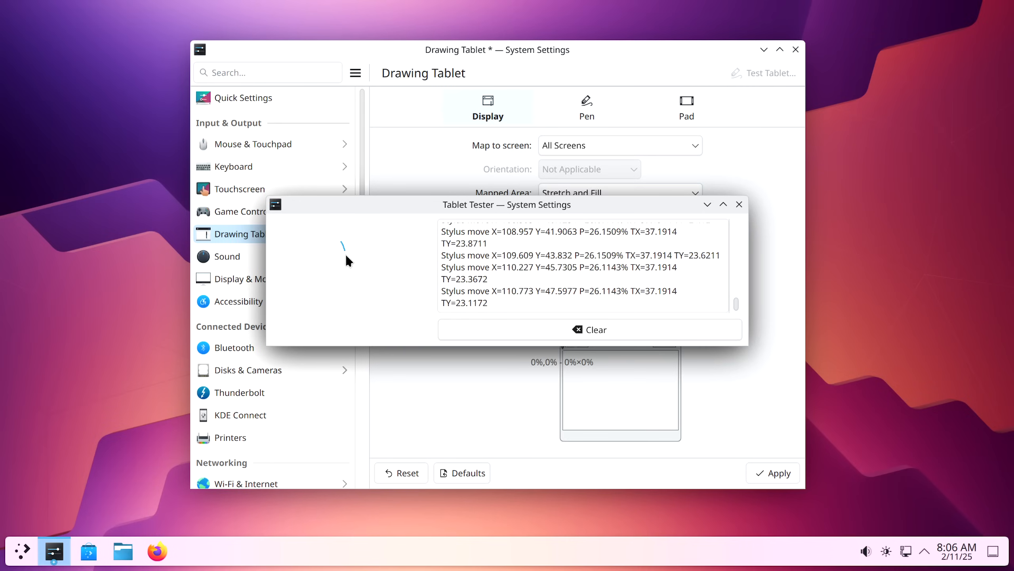
drag(343, 245, 369, 285)
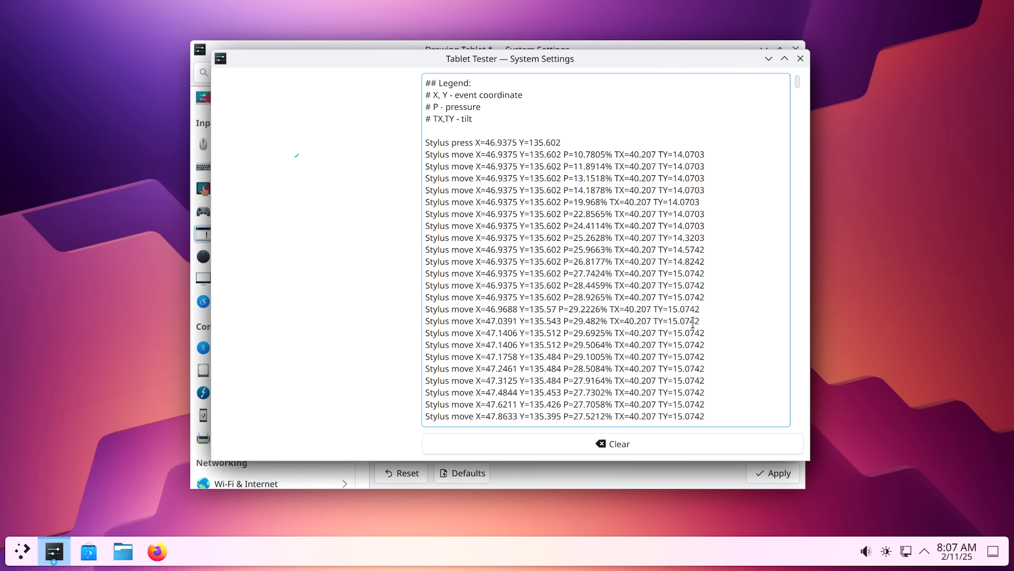
scroll(down, 3)
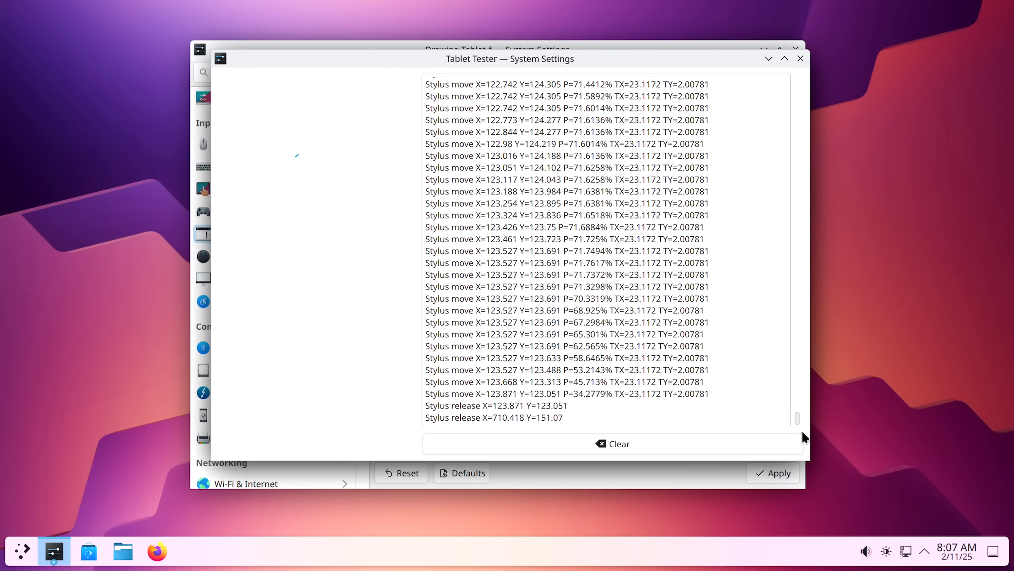
mouse_move(989, 345)
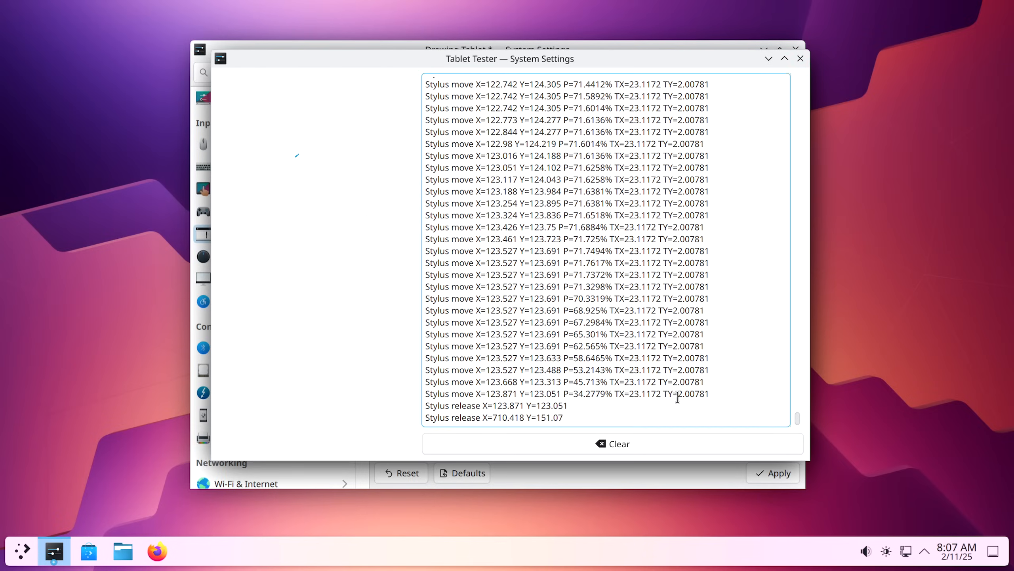
Close the Tablet Tester and apply the All Screens, Stretch and Fill tablet mapping.
click(800, 58)
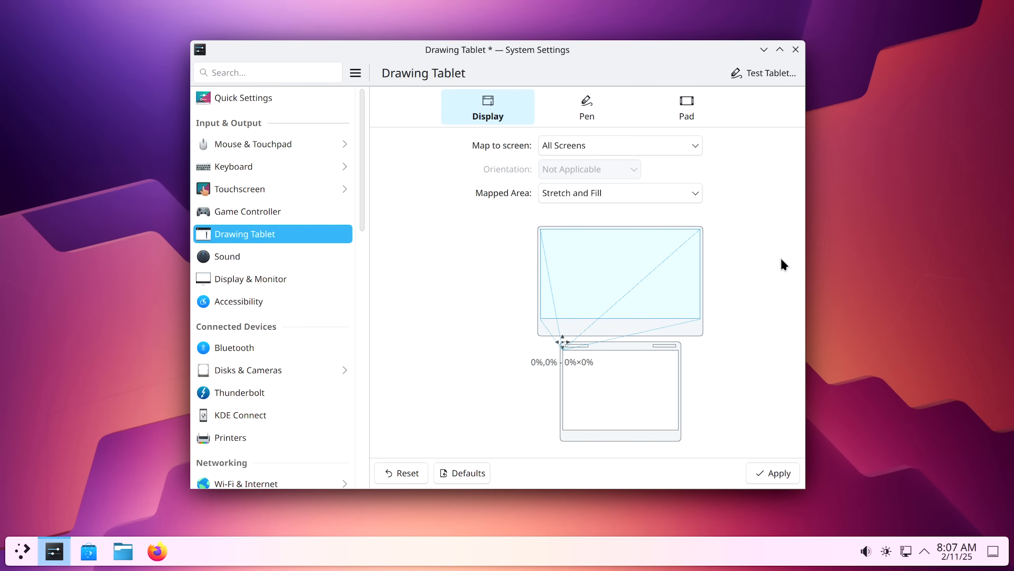
mouse_move(769, 263)
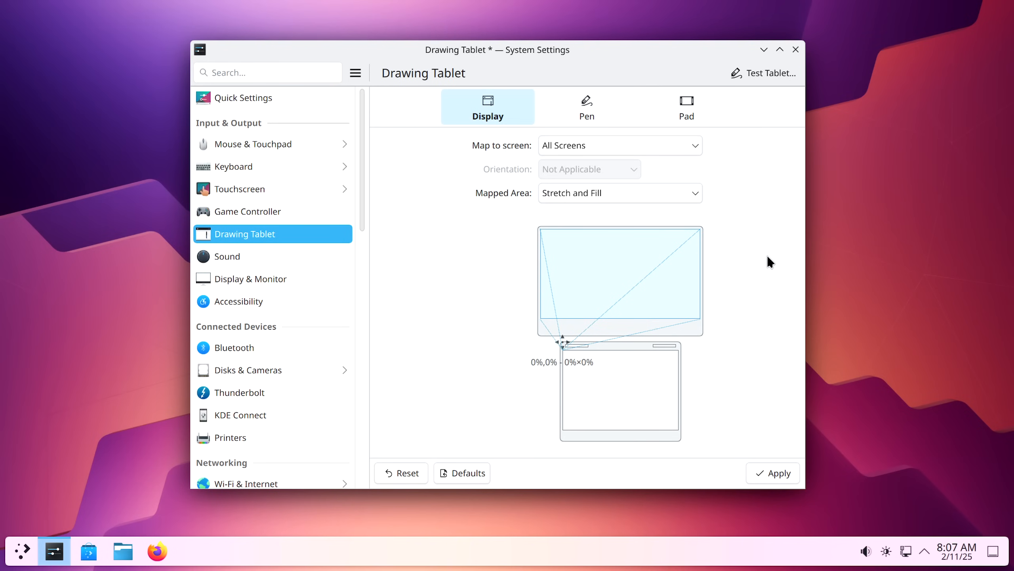
mouse_move(762, 262)
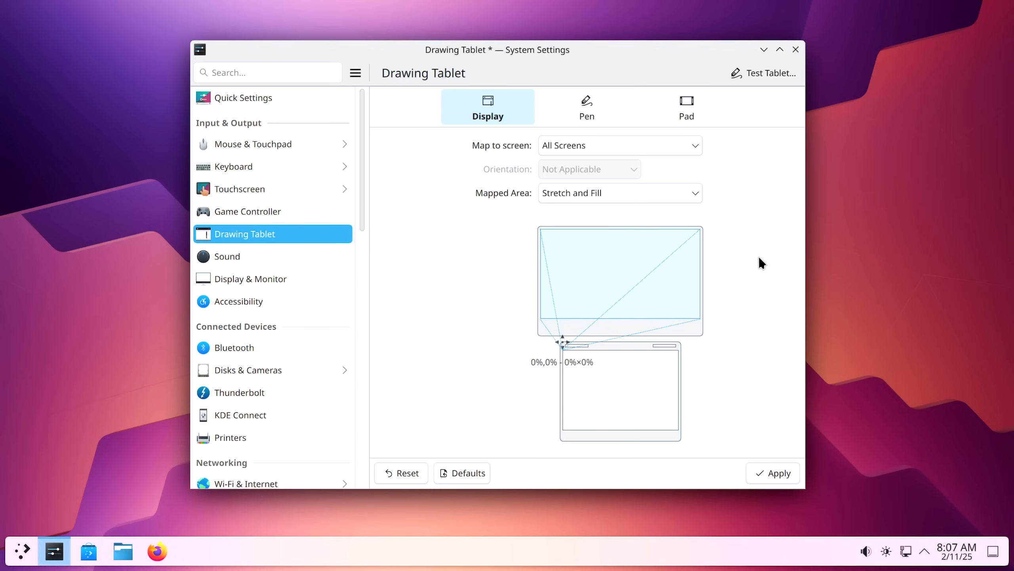
mouse_move(1011, 286)
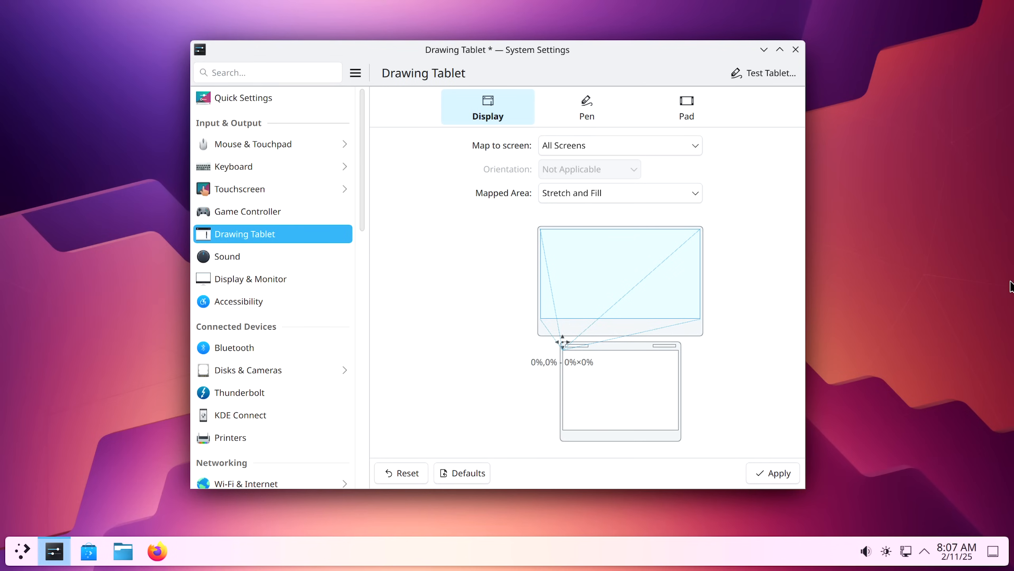
mouse_move(629, 362)
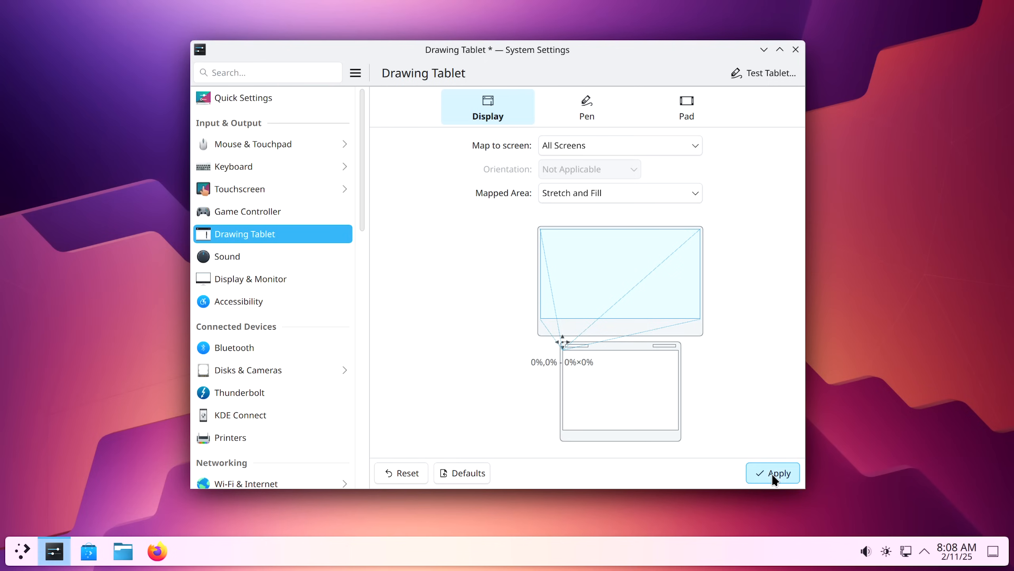
click(773, 472)
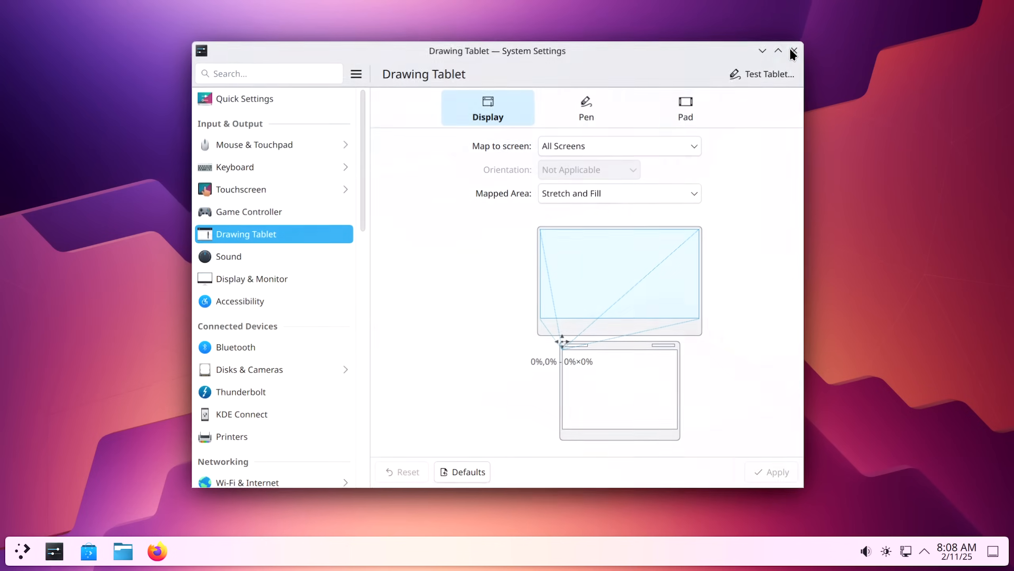
Close System Settings, leaving the empty Plasma desktop.
click(792, 51)
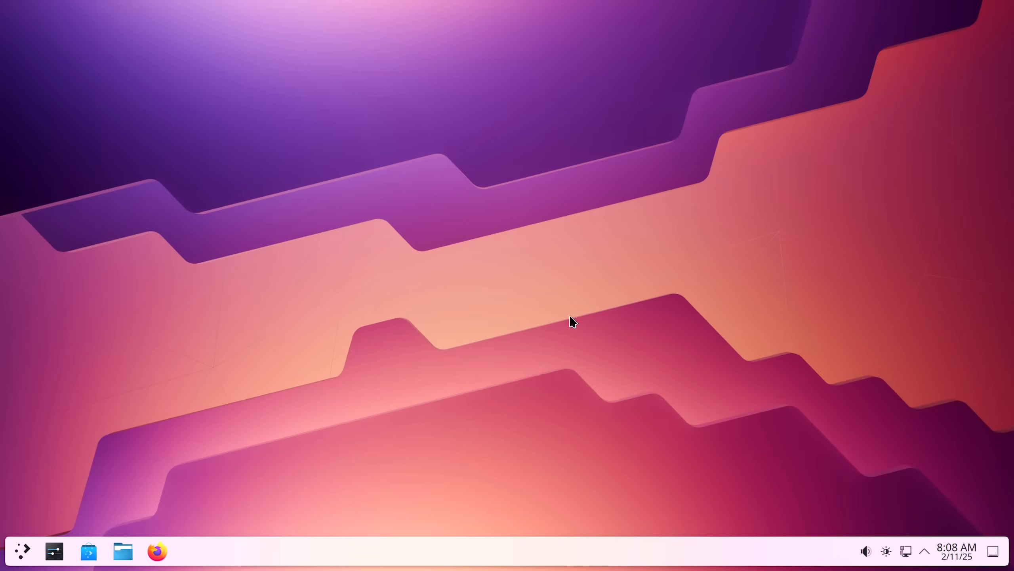
mouse_move(692, 341)
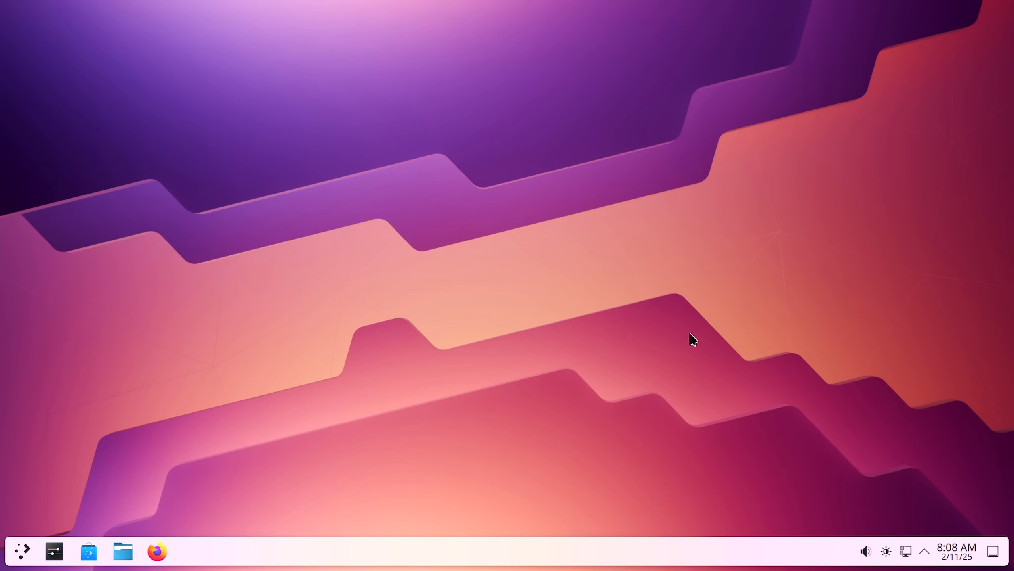
mouse_move(733, 335)
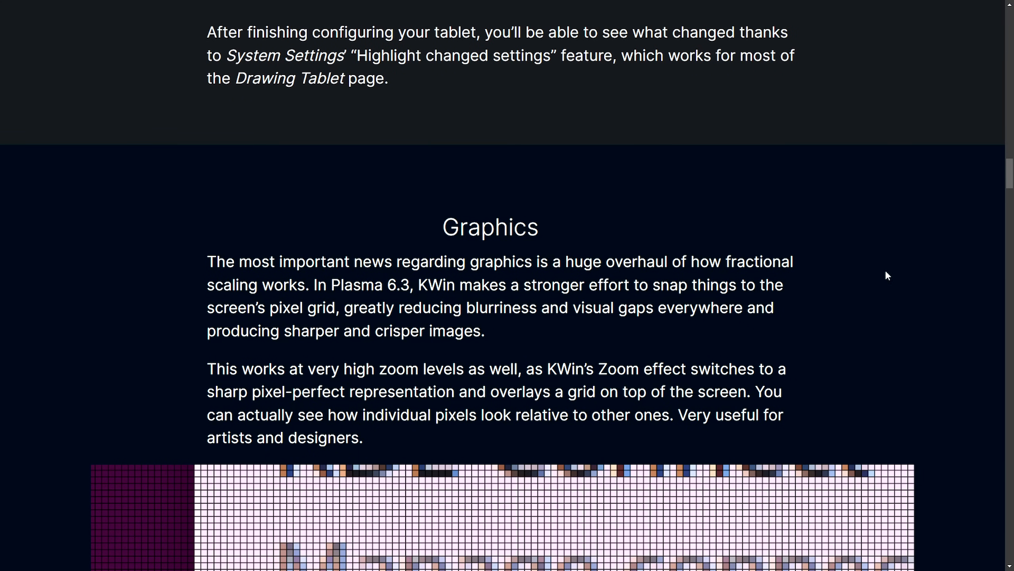
In the Graphics section, highlight the sentences about snapping to the pixel grid and reducing blurriness.
scroll(down, 3)
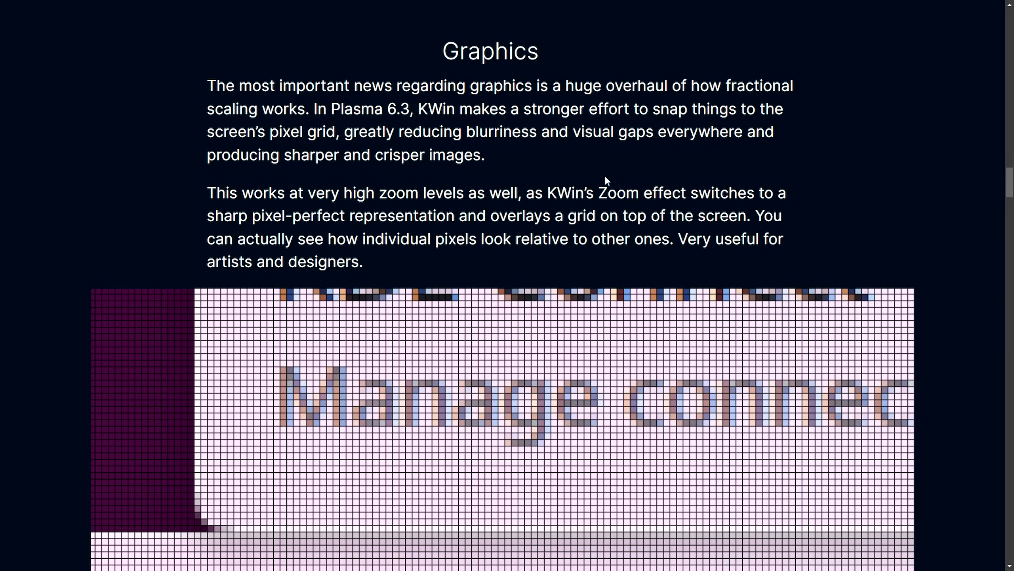
drag(206, 109, 484, 155)
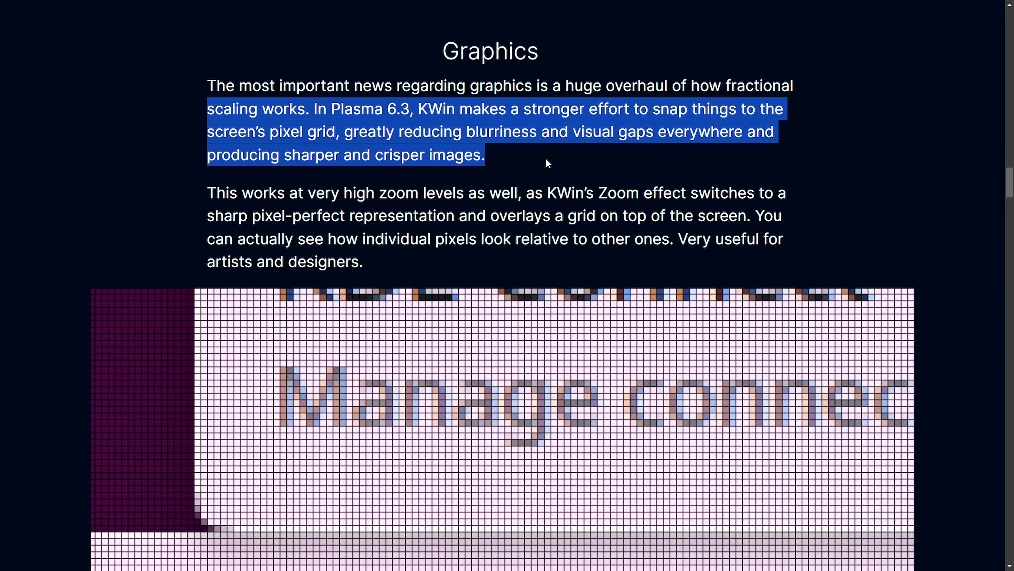
click(459, 108)
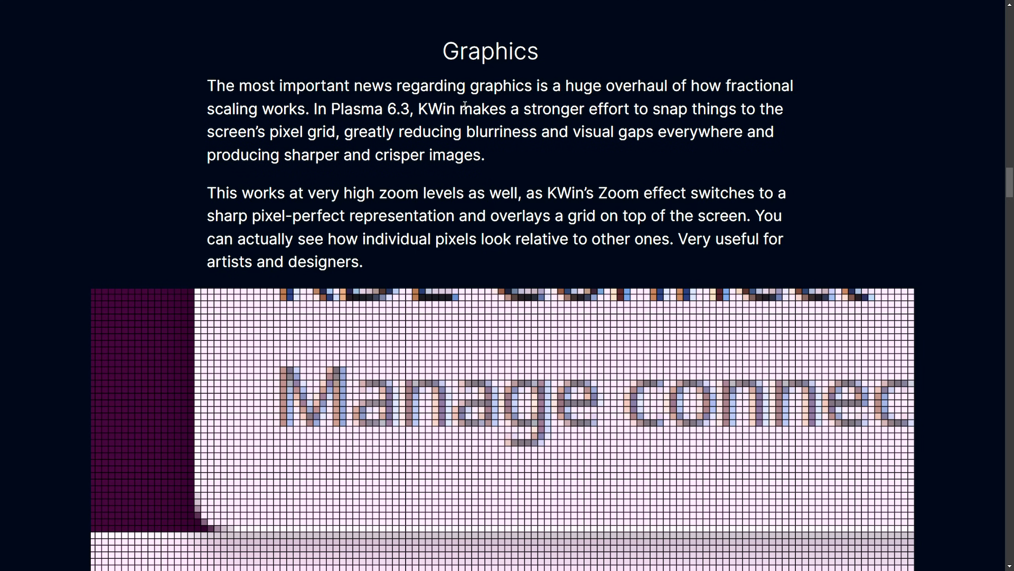
drag(458, 108, 782, 109)
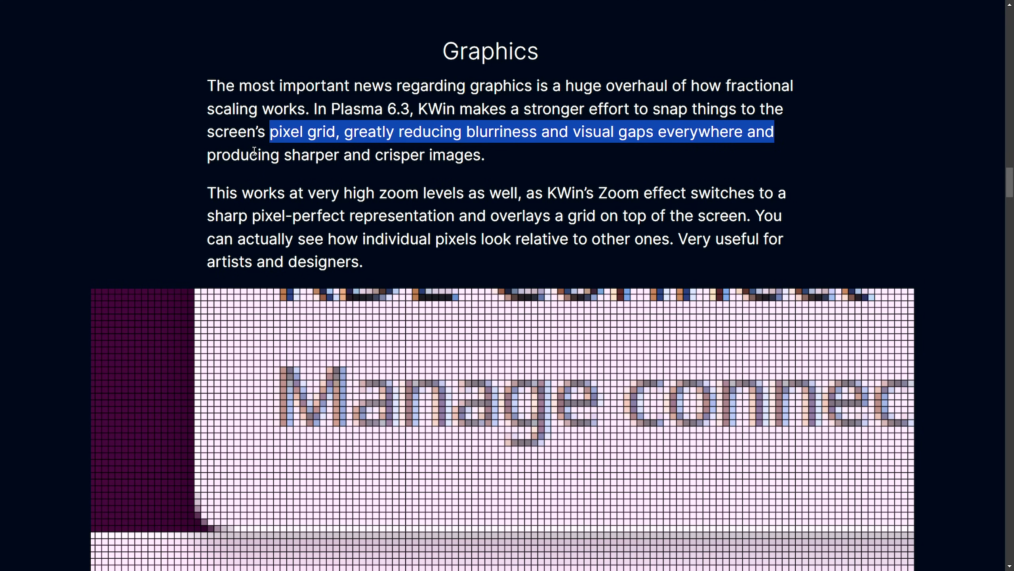
click(542, 171)
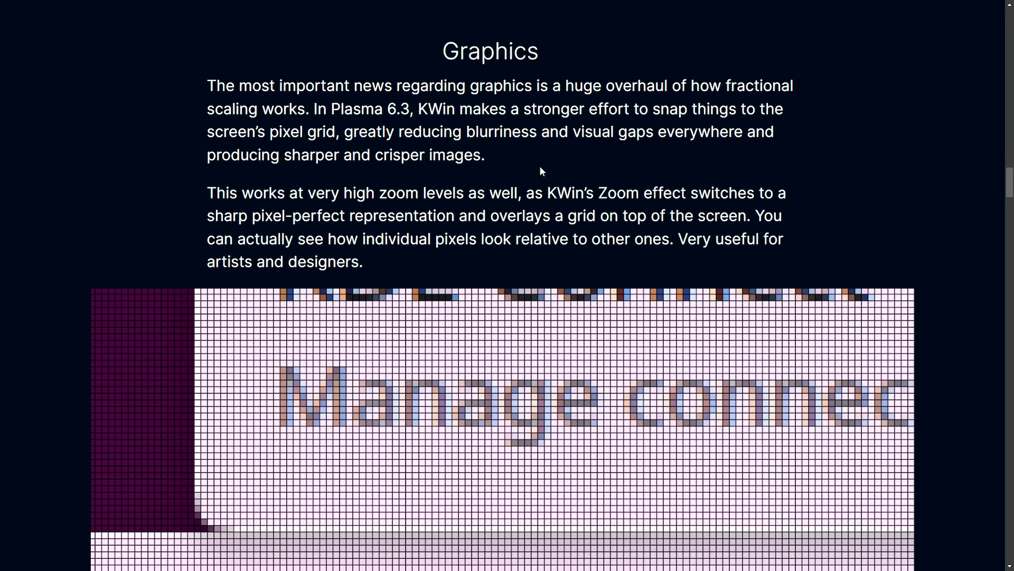
mouse_move(838, 185)
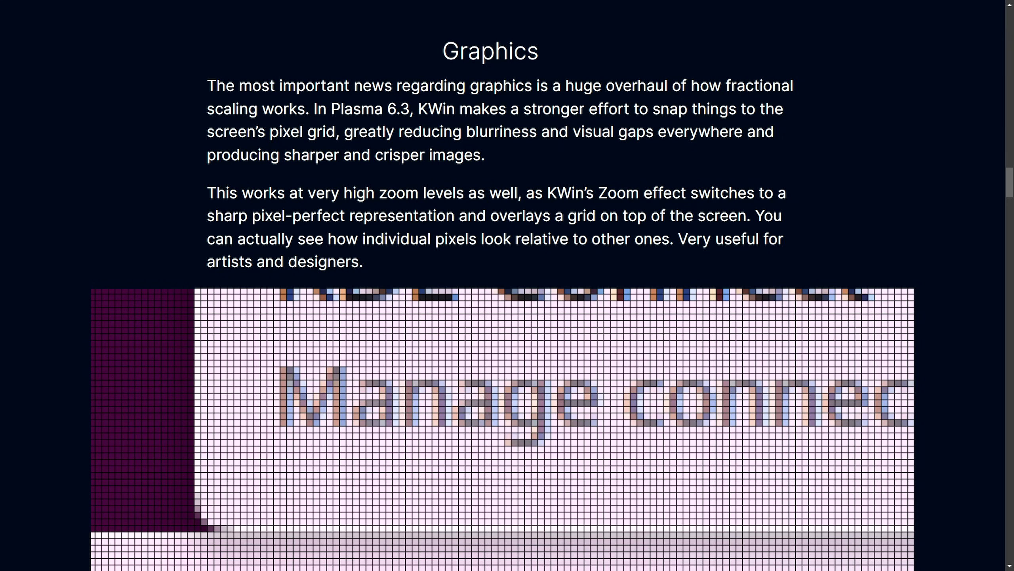
Highlight the passage about the Zoom effect's pixel-perfect grid overlay at high zoom levels, then continue down to its screenshot.
drag(207, 193, 365, 192)
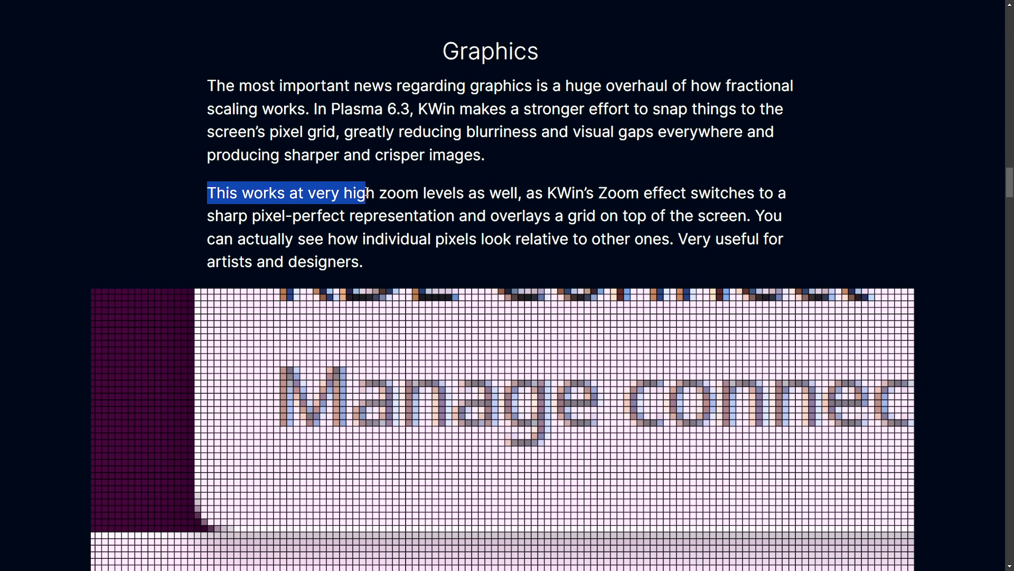
drag(366, 193, 520, 193)
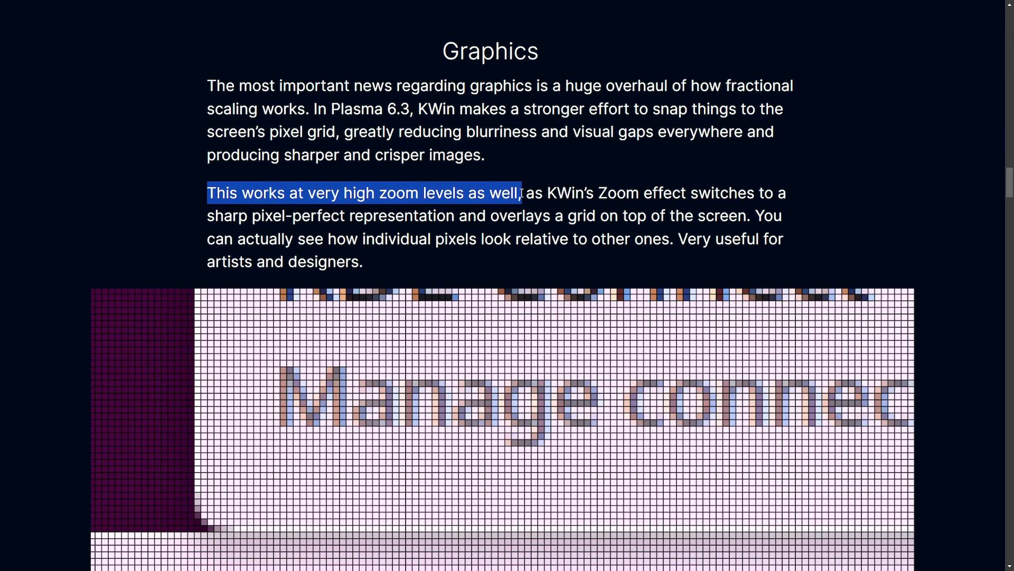
drag(520, 193, 783, 192)
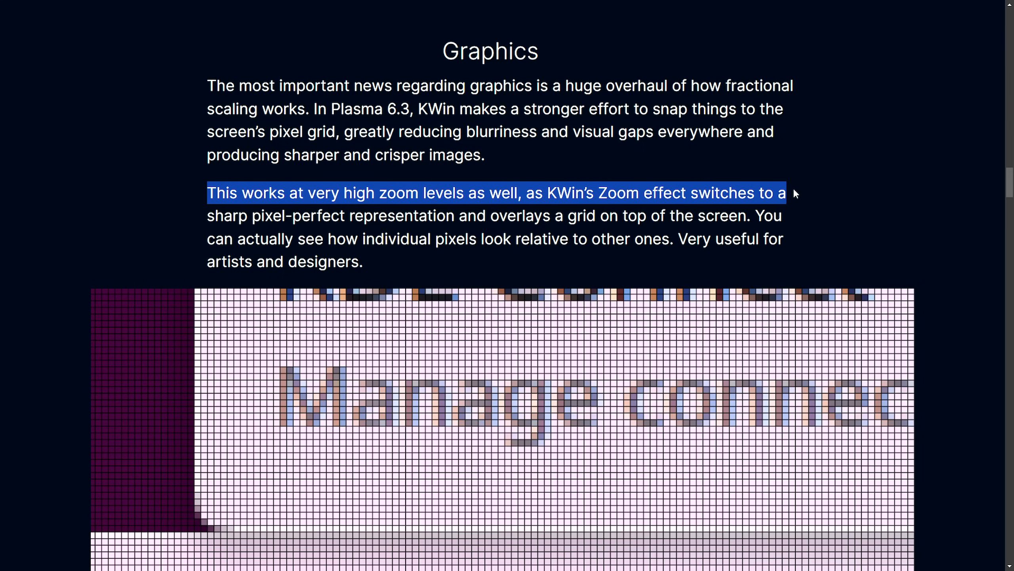
drag(783, 192, 466, 216)
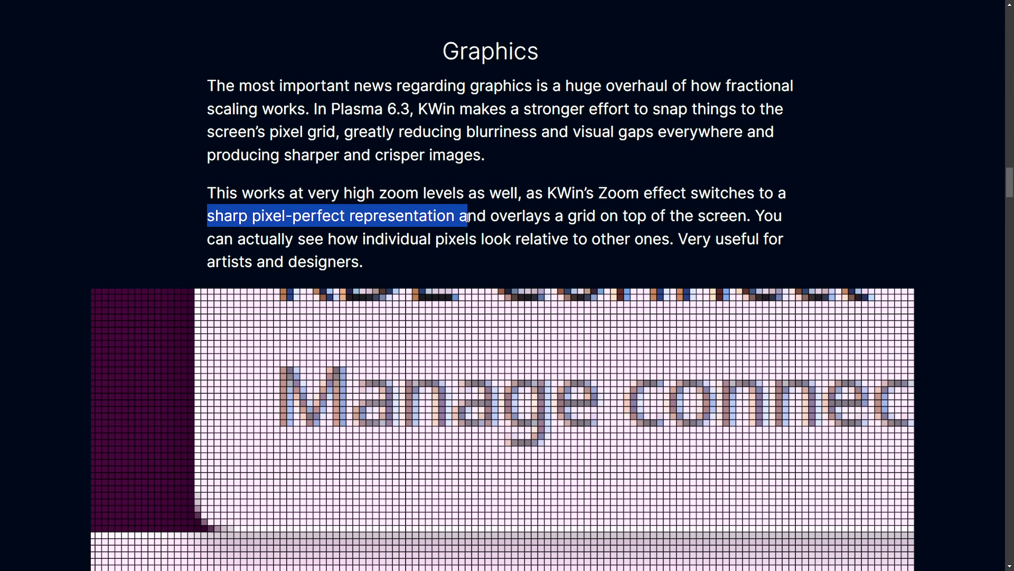
drag(463, 216, 676, 216)
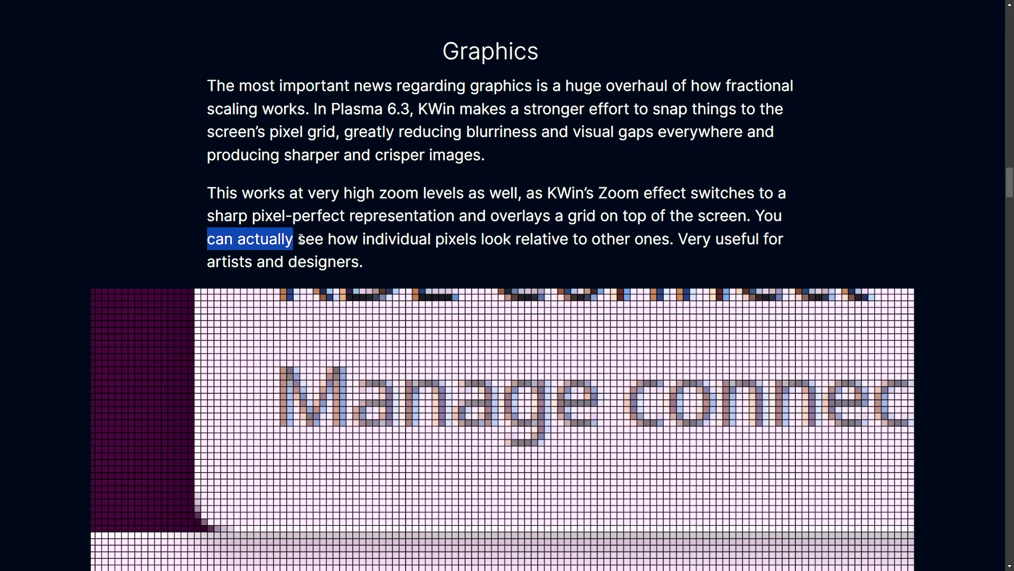
drag(297, 238, 625, 238)
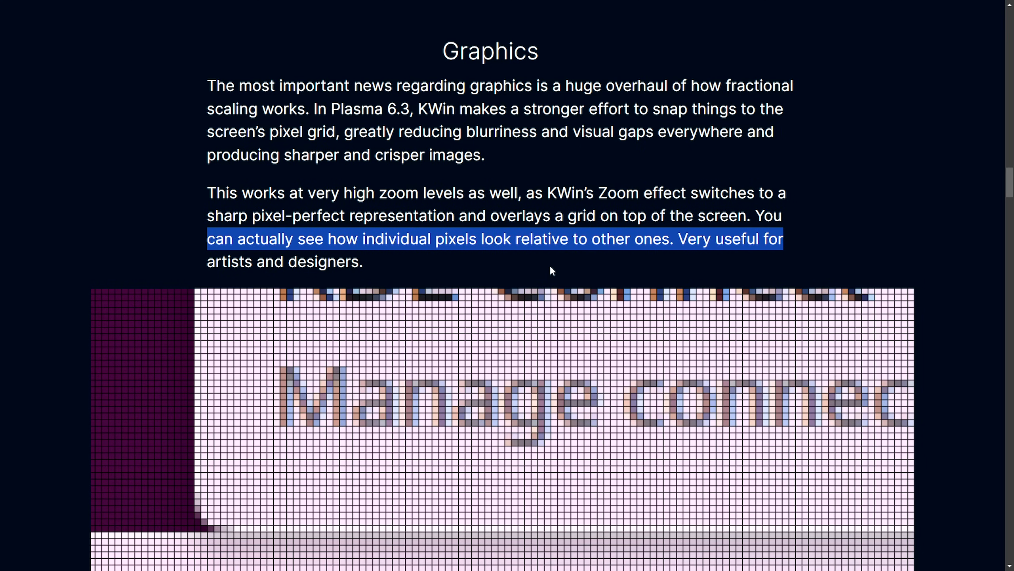
scroll(down, 3)
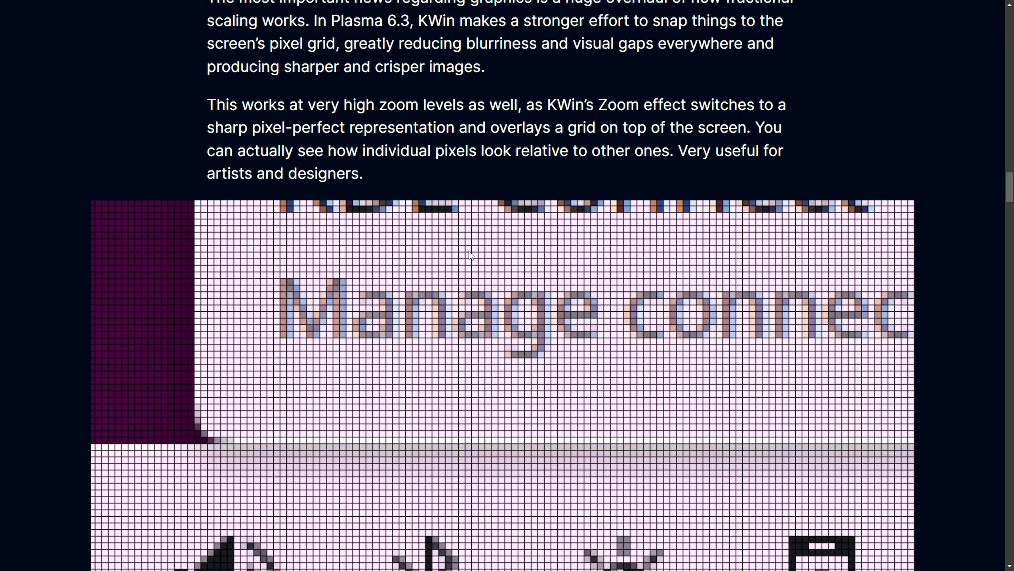
scroll(down, 3)
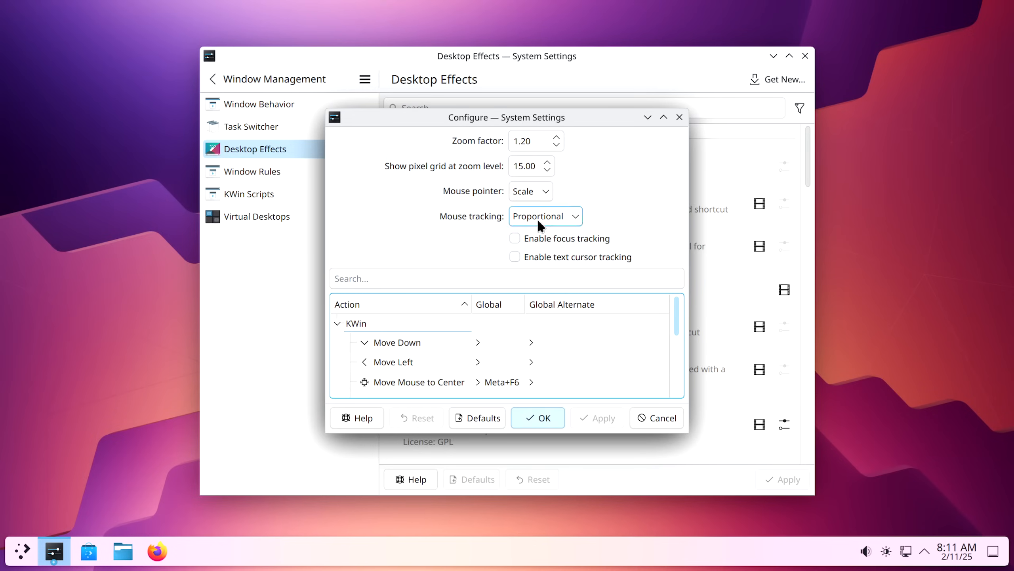
mouse_move(489, 147)
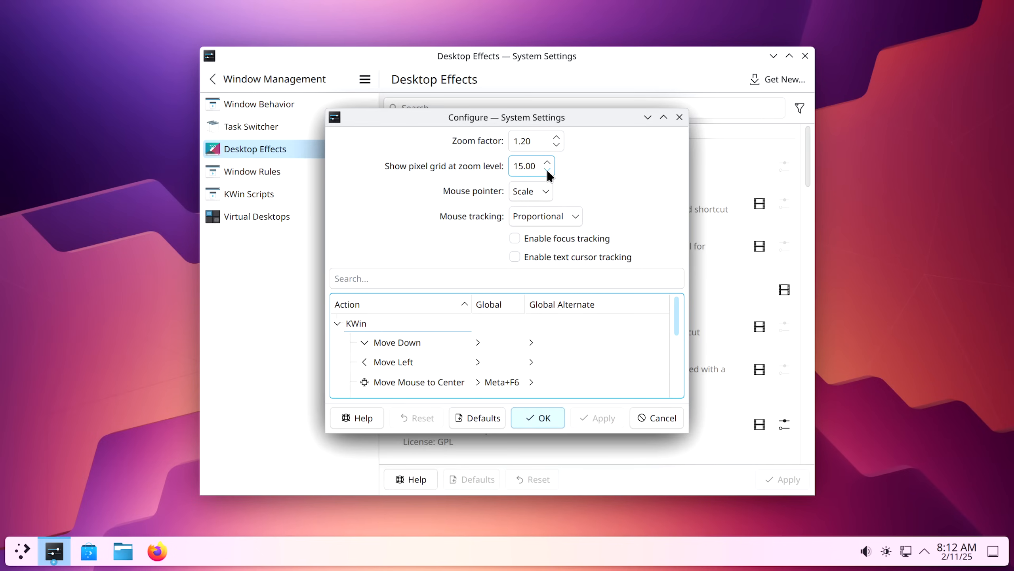
mouse_move(555, 175)
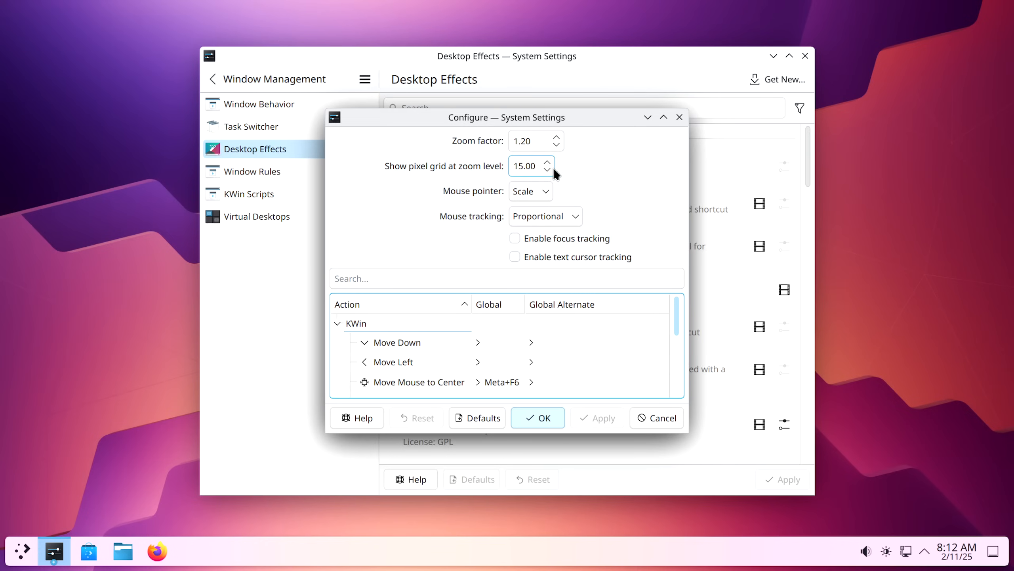
mouse_move(586, 204)
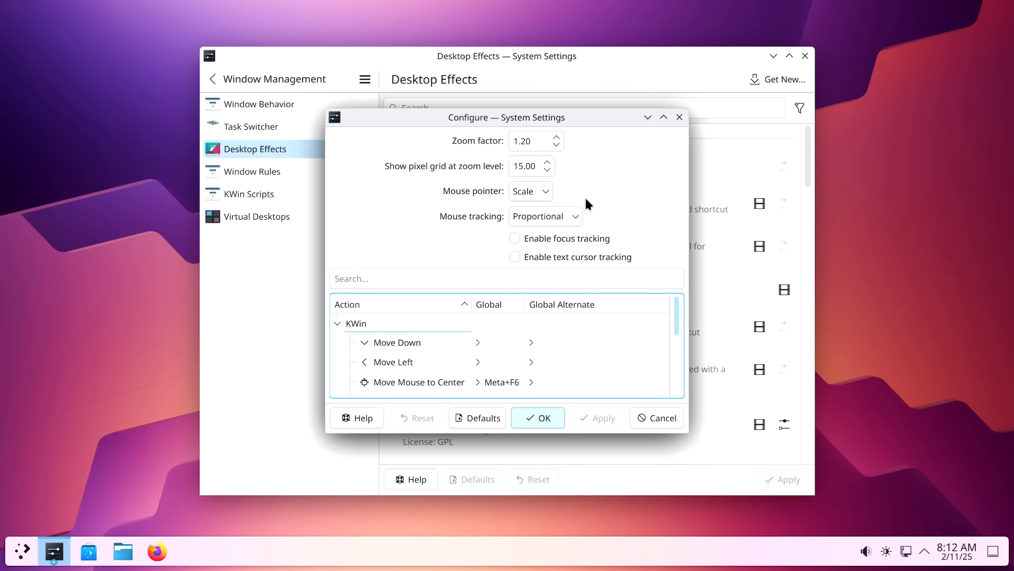
mouse_move(613, 226)
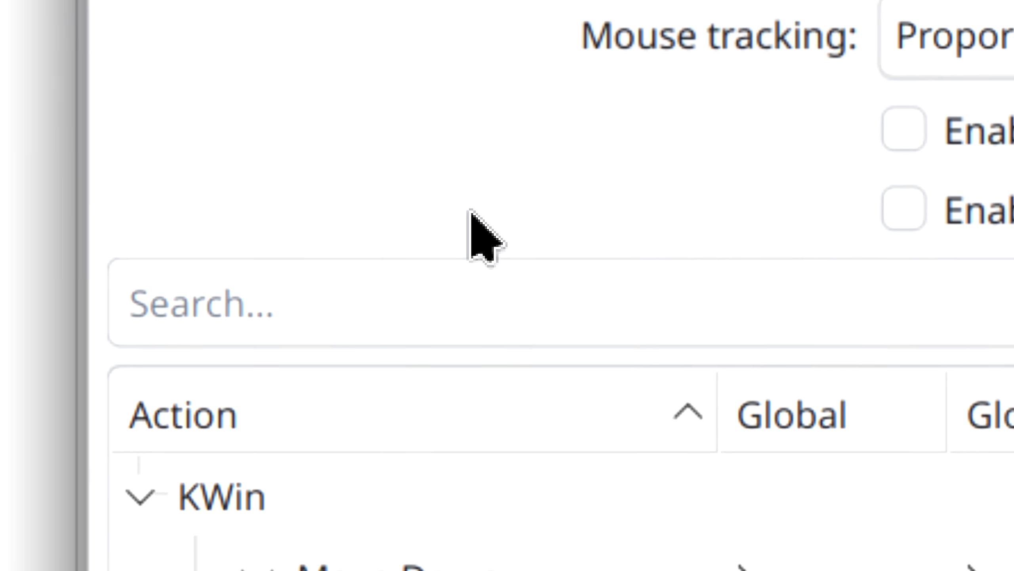
scroll(down, 3)
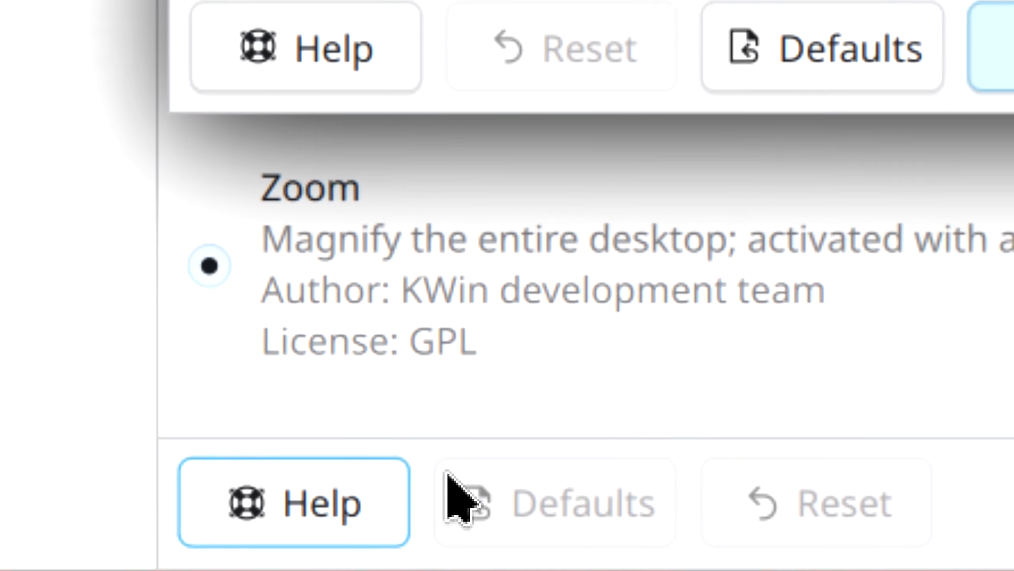
scroll(down, 3)
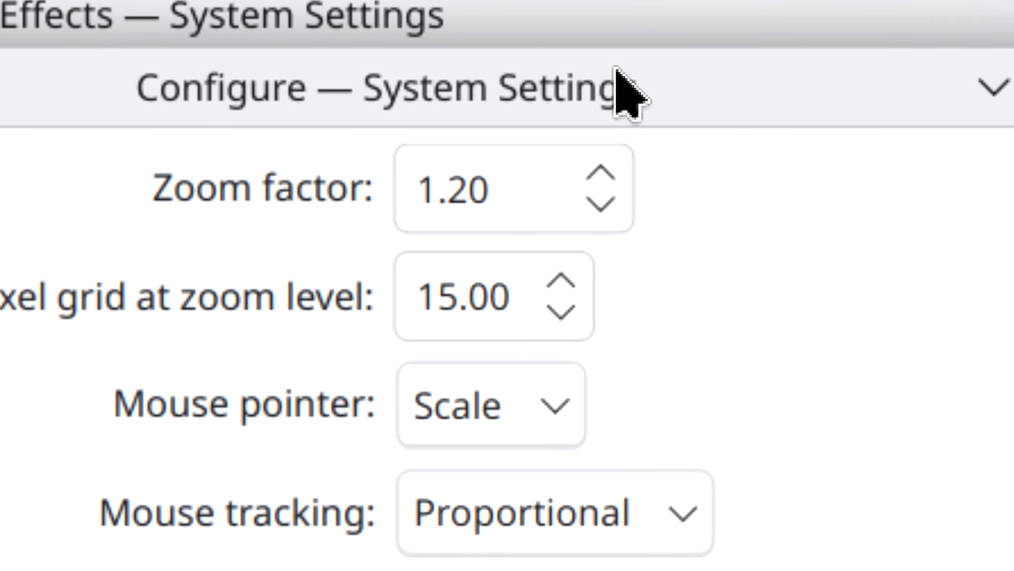
scroll(down, 3)
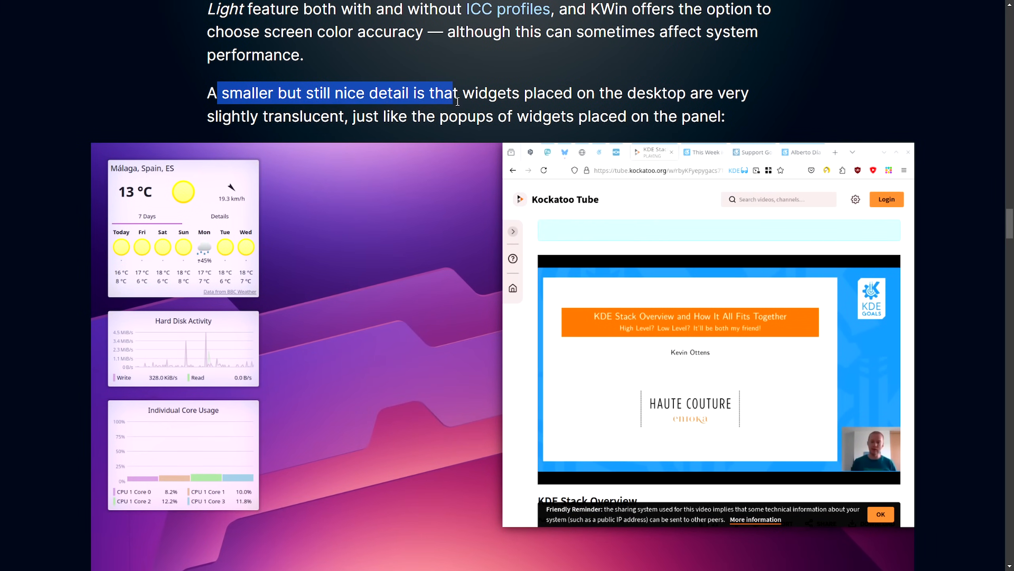
Highlight the Usability sentences about desktop widgets being slightly translucent, then move down.
drag(456, 100, 661, 101)
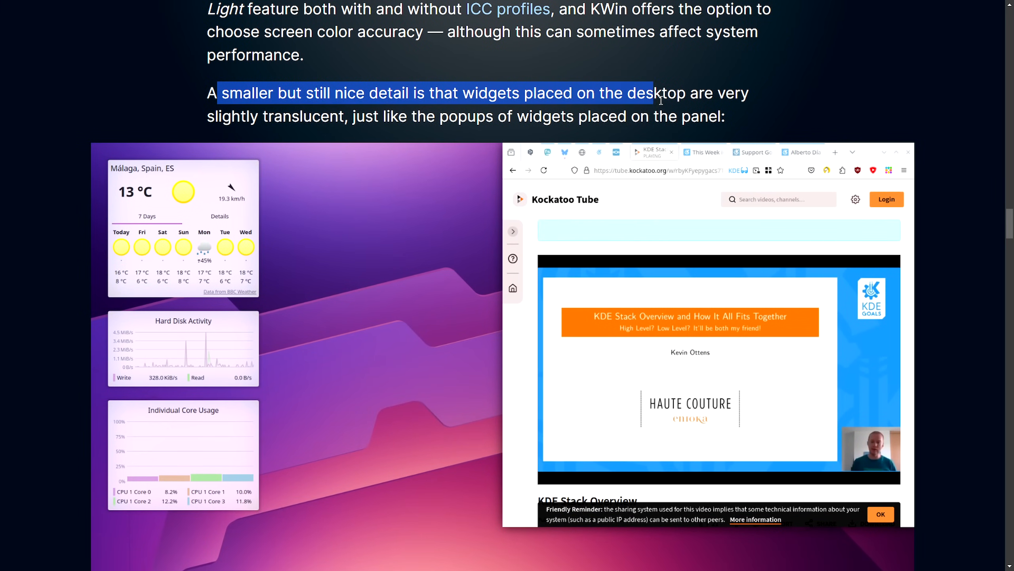
drag(653, 94, 399, 116)
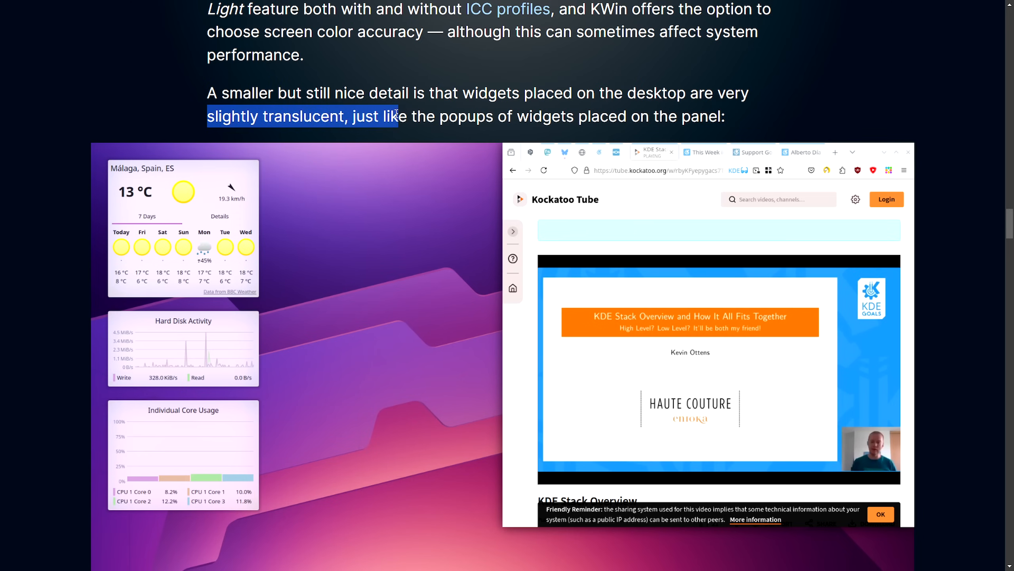
drag(395, 116, 728, 117)
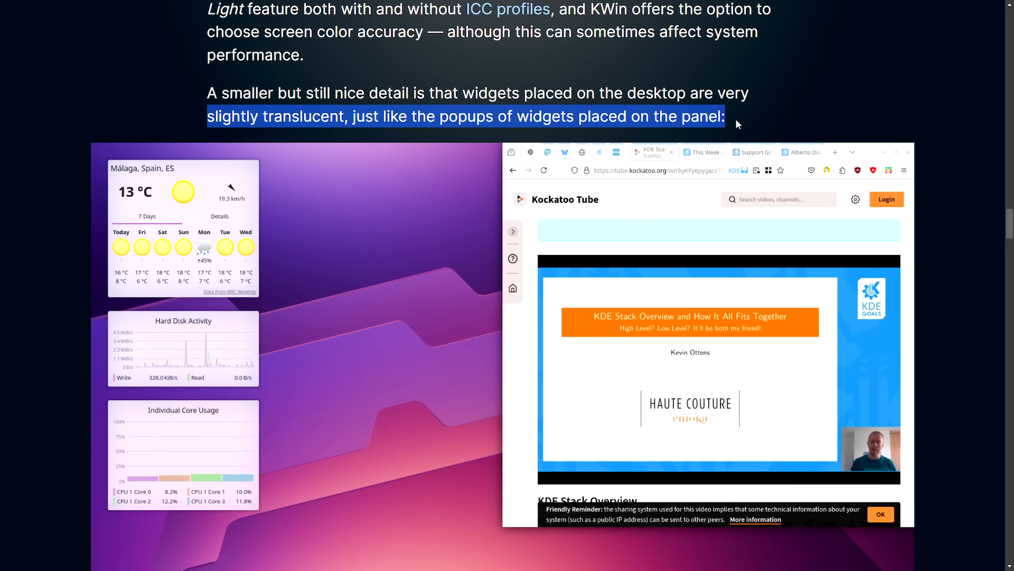
scroll(down, 3)
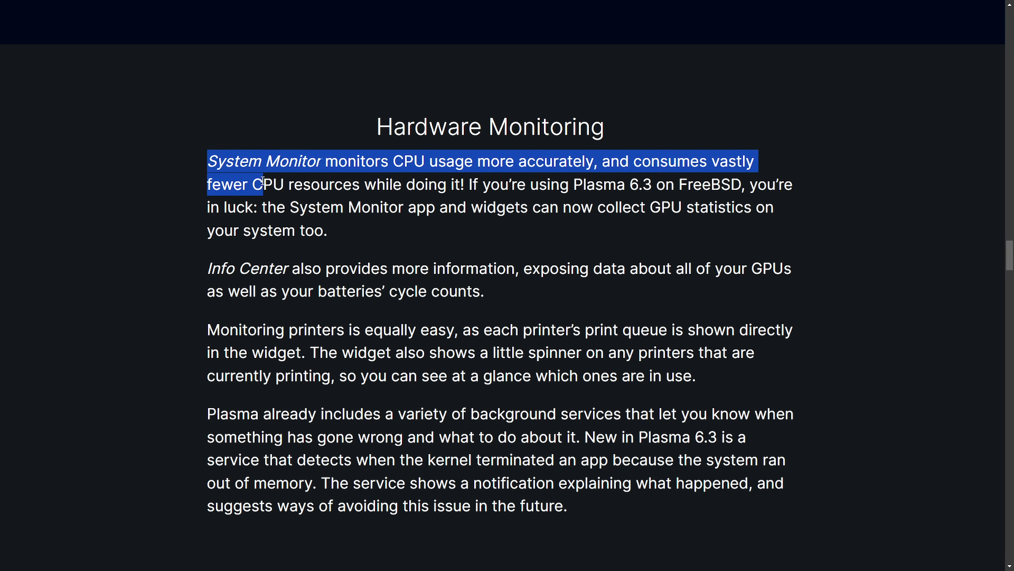
Highlight the lines on System Monitor's lower CPU use, Plasma 6.3 on FreeBSD and GPU statistics.
drag(266, 185, 468, 184)
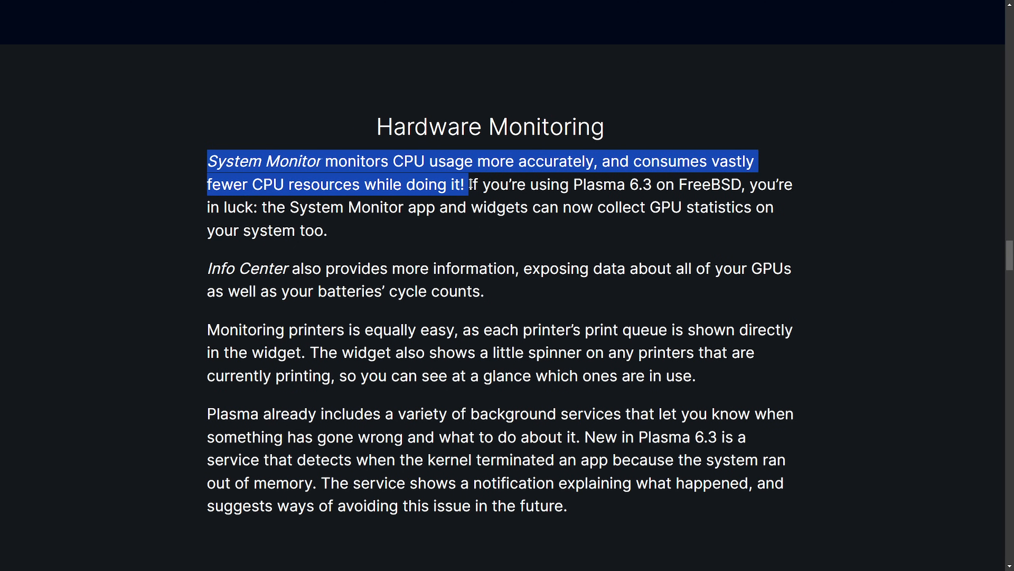
click(472, 201)
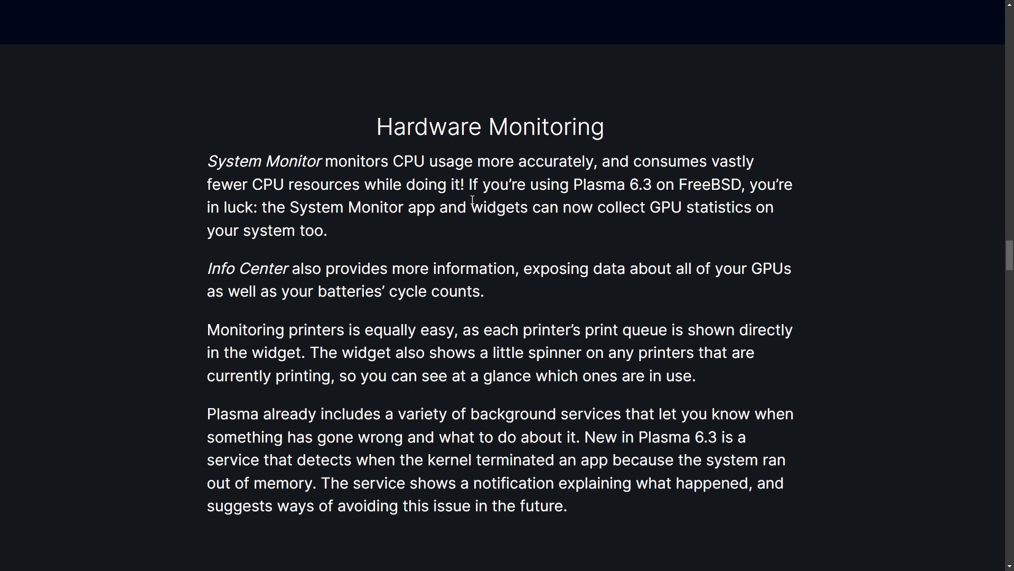
drag(465, 185, 679, 185)
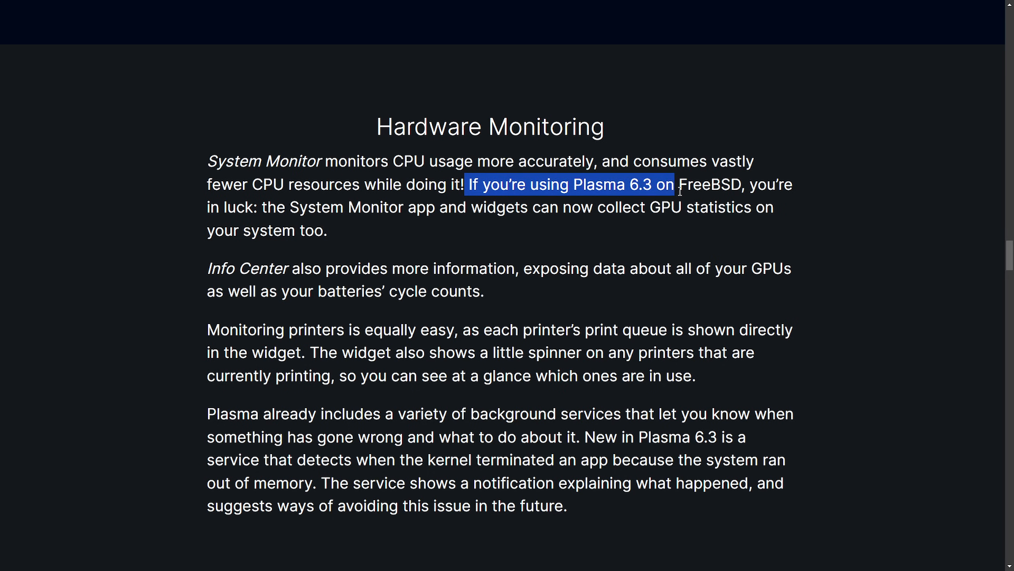
click(504, 211)
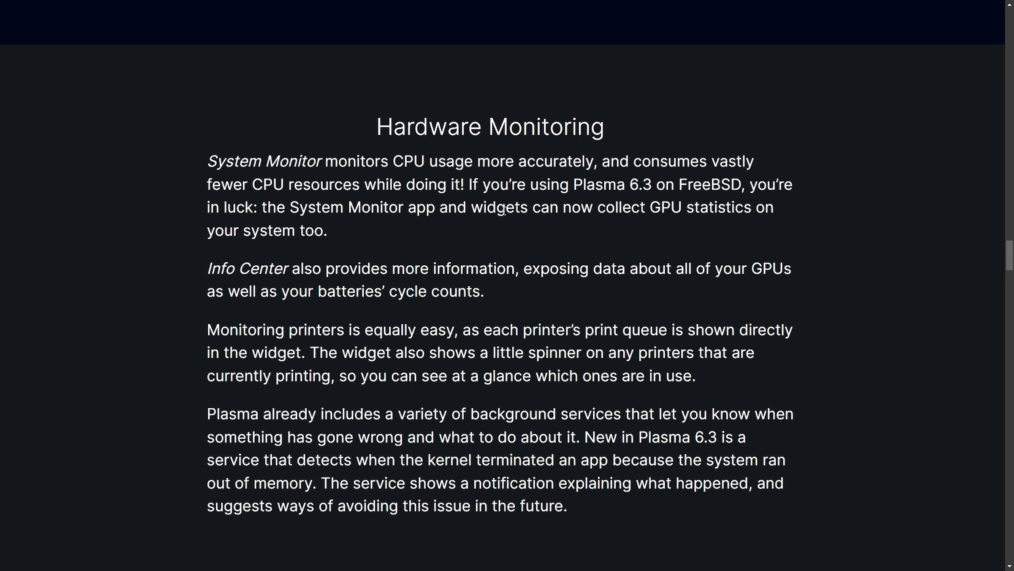
drag(208, 207, 551, 207)
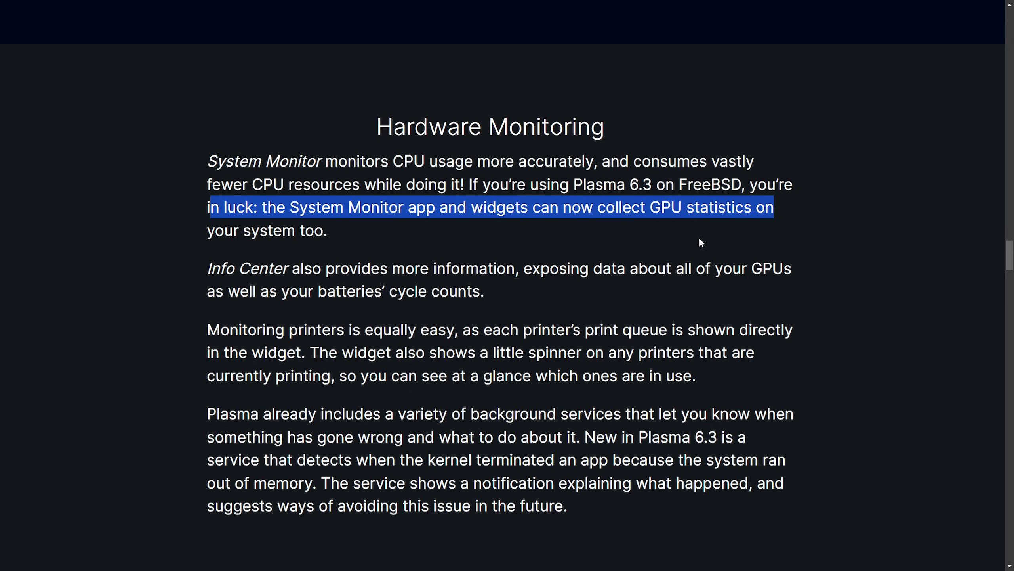
click(688, 252)
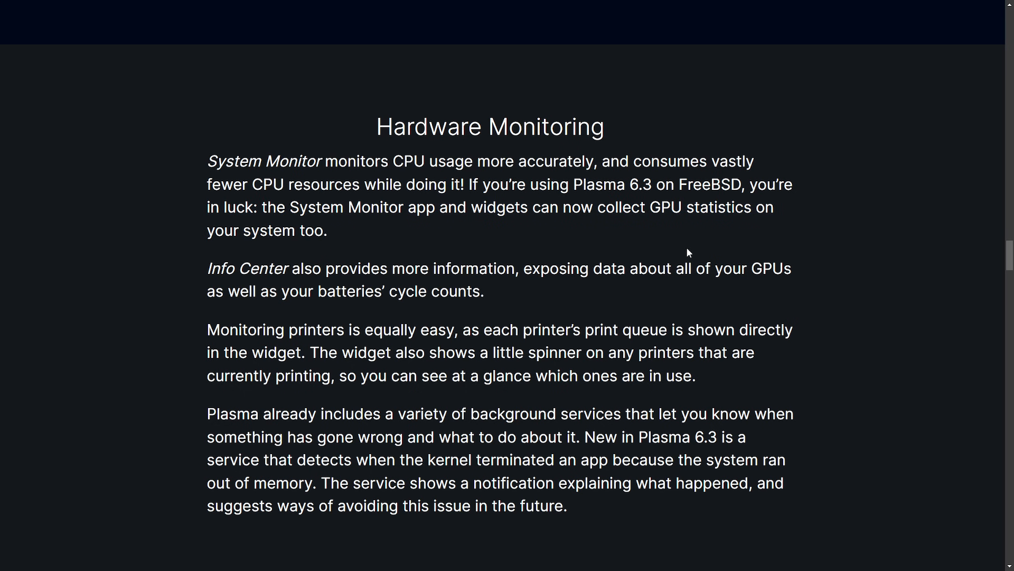
mouse_move(524, 251)
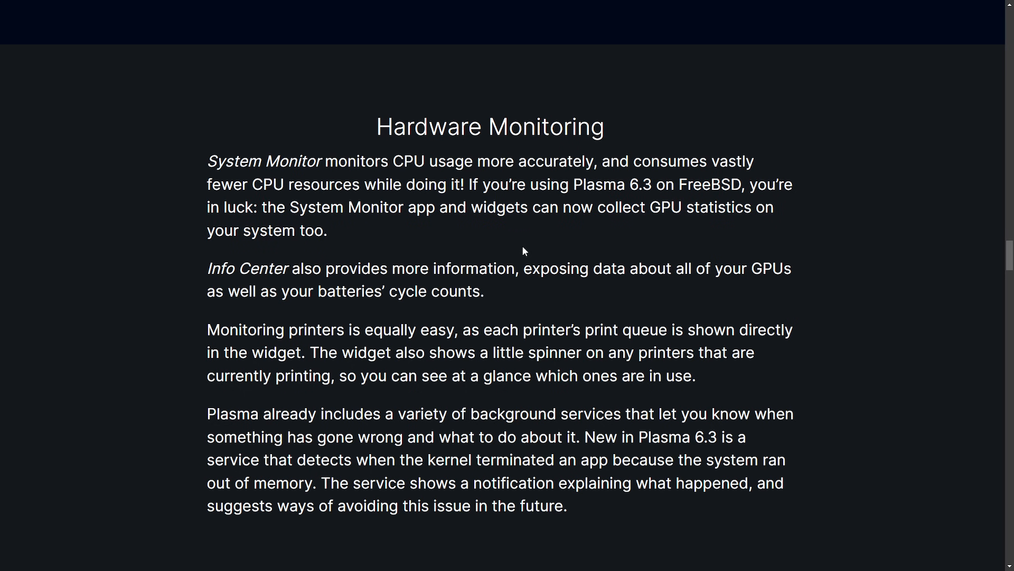
mouse_move(407, 239)
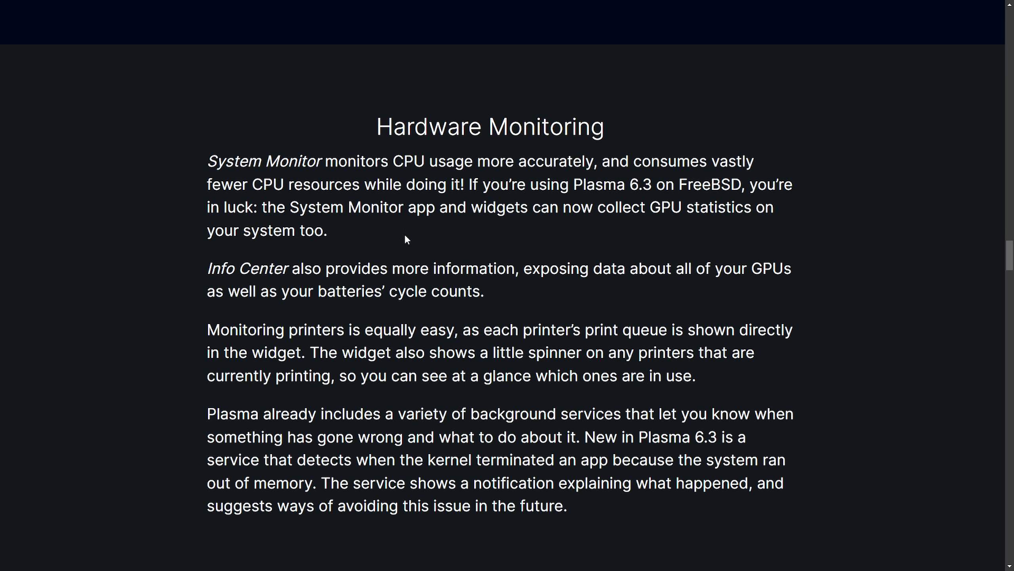
Highlight the Info Center GPU data sentence, printer queue monitoring and background services line.
drag(207, 268, 439, 268)
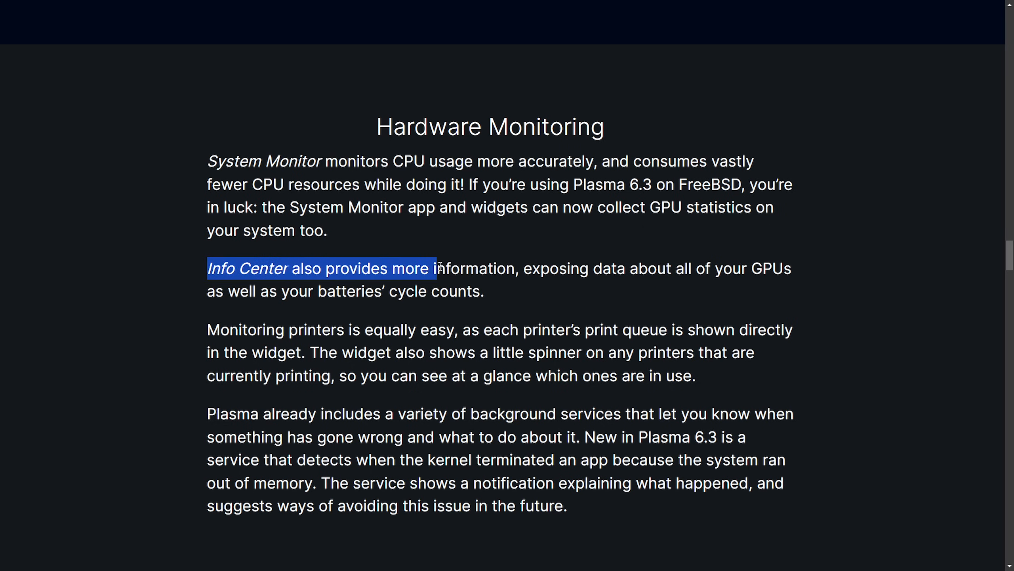
drag(437, 268, 774, 268)
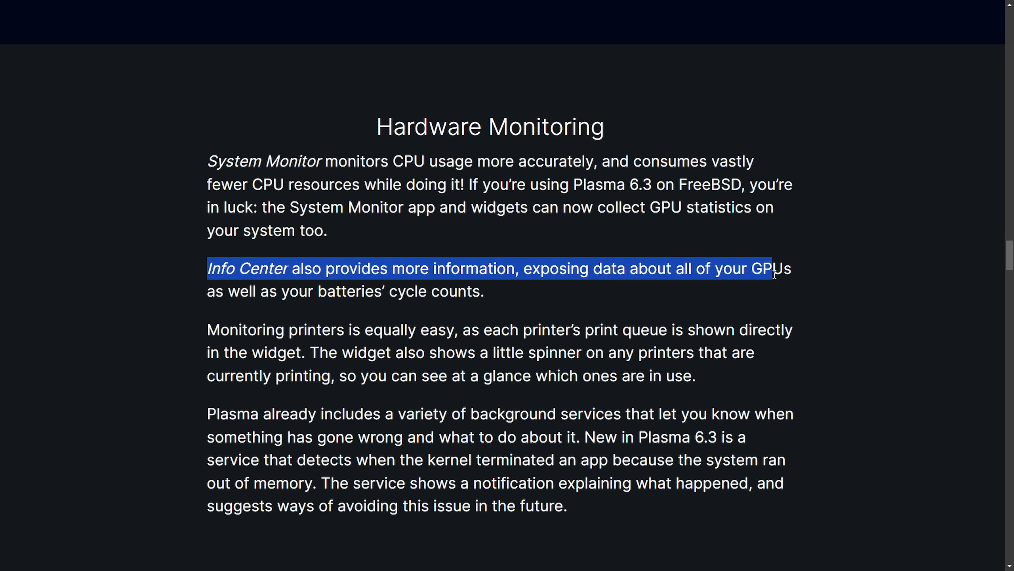
click(572, 308)
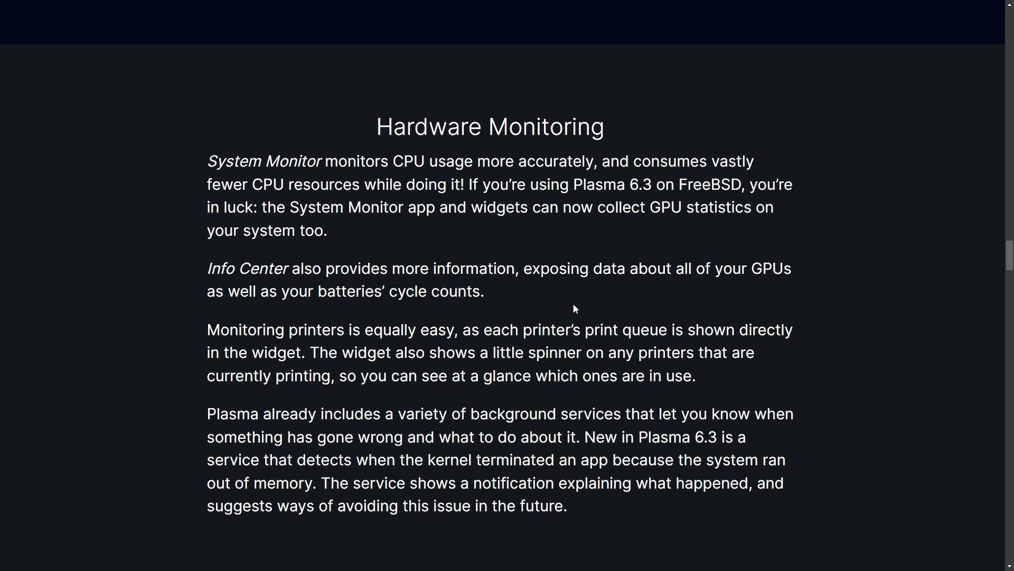
drag(207, 330, 460, 329)
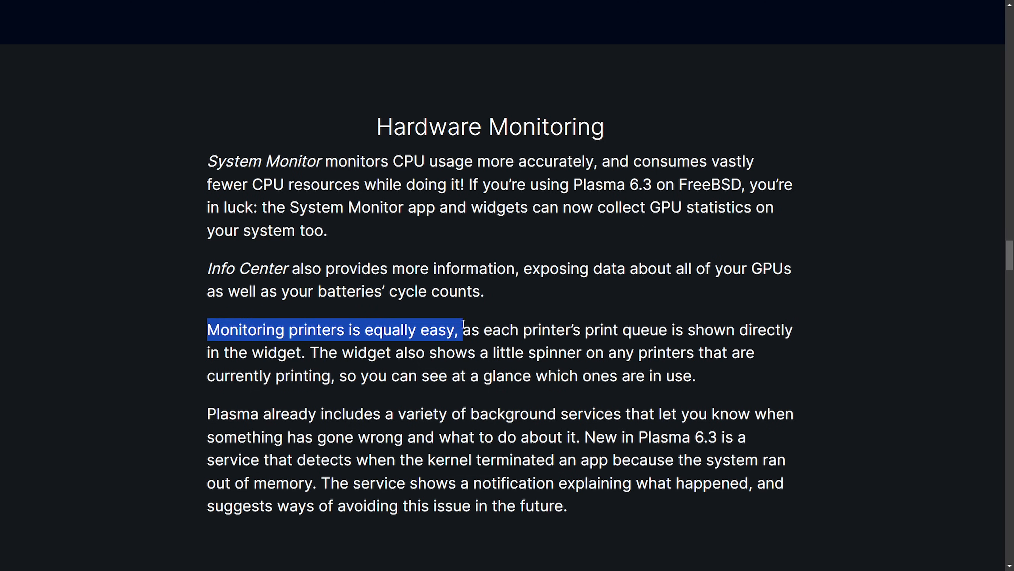
drag(460, 329, 611, 330)
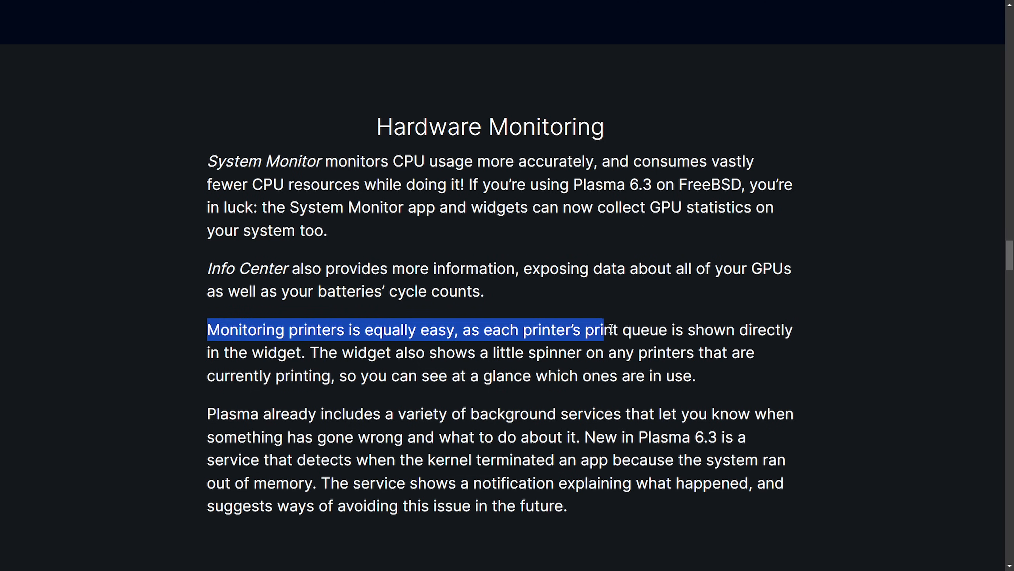
drag(607, 329, 792, 329)
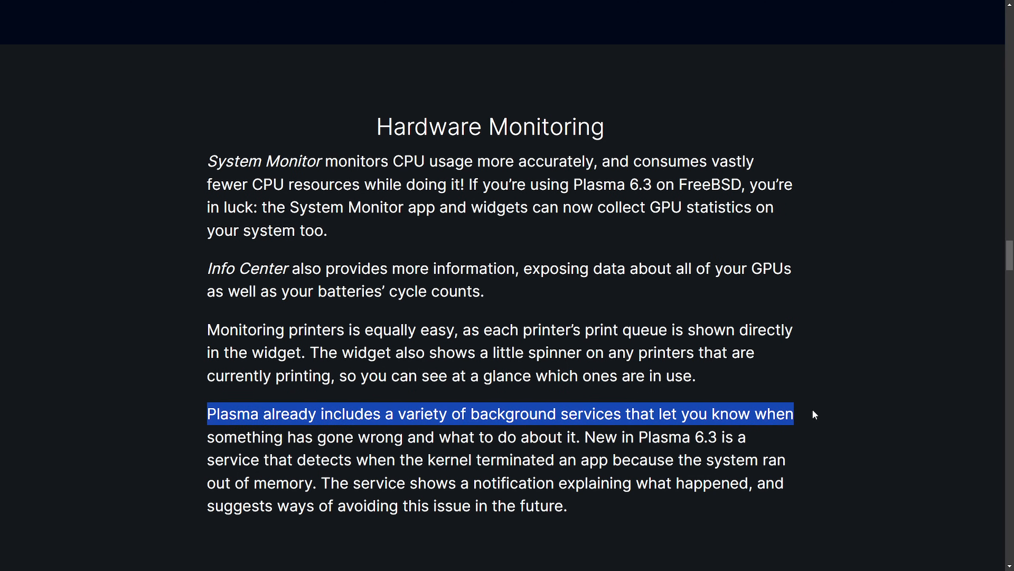
Highlight the passage about the new service detecting when something has gone wrong.
drag(791, 414, 396, 437)
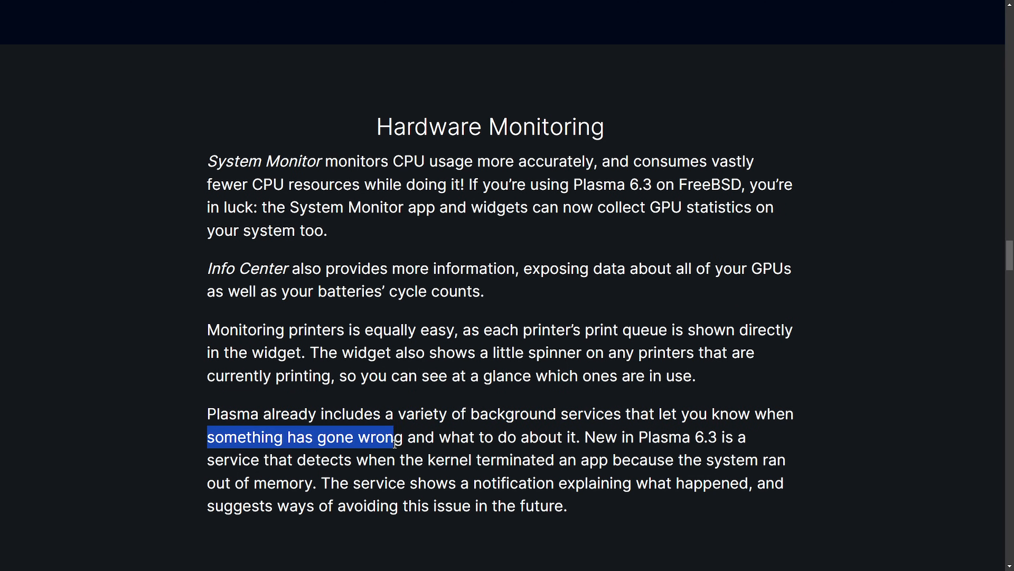
drag(395, 436, 745, 436)
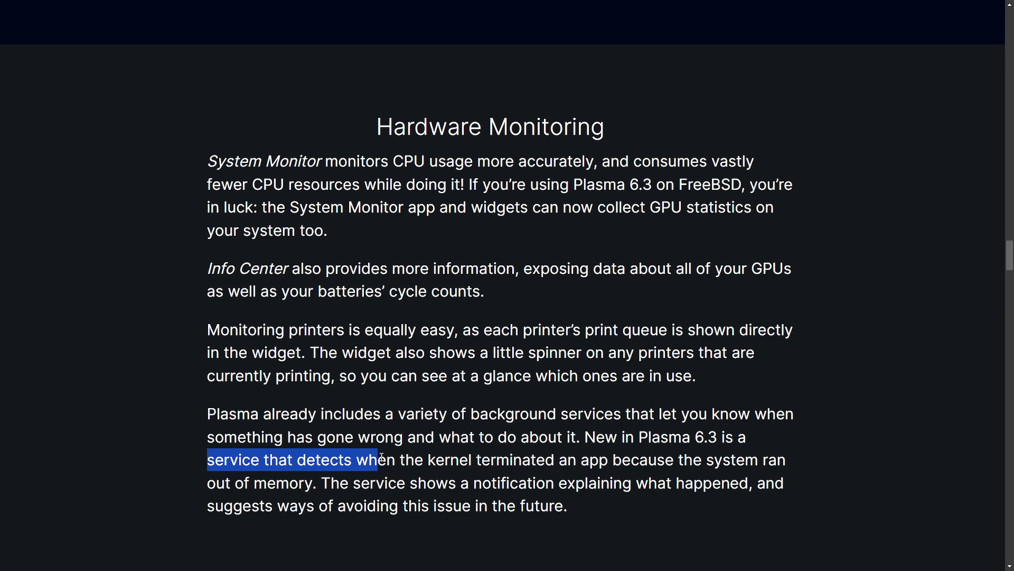
drag(375, 459, 650, 459)
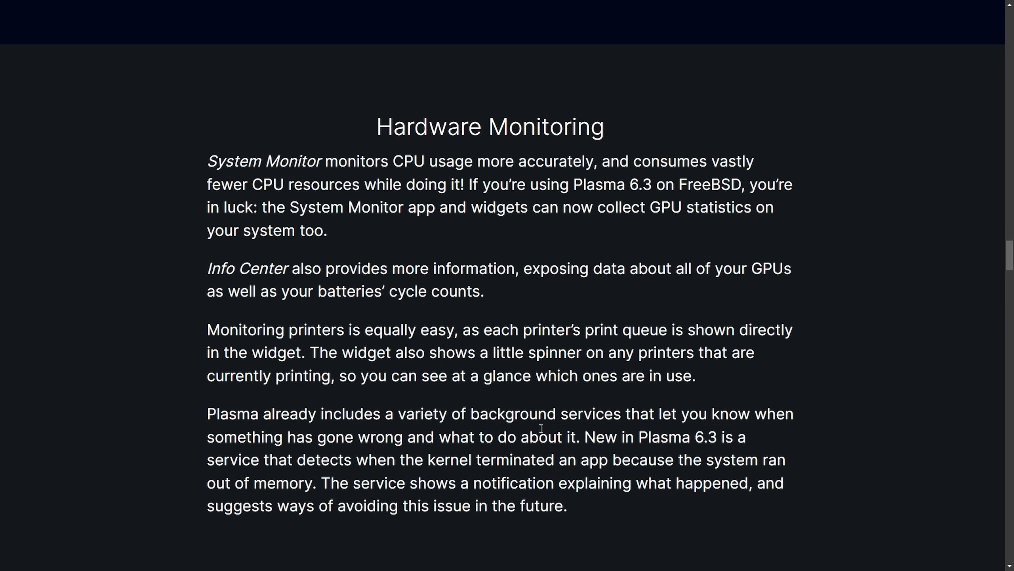
scroll(down, 3)
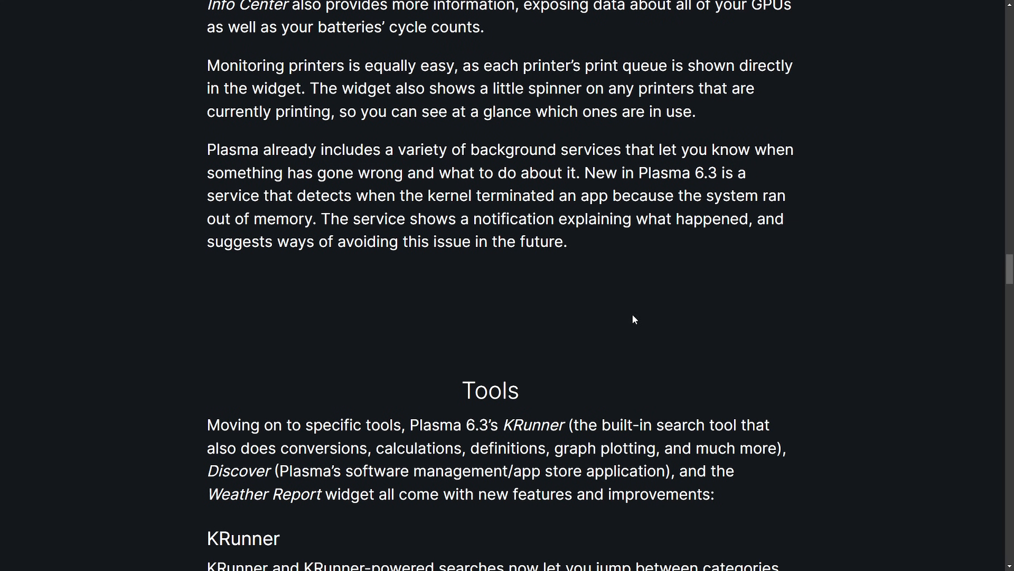
mouse_move(481, 292)
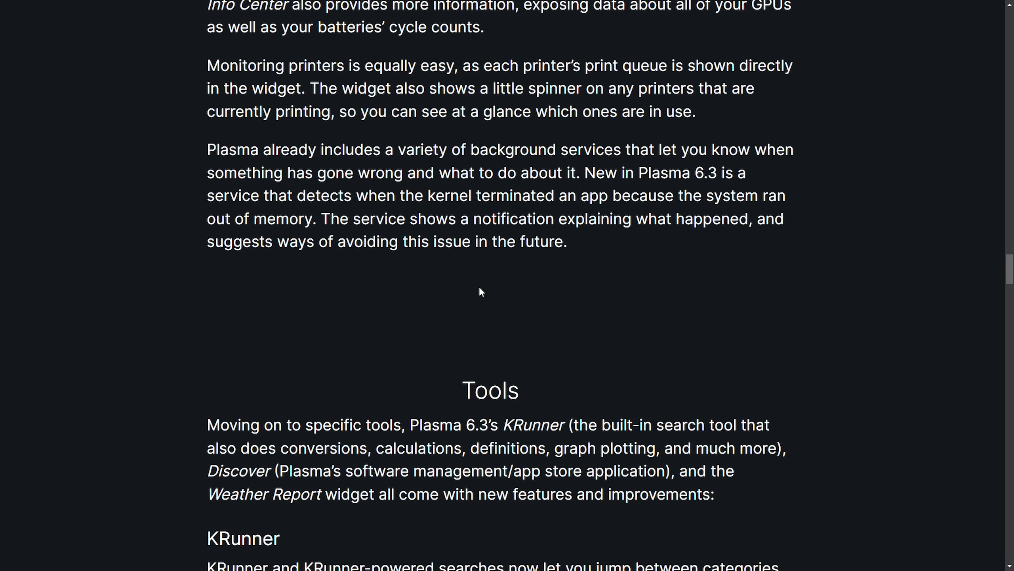
Highlight the out-of-memory notification sentence and continue down the section.
drag(421, 219, 566, 241)
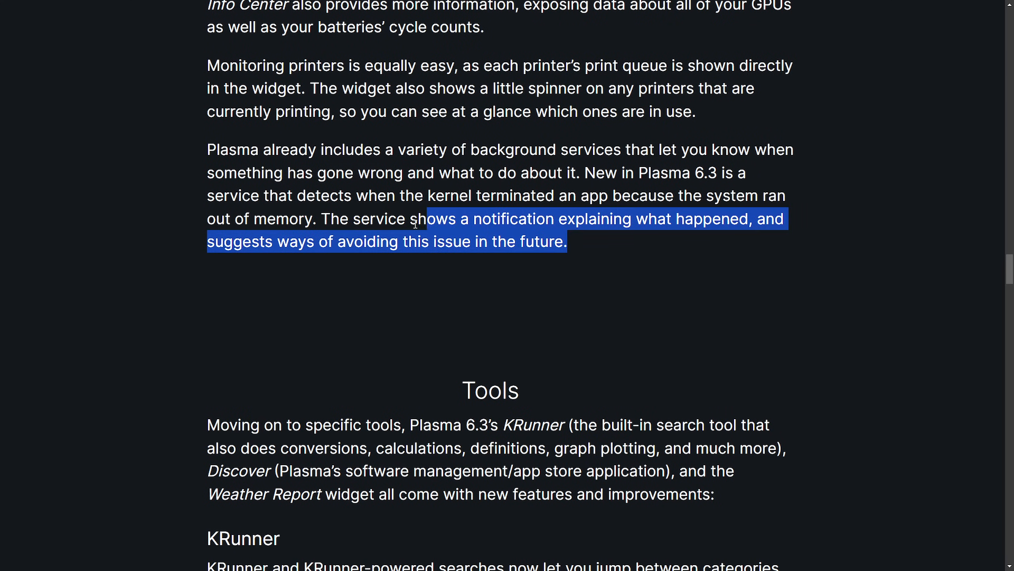
click(532, 295)
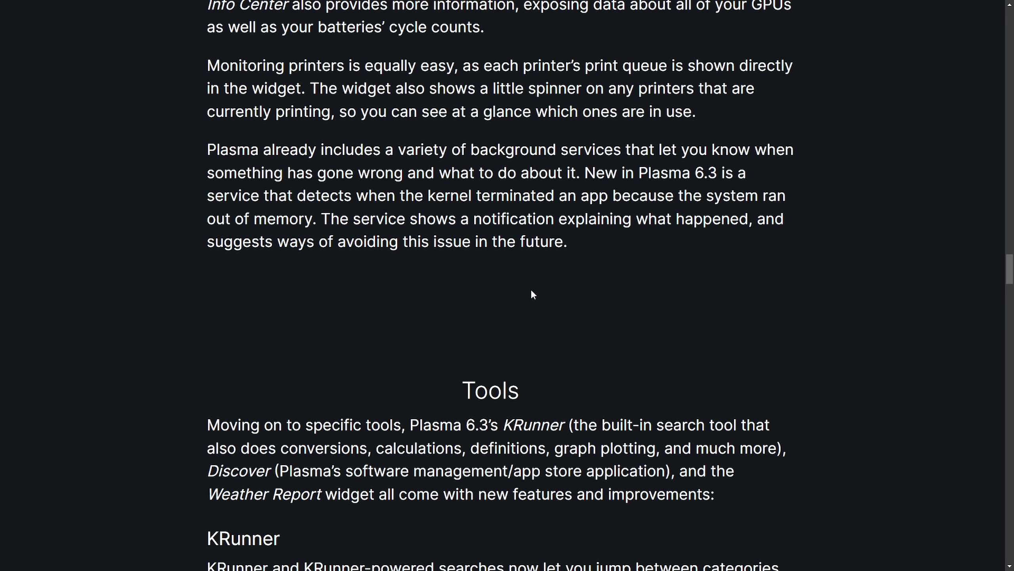
mouse_move(573, 239)
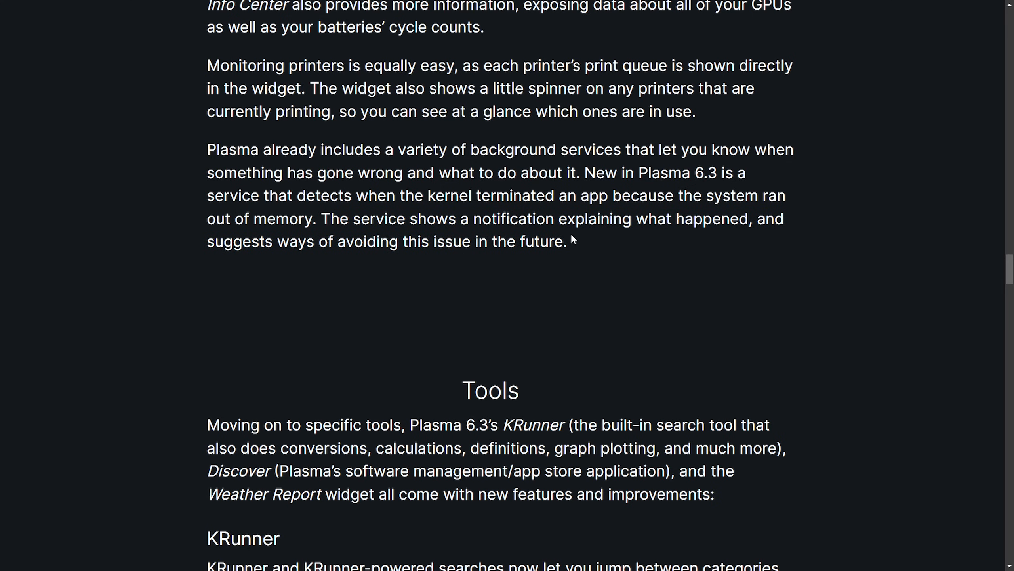
mouse_move(589, 252)
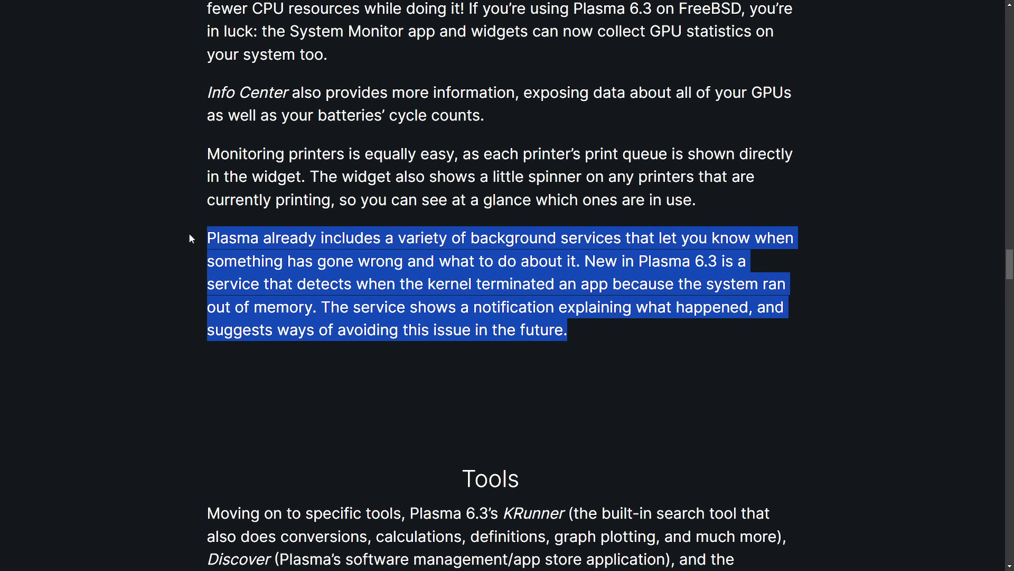
scroll(down, 3)
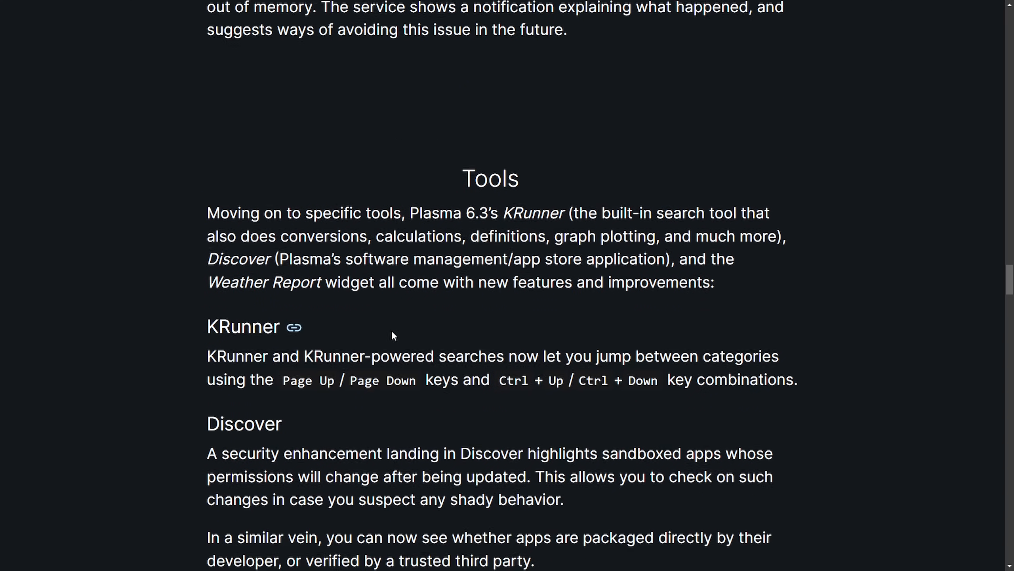
scroll(down, 3)
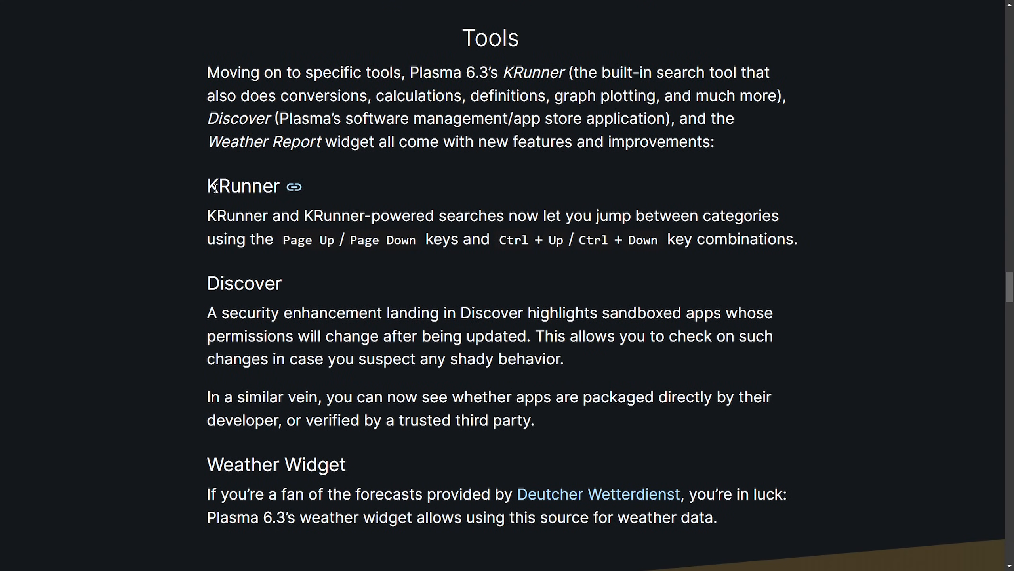
double_click(244, 283)
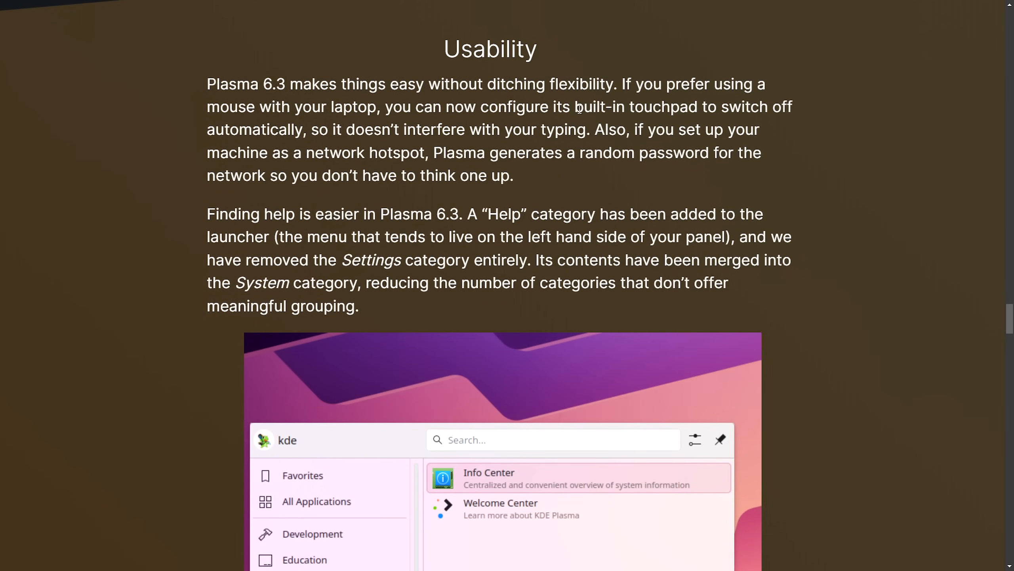
Highlight the touchpad switch-off, Help category and logout screen notes, reaching the Show Target screenshot.
drag(574, 107, 317, 129)
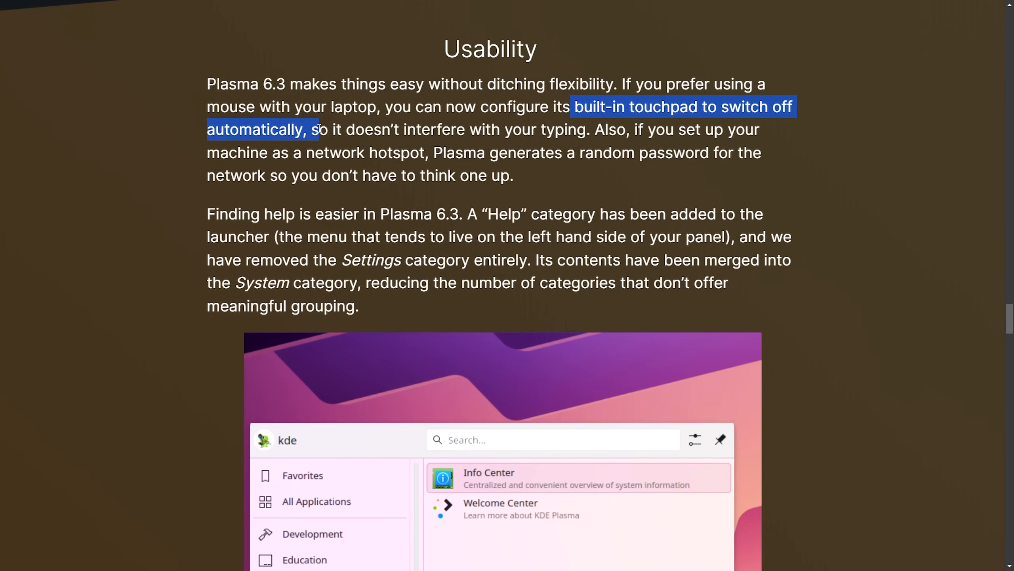
click(877, 197)
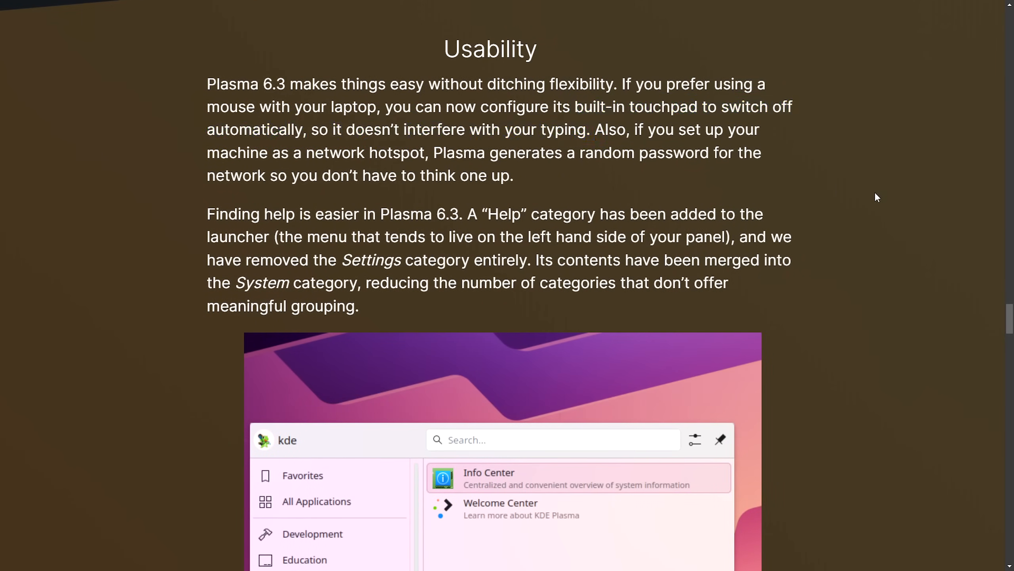
drag(465, 214, 598, 214)
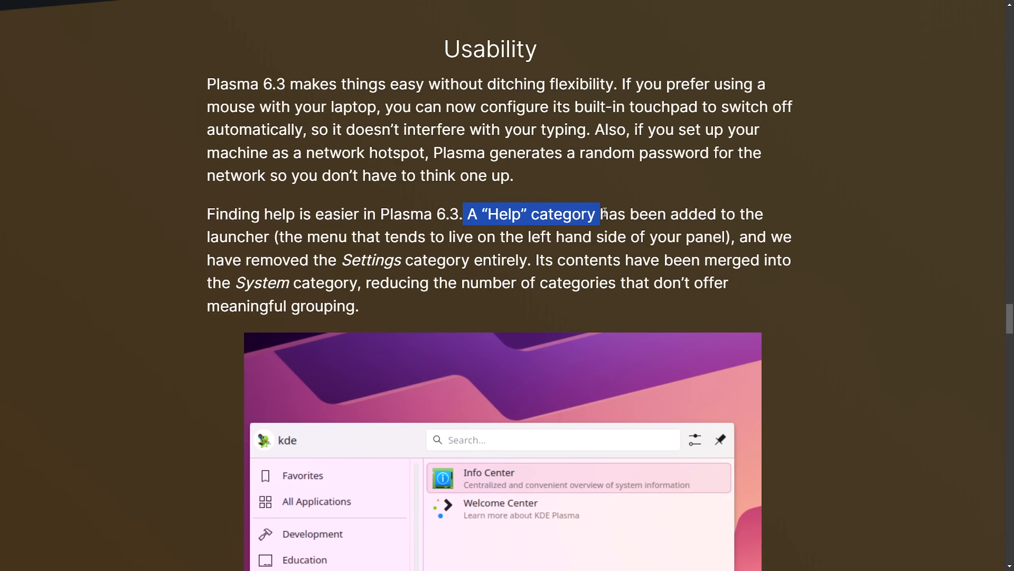
scroll(down, 3)
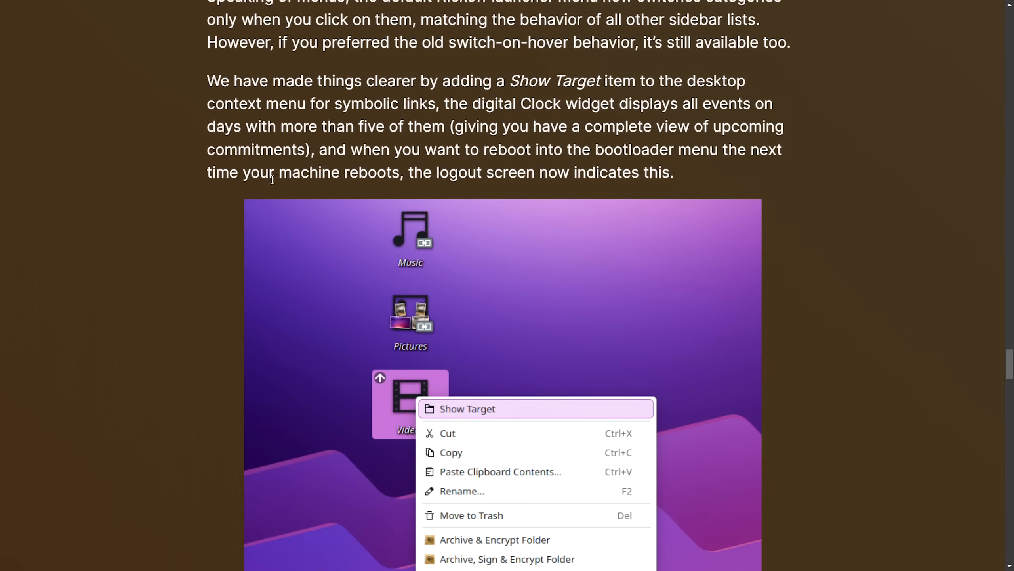
mouse_move(742, 87)
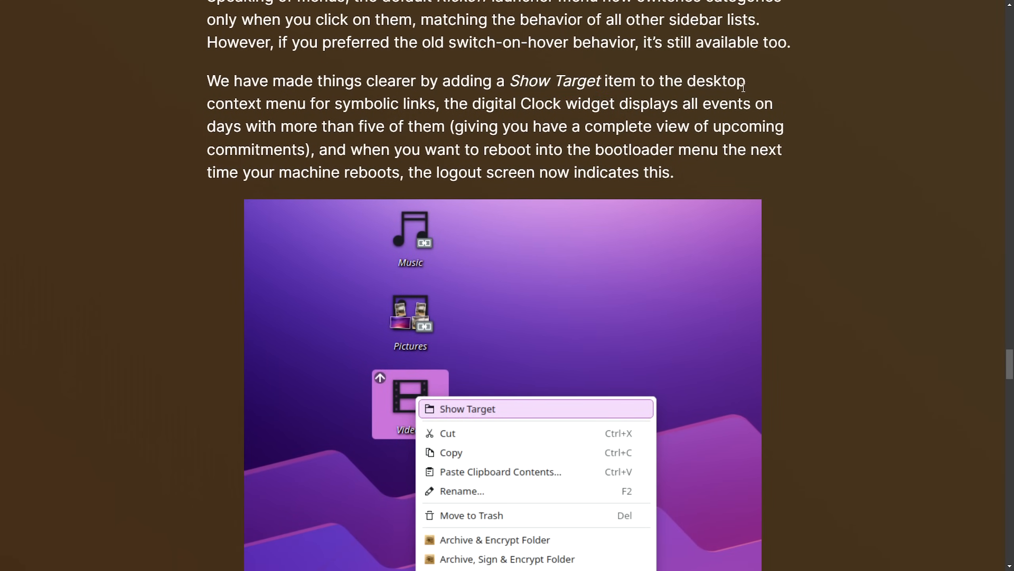
drag(207, 104, 482, 104)
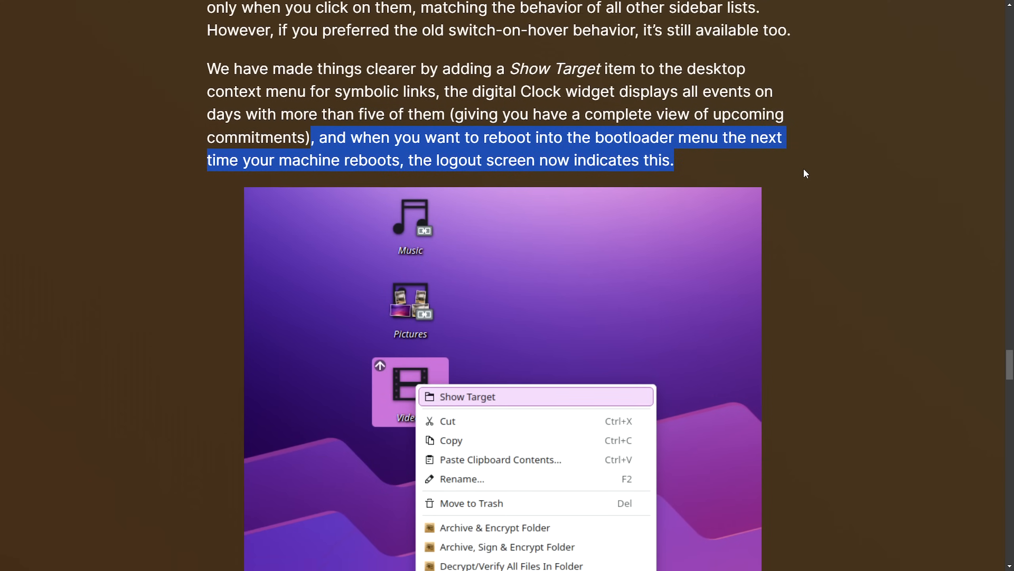
scroll(down, 3)
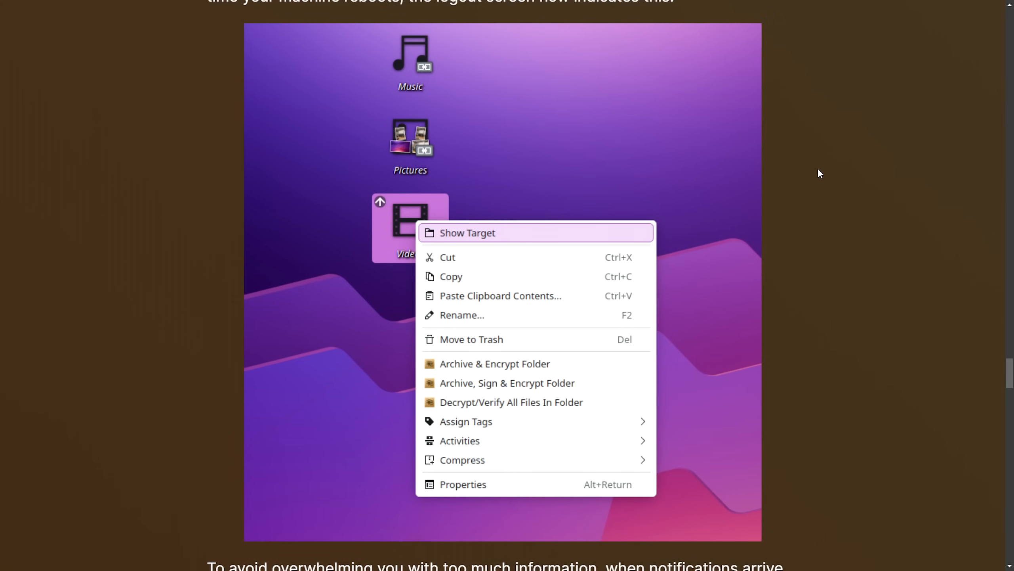
mouse_move(439, 234)
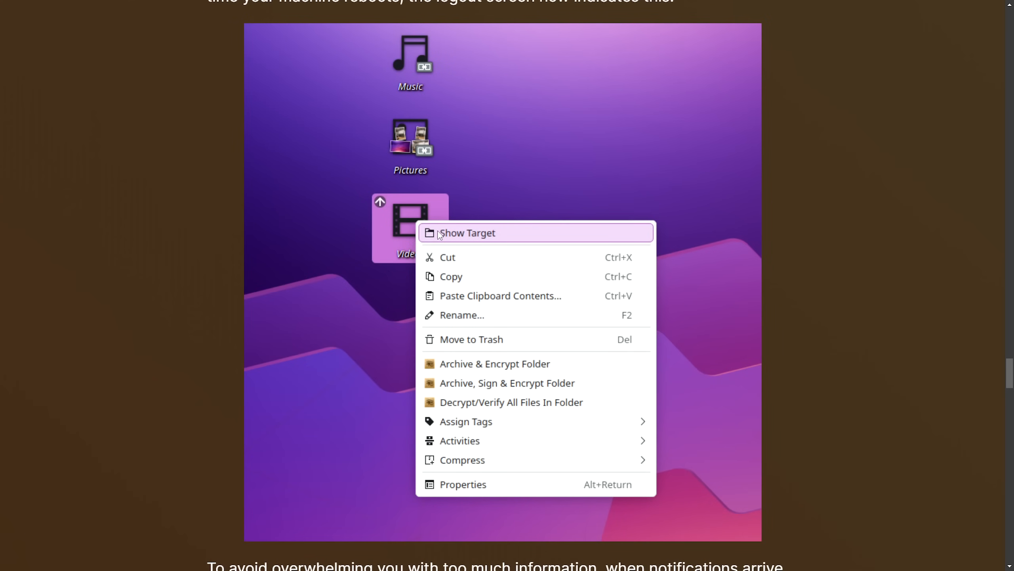
Highlight the Customization sentence about cloning panels through to the scripting mention.
scroll(down, 3)
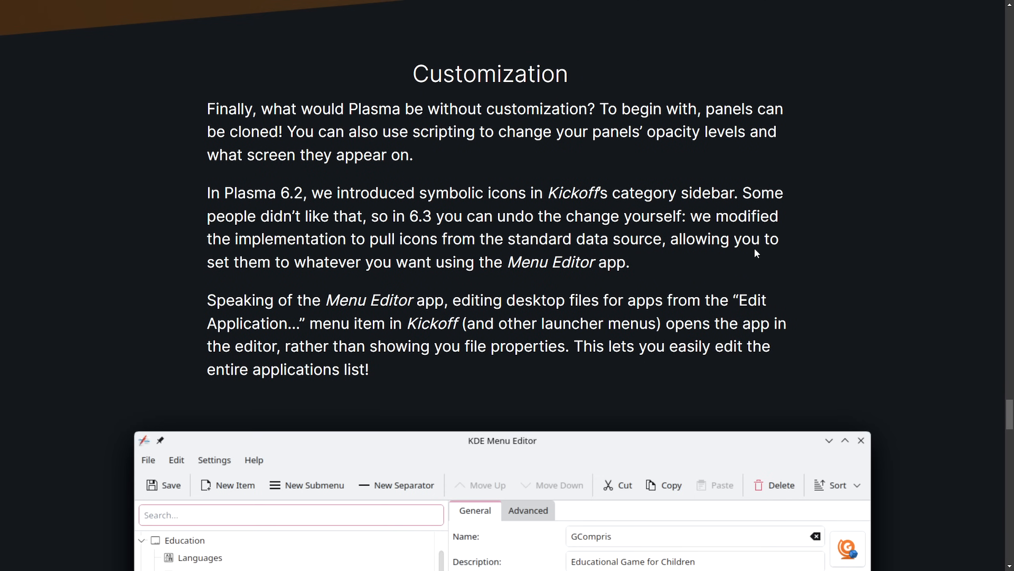
drag(207, 108, 362, 109)
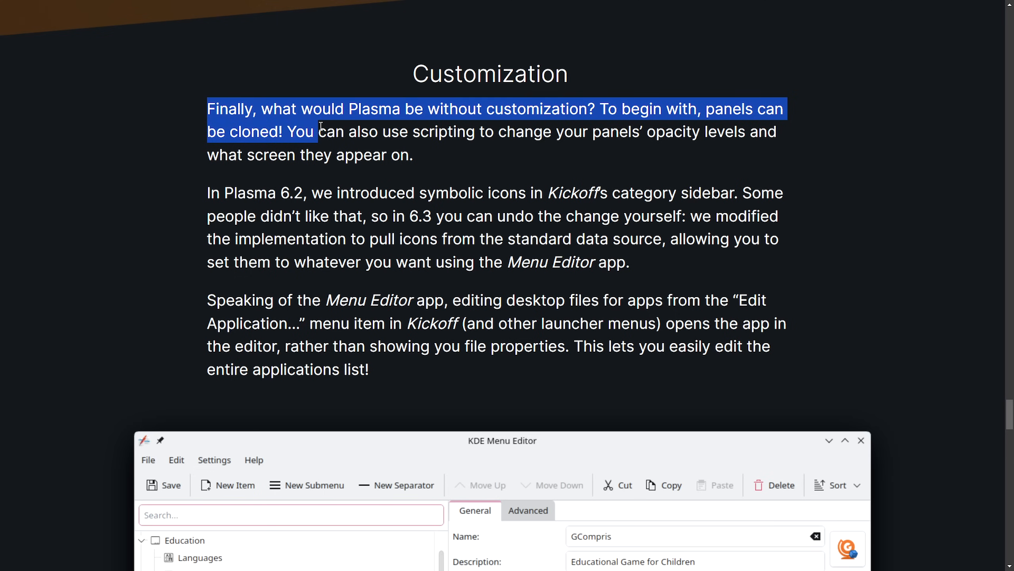
drag(317, 133, 493, 132)
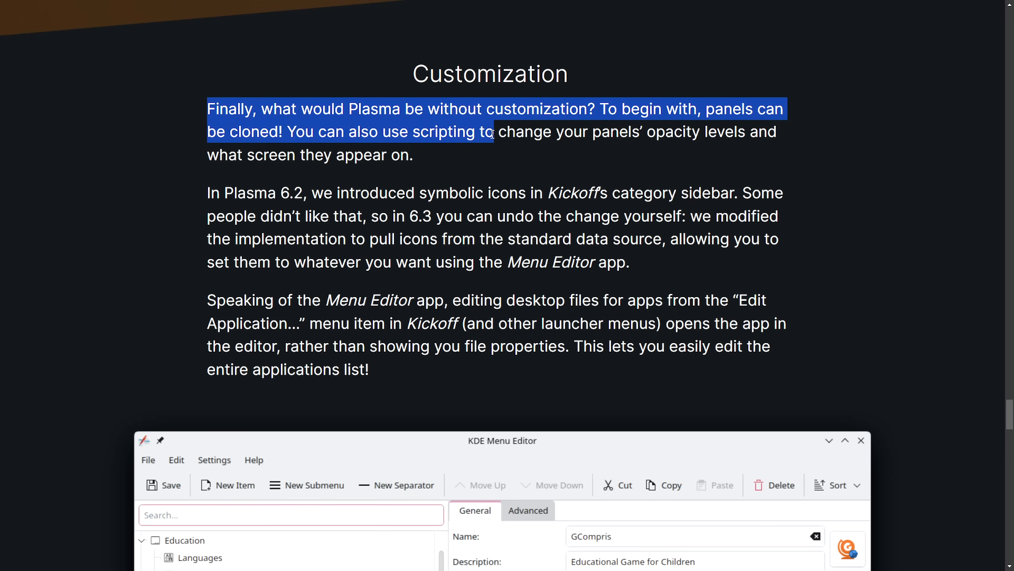
drag(492, 132, 744, 132)
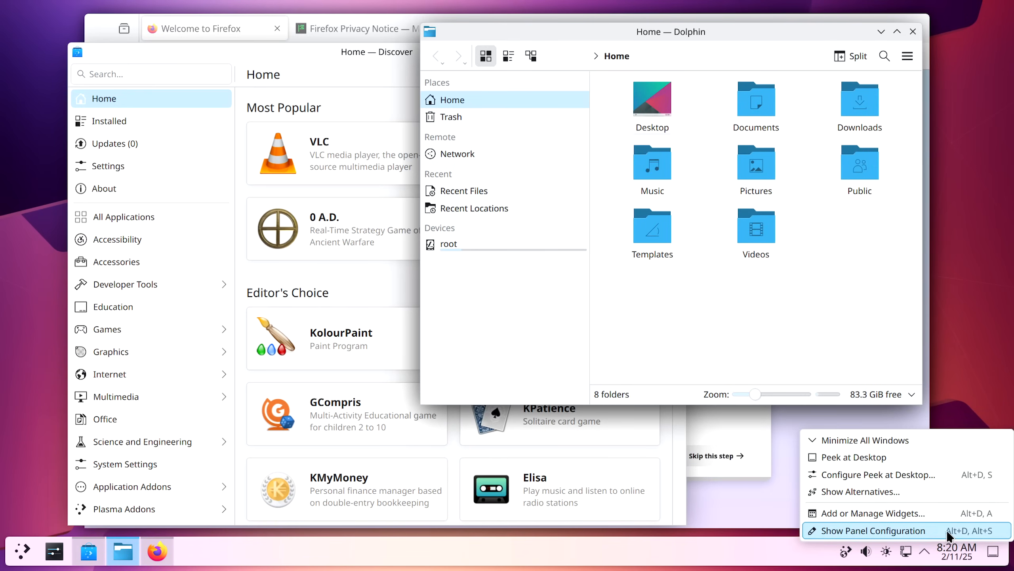
Open the bottom panel's configuration to clone it to the left and right edges.
click(874, 530)
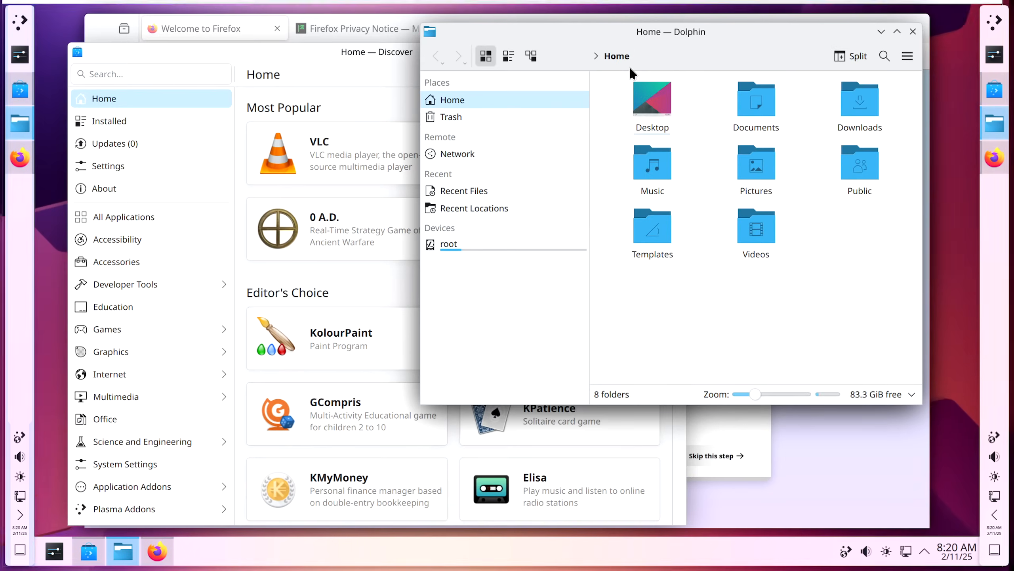
mouse_move(4, 419)
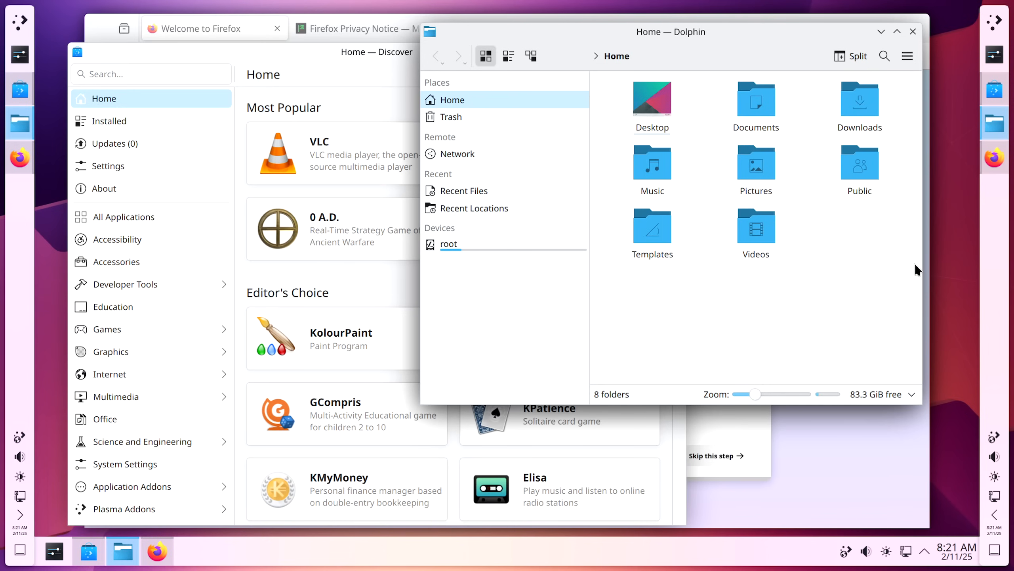
mouse_move(784, 323)
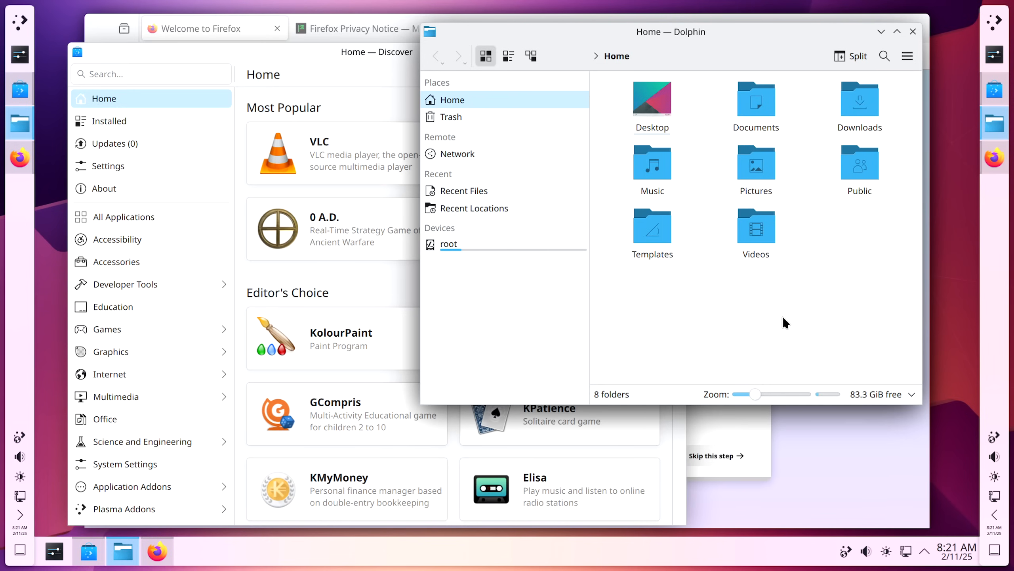
mouse_move(1007, 255)
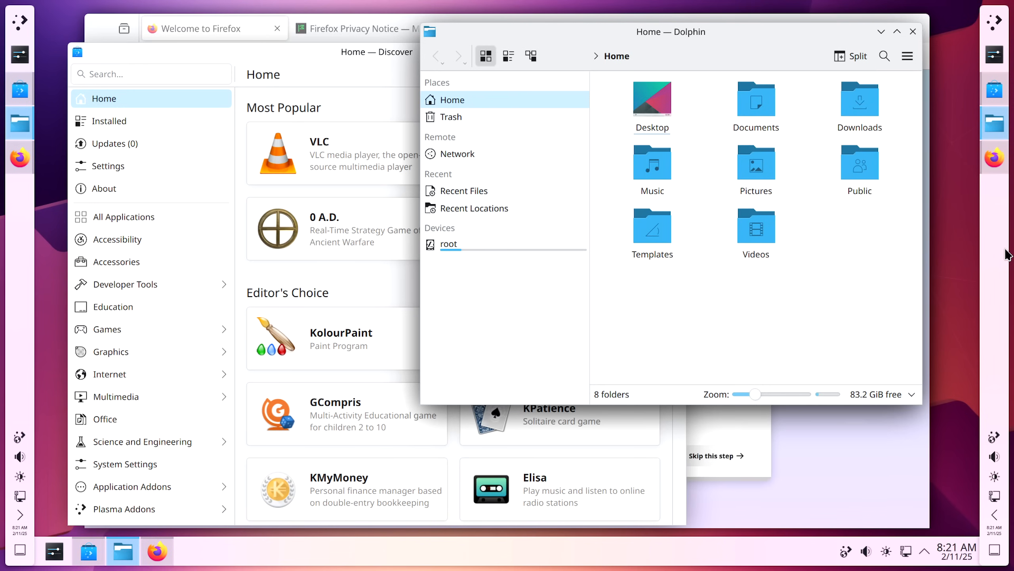
mouse_move(198, 565)
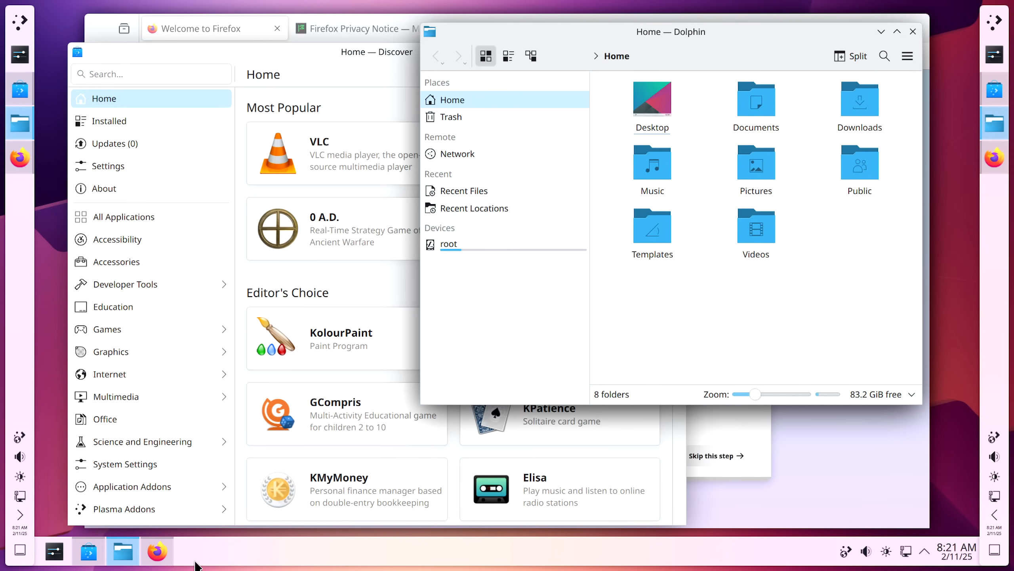
mouse_move(957, 381)
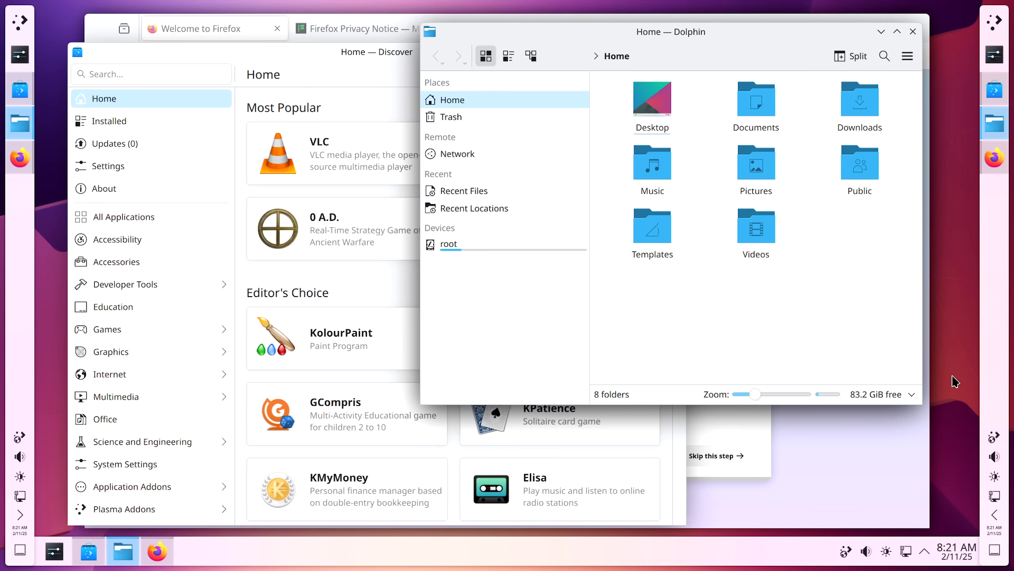
mouse_move(998, 24)
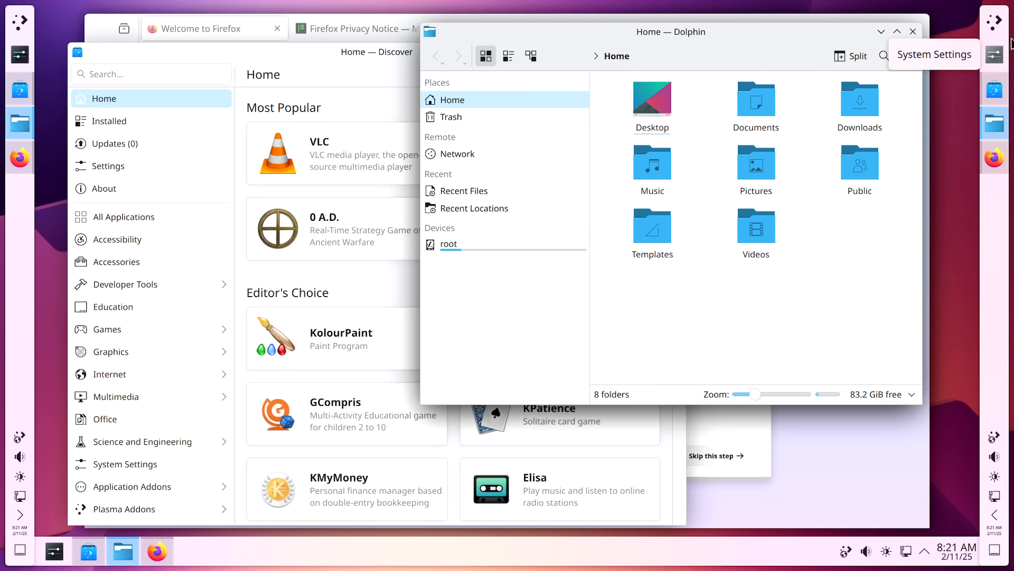
mouse_move(1012, 203)
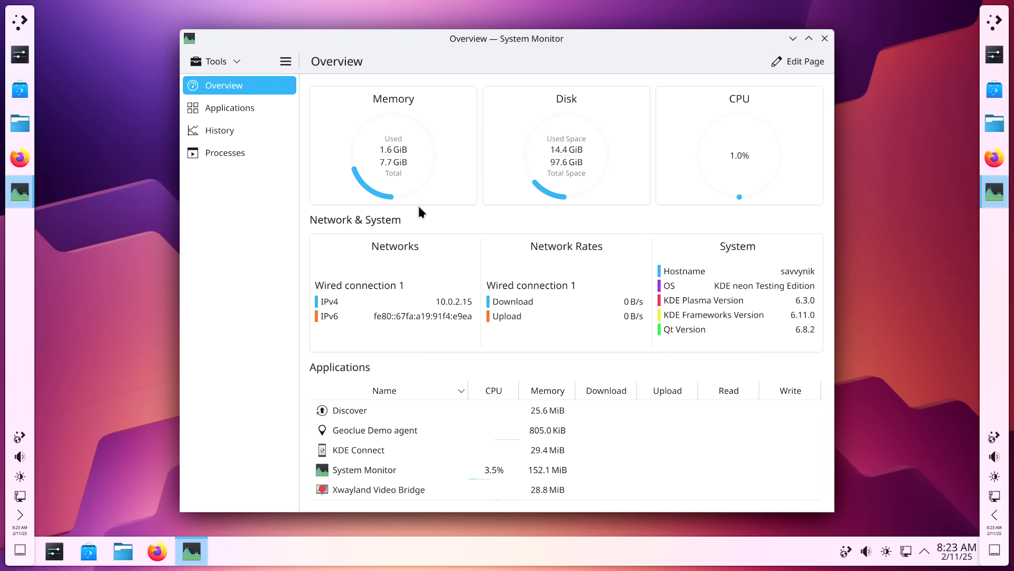
mouse_move(784, 306)
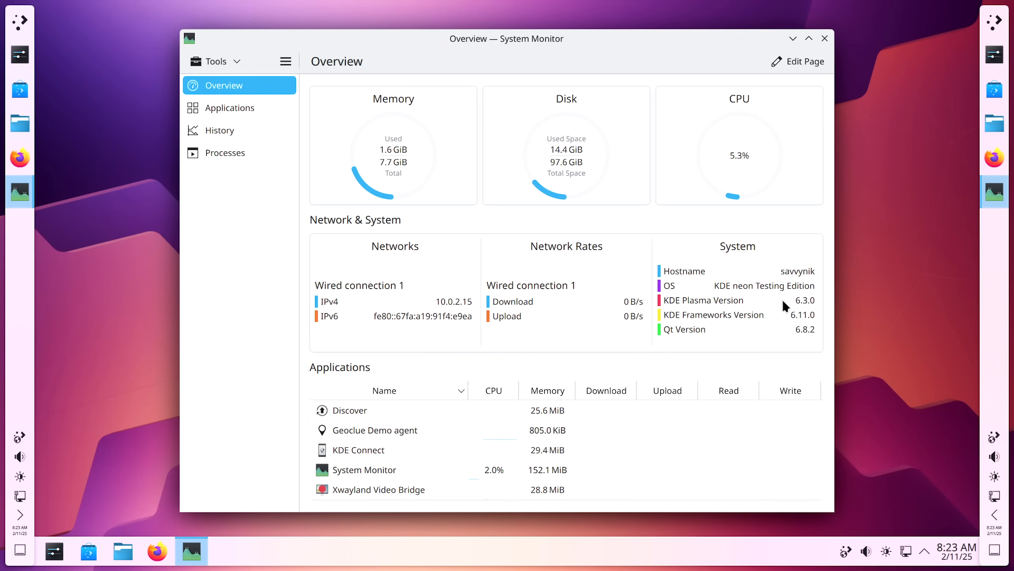
mouse_move(402, 135)
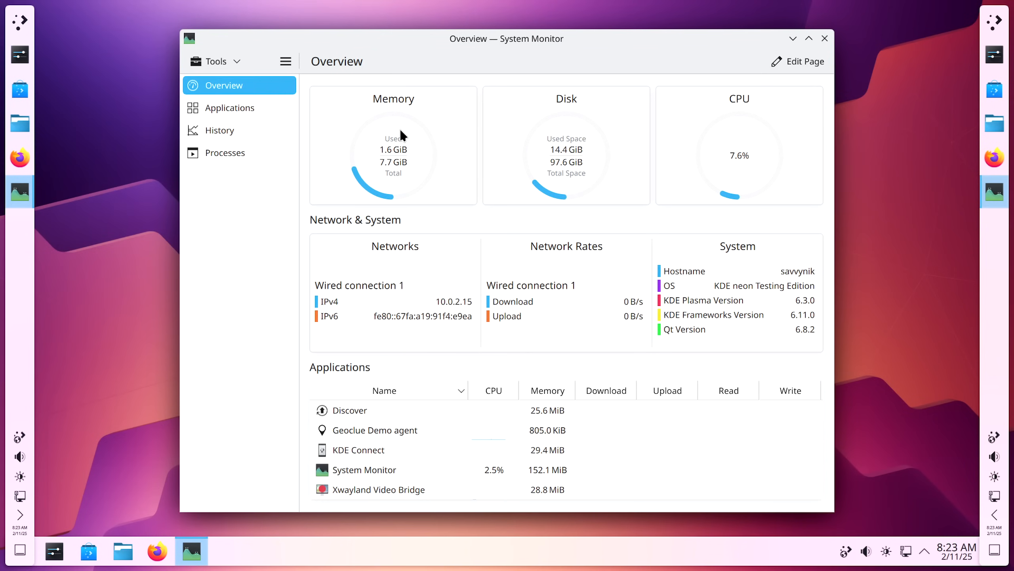
mouse_move(424, 182)
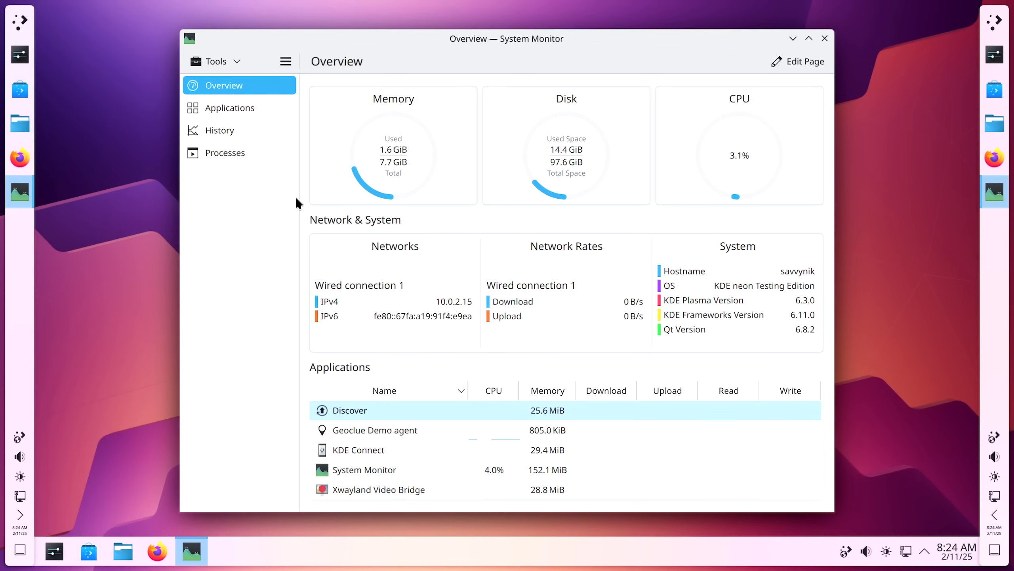
mouse_move(754, 115)
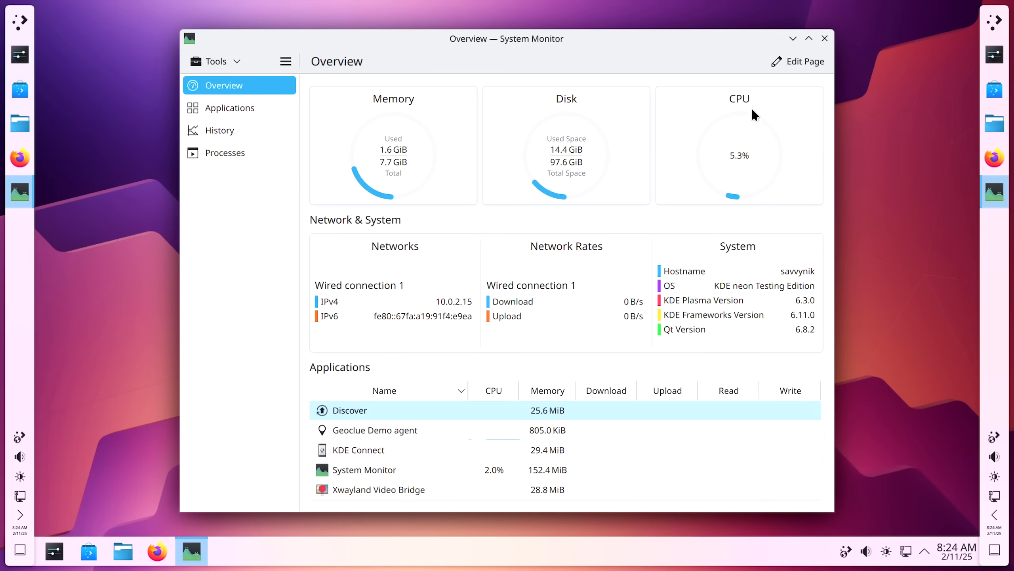
mouse_move(974, 154)
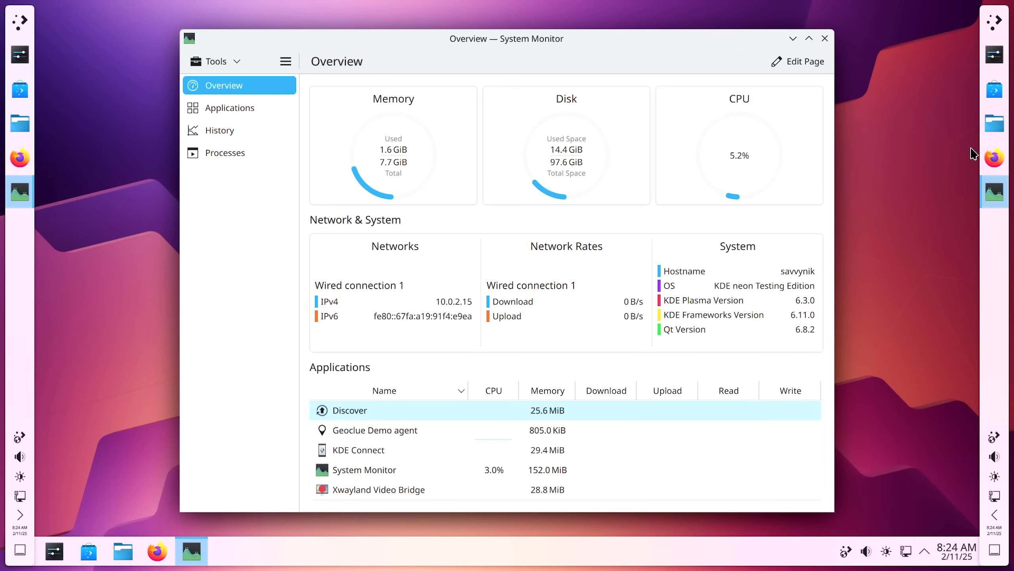
mouse_move(826, 40)
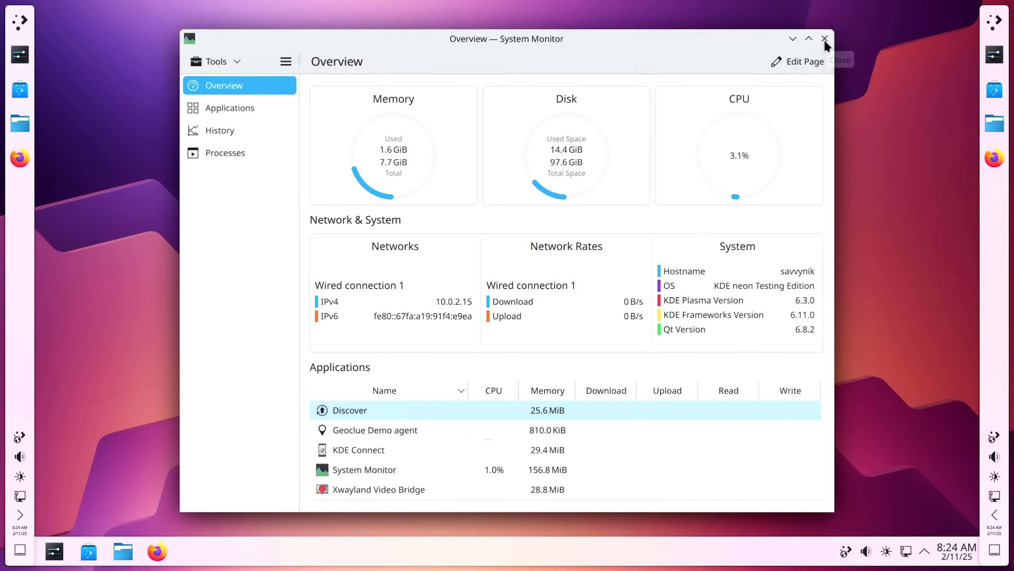
Close System Monitor, leaving the desktop with bottom, left and right panels.
click(825, 38)
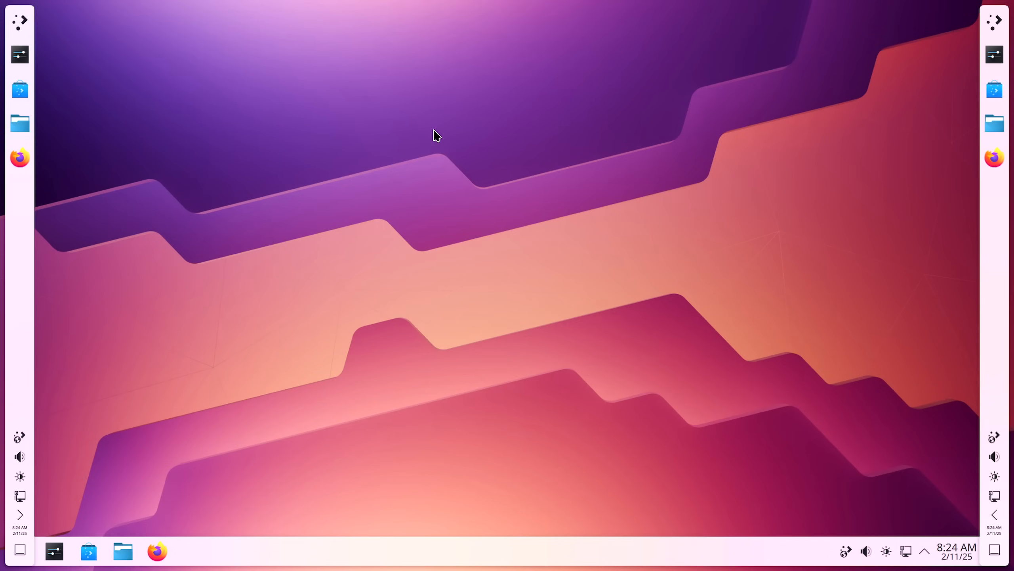
mouse_move(995, 158)
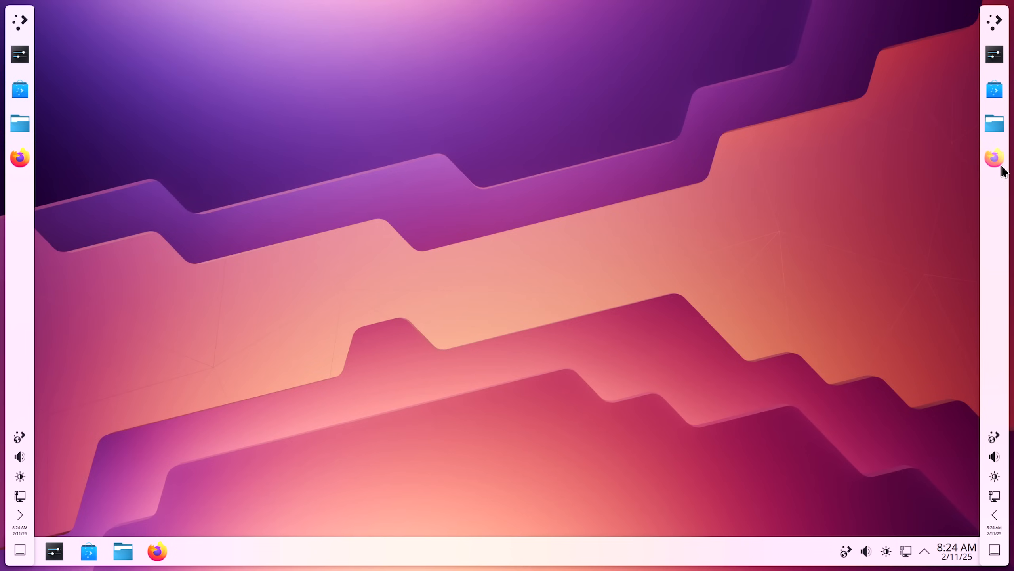
mouse_move(993, 255)
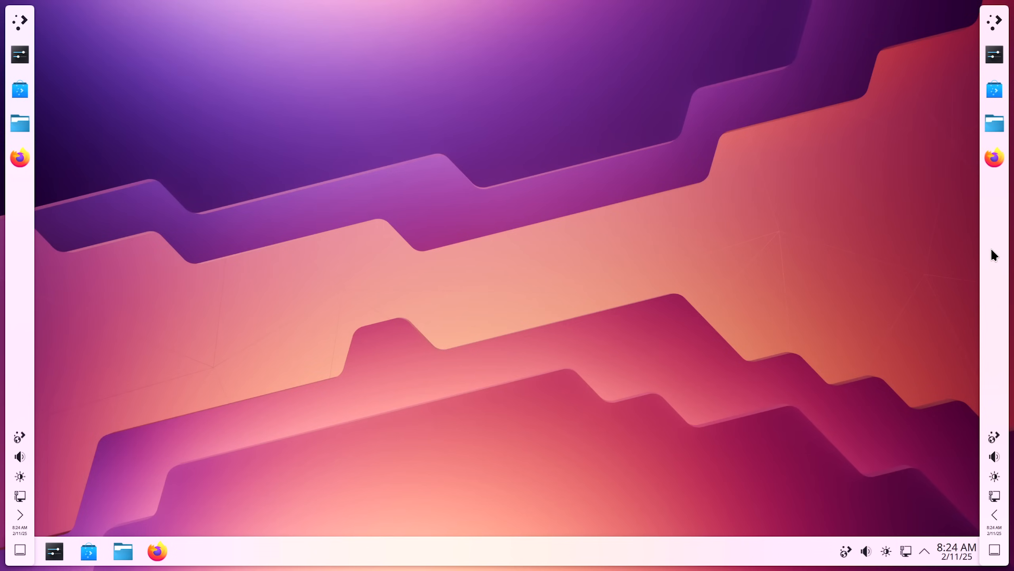